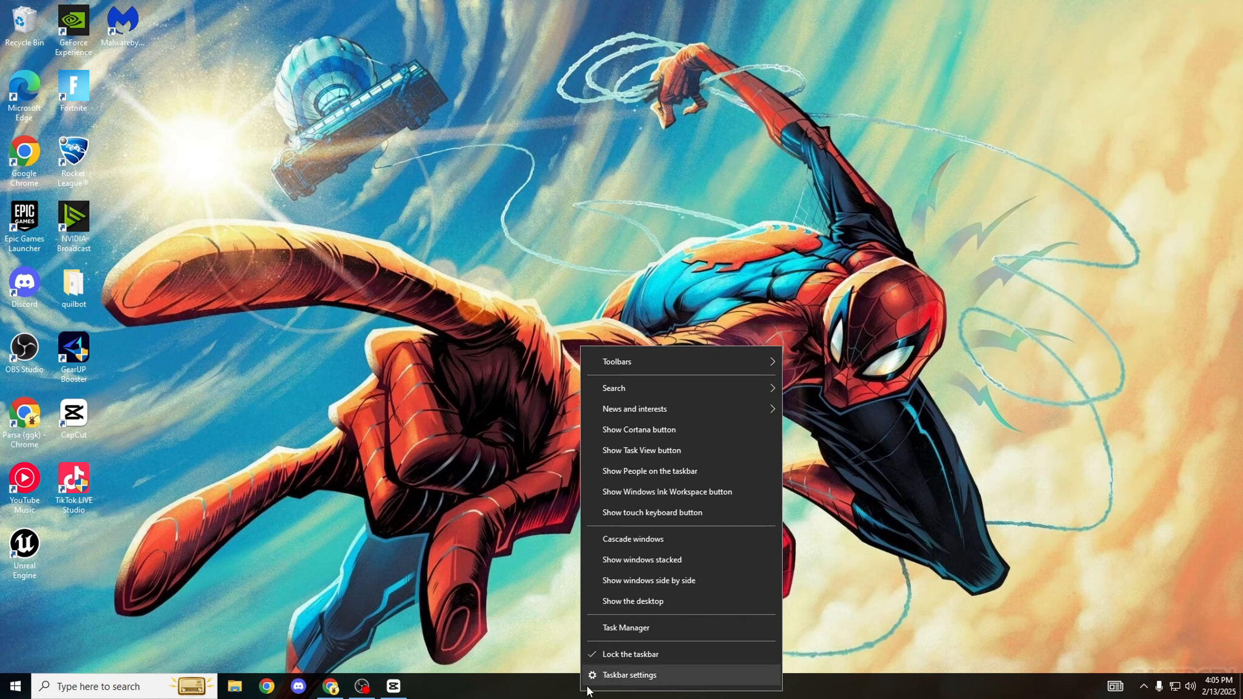
- Open Task Manager from the taskbar to show AMD Ryzen 7 5800X3D CPU statistics
{"action": "left_click", "coordinate": [625, 627]}
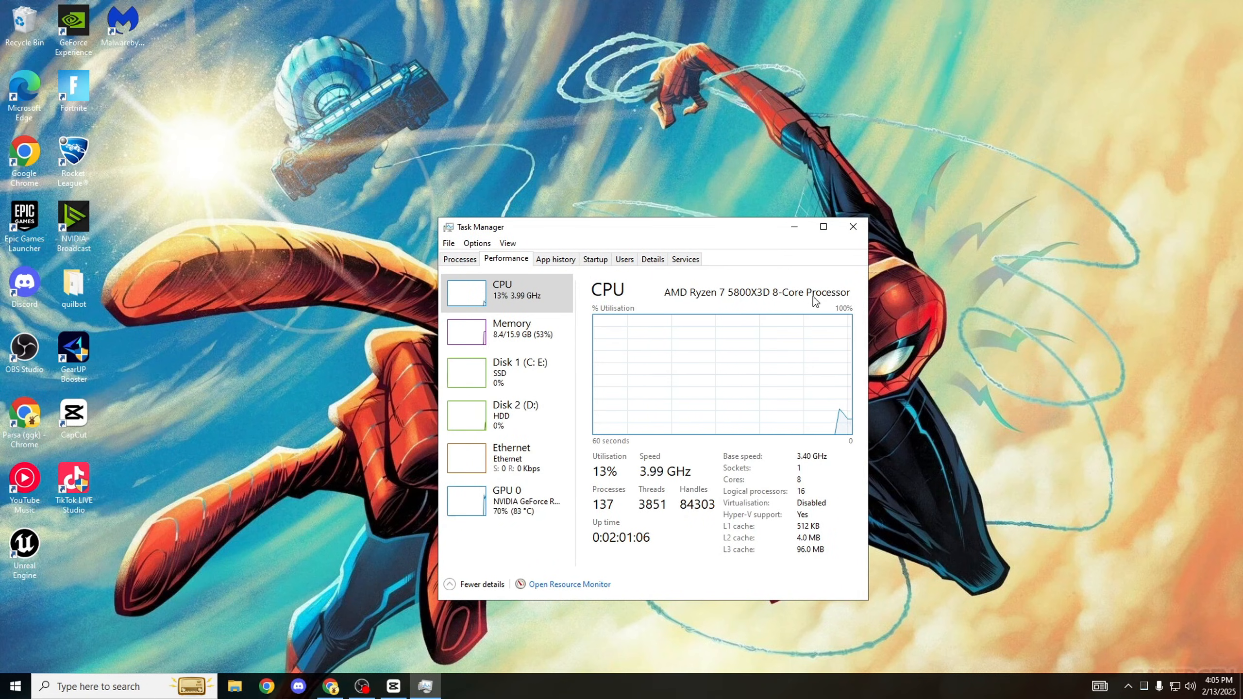
{"action": "mouse_move", "coordinate": [599, 510]}
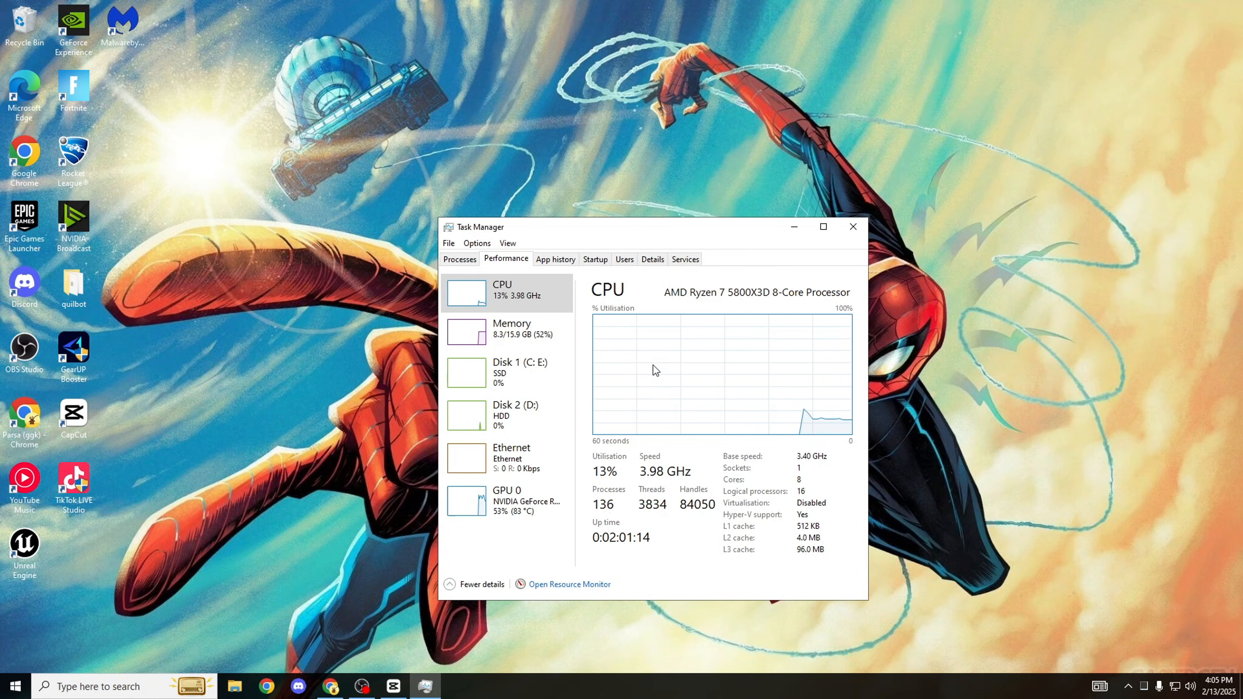
{"action": "mouse_move", "coordinate": [597, 509]}
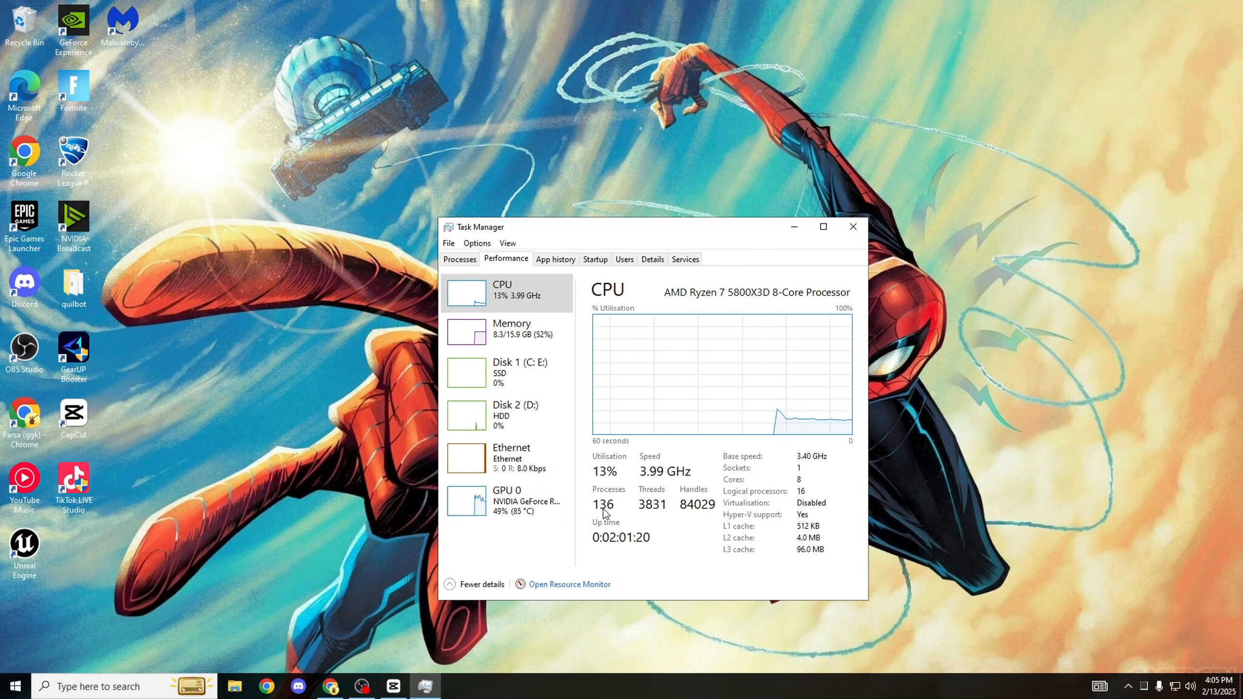
- Switch Task Manager to the Services tab, maximize it, and scroll through the service list
{"action": "left_click", "coordinate": [684, 260]}
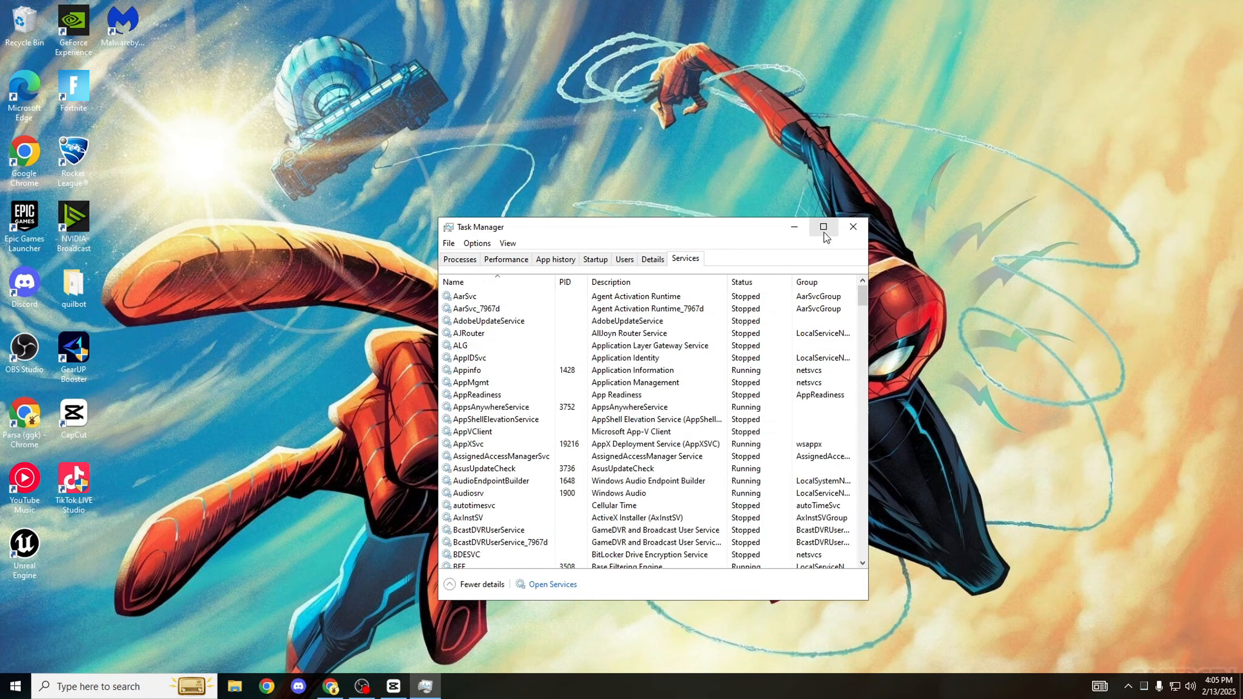
{"action": "left_click", "coordinate": [823, 227]}
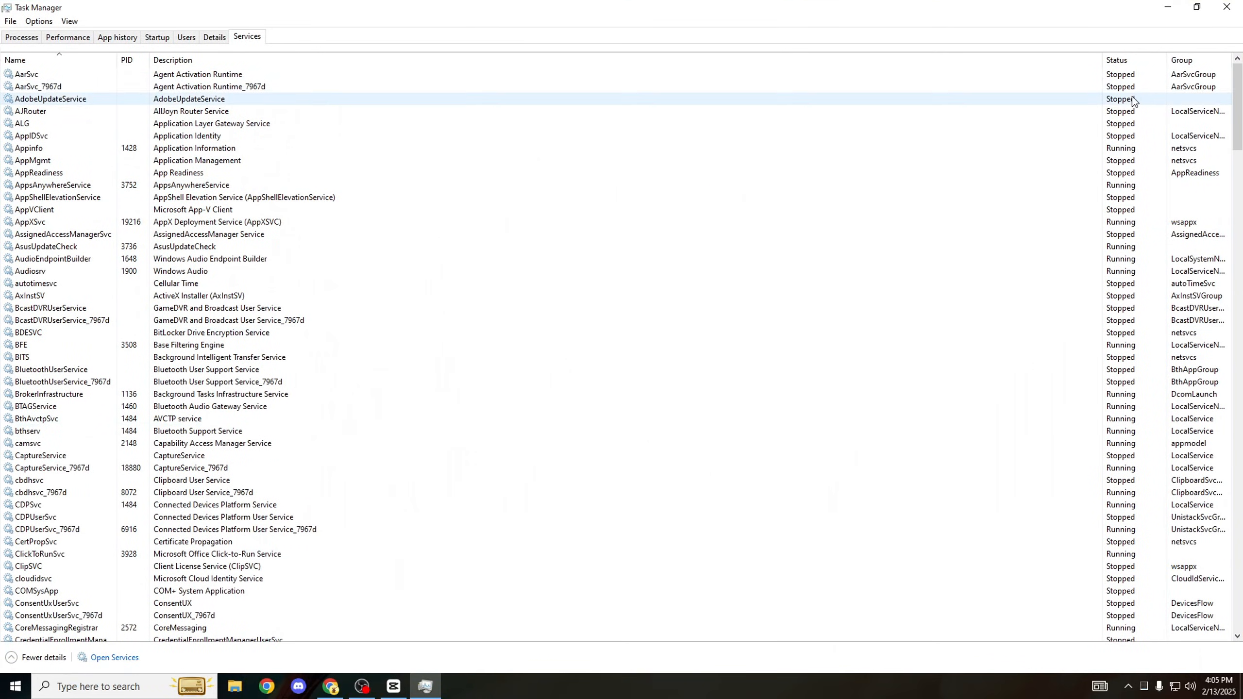
{"action": "scroll", "scroll_direction": "down", "scroll_amount": 3}
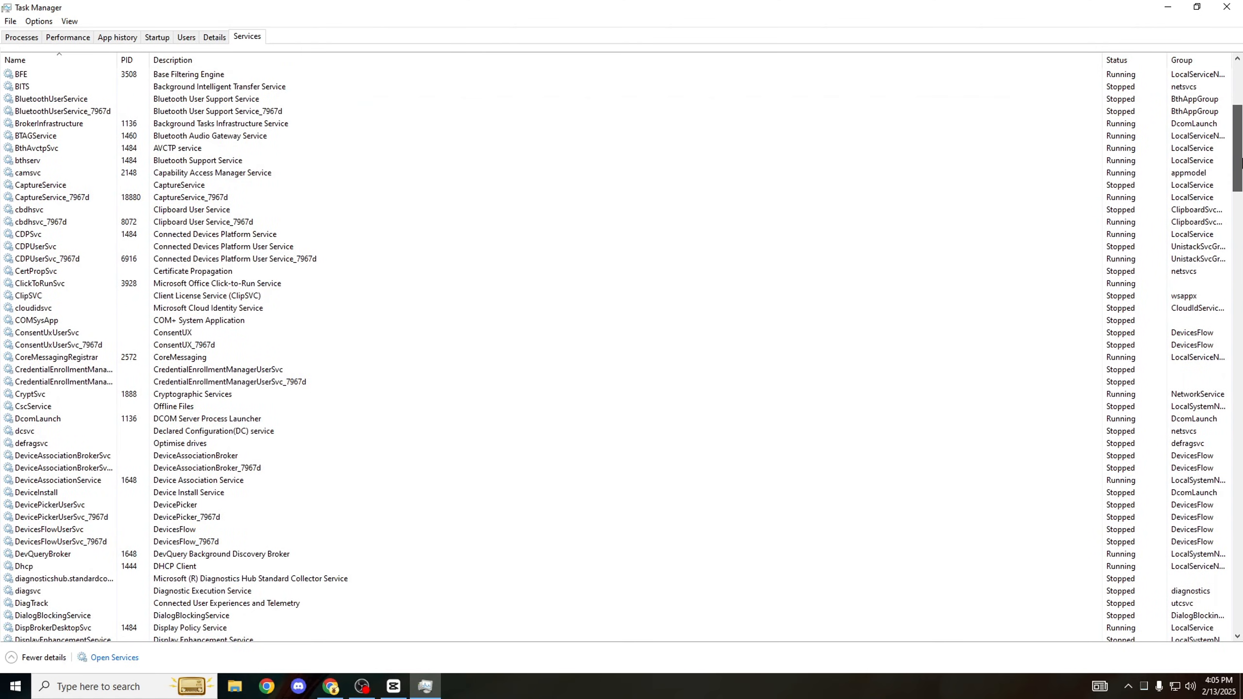
{"action": "scroll", "scroll_direction": "down", "scroll_amount": 3}
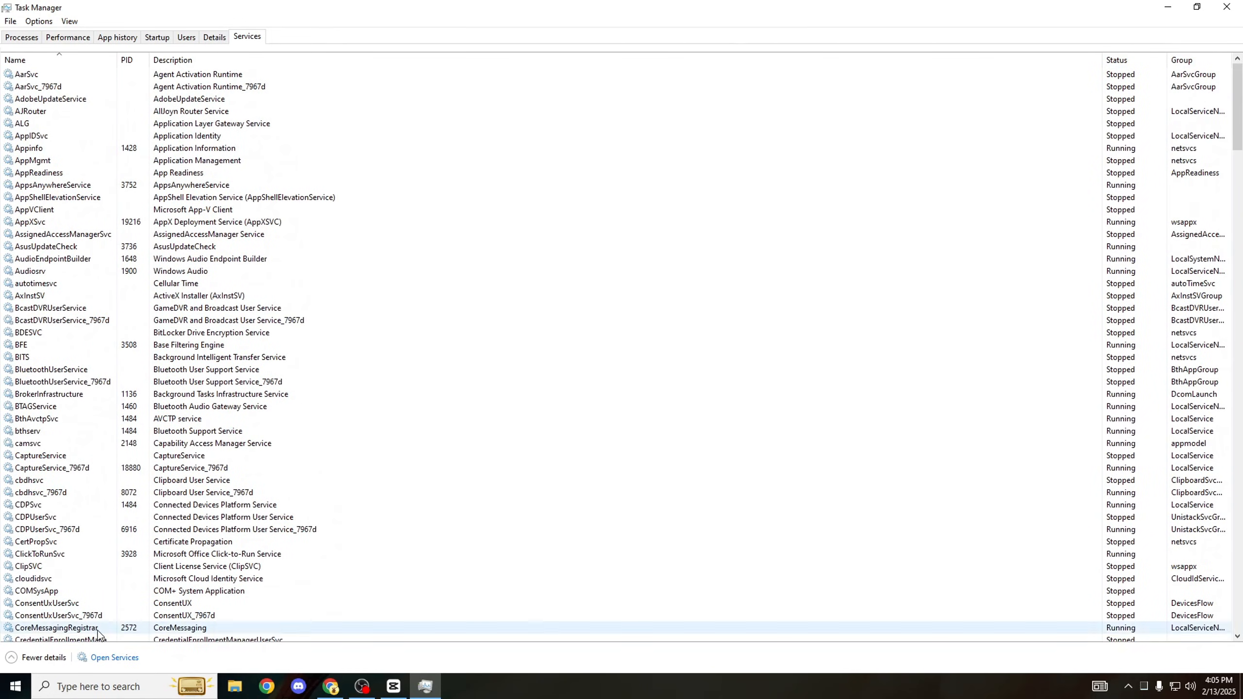
{"action": "mouse_move", "coordinate": [207, 45]}
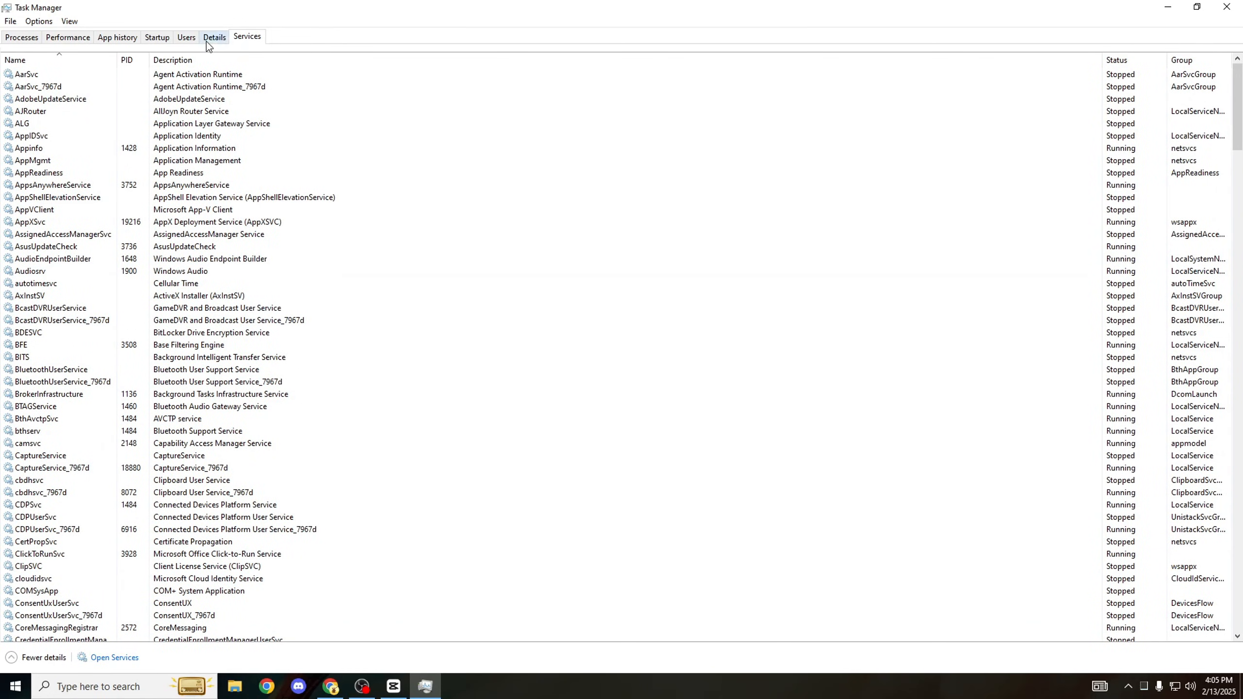
- Open the Services console from Task Manager and select AdobeUpdateService
{"action": "left_click", "coordinate": [113, 657]}
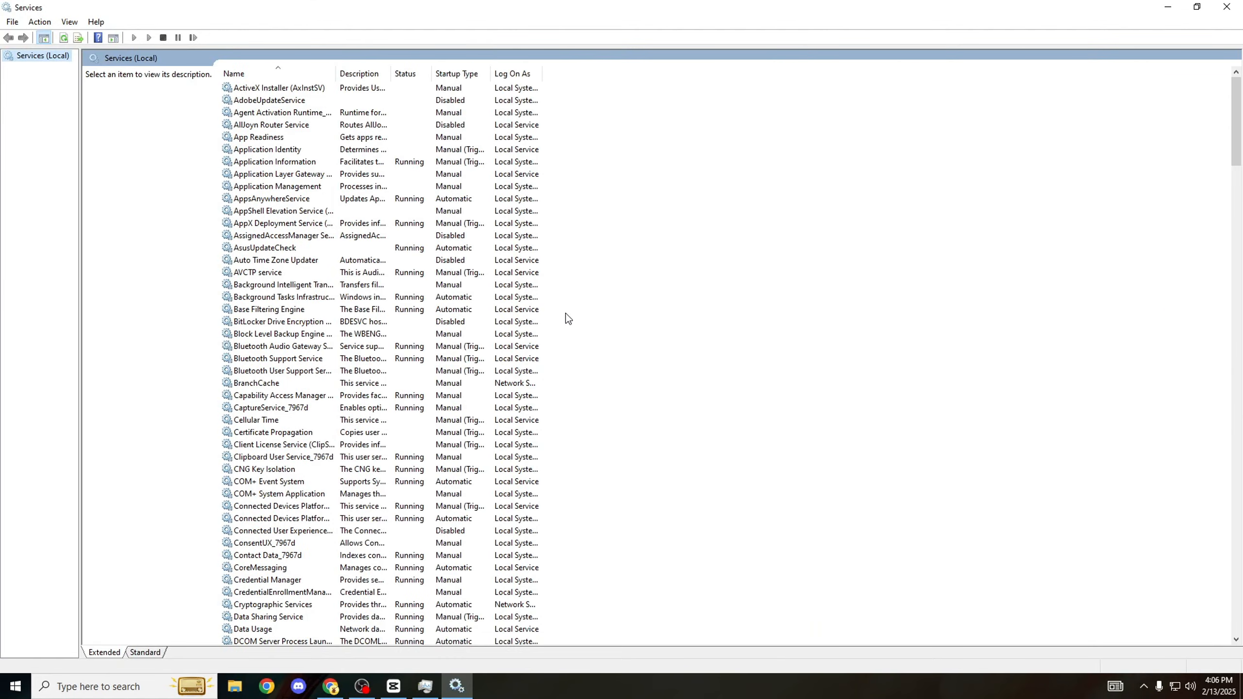
{"action": "mouse_move", "coordinate": [525, 272]}
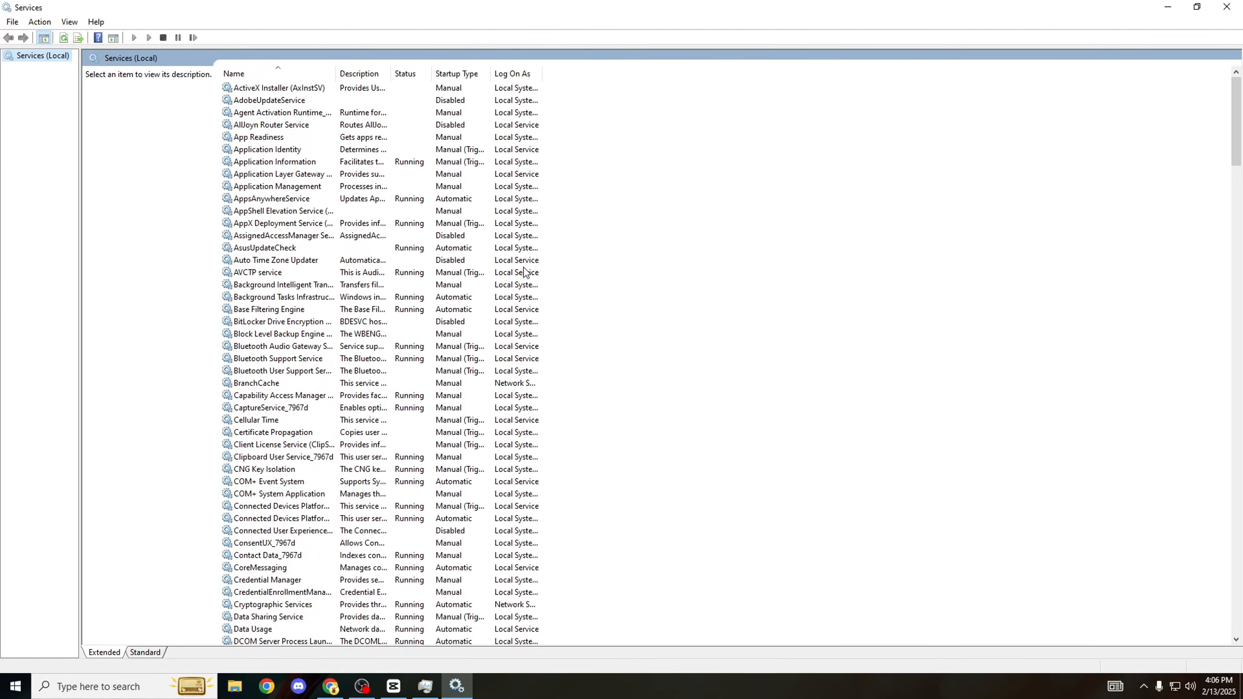
{"action": "mouse_move", "coordinate": [378, 120]}
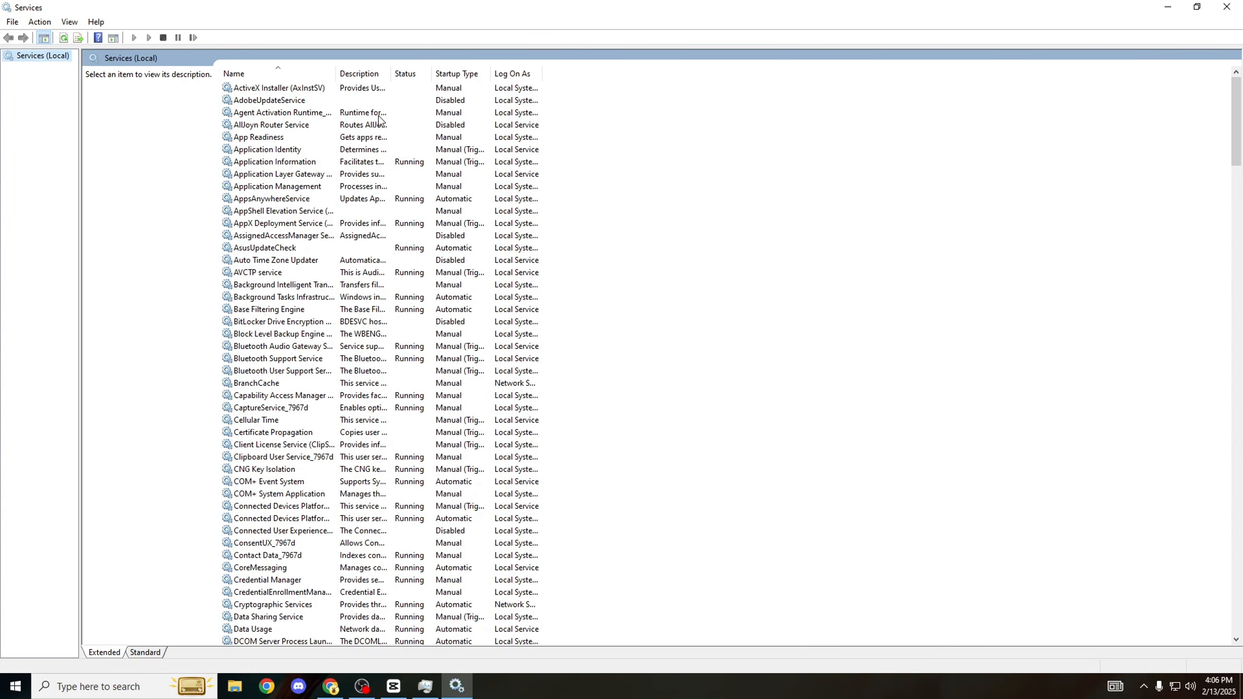
{"action": "left_click", "coordinate": [268, 100]}
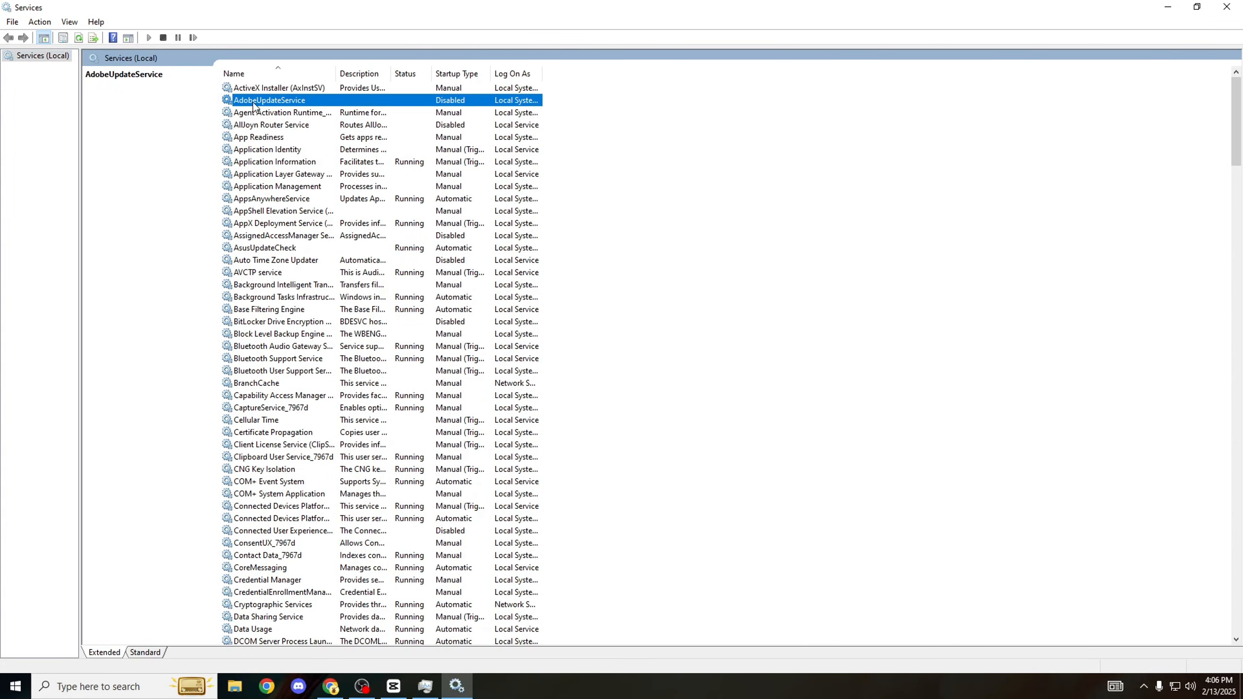
{"action": "mouse_move", "coordinate": [296, 107]}
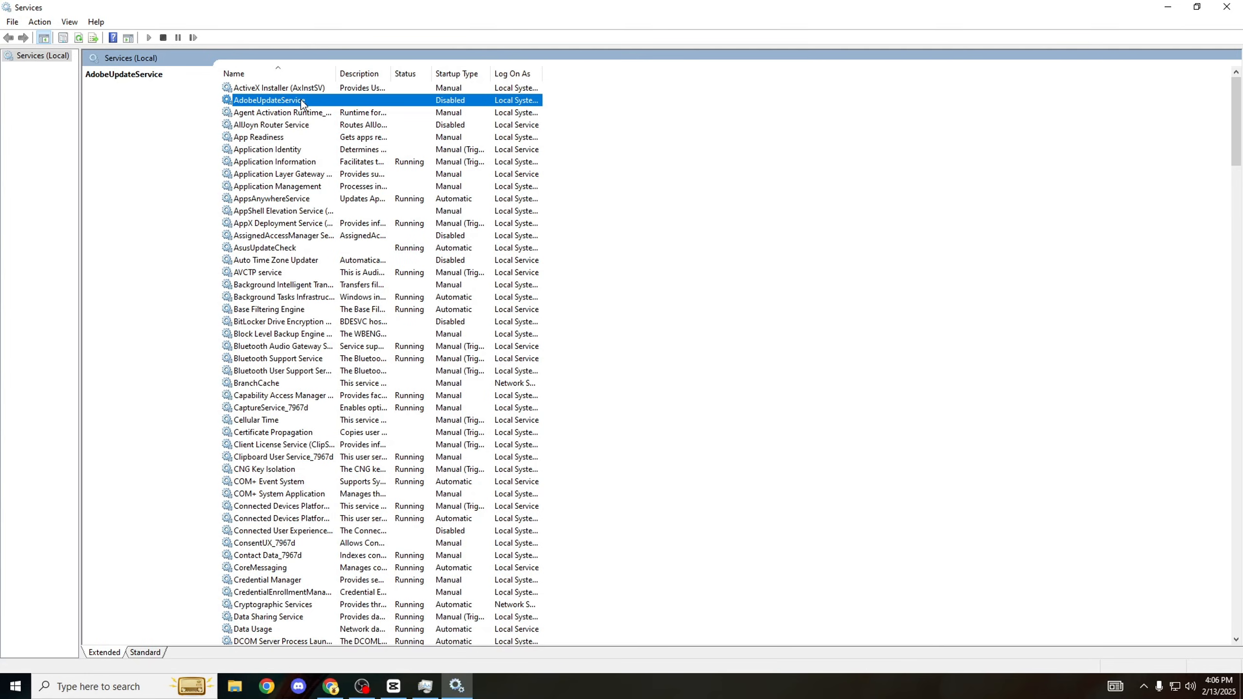
{"action": "mouse_move", "coordinate": [257, 121]}
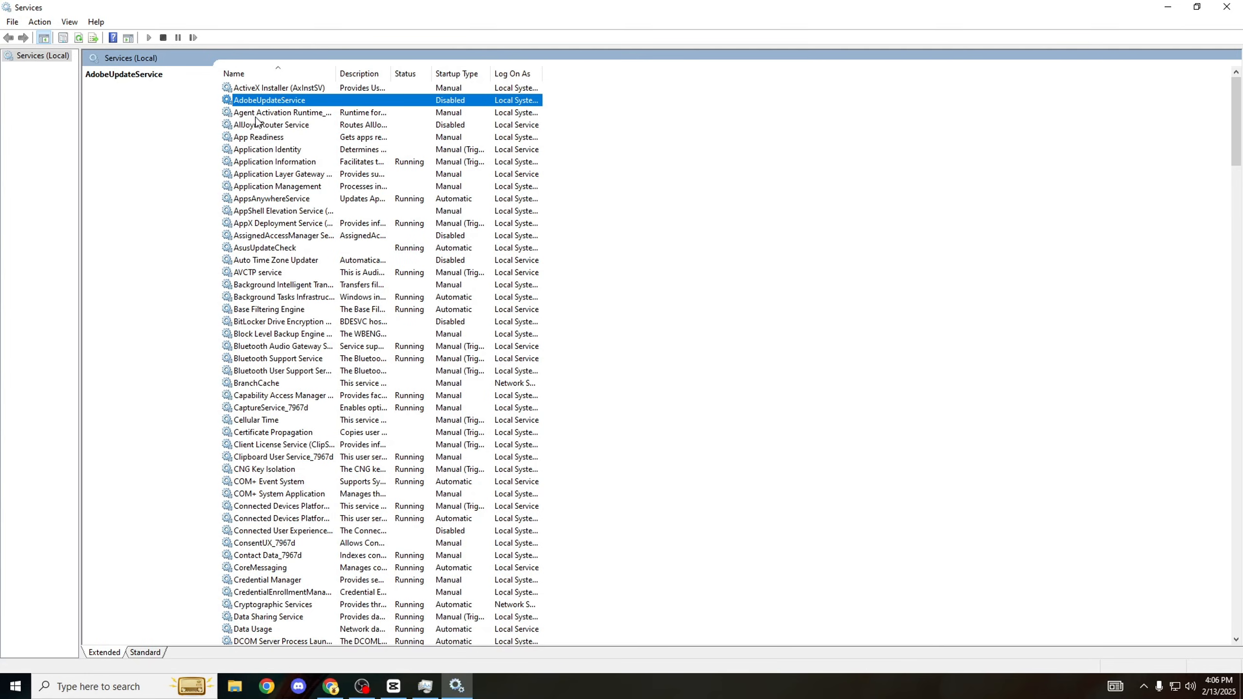
{"action": "mouse_move", "coordinate": [351, 148]}
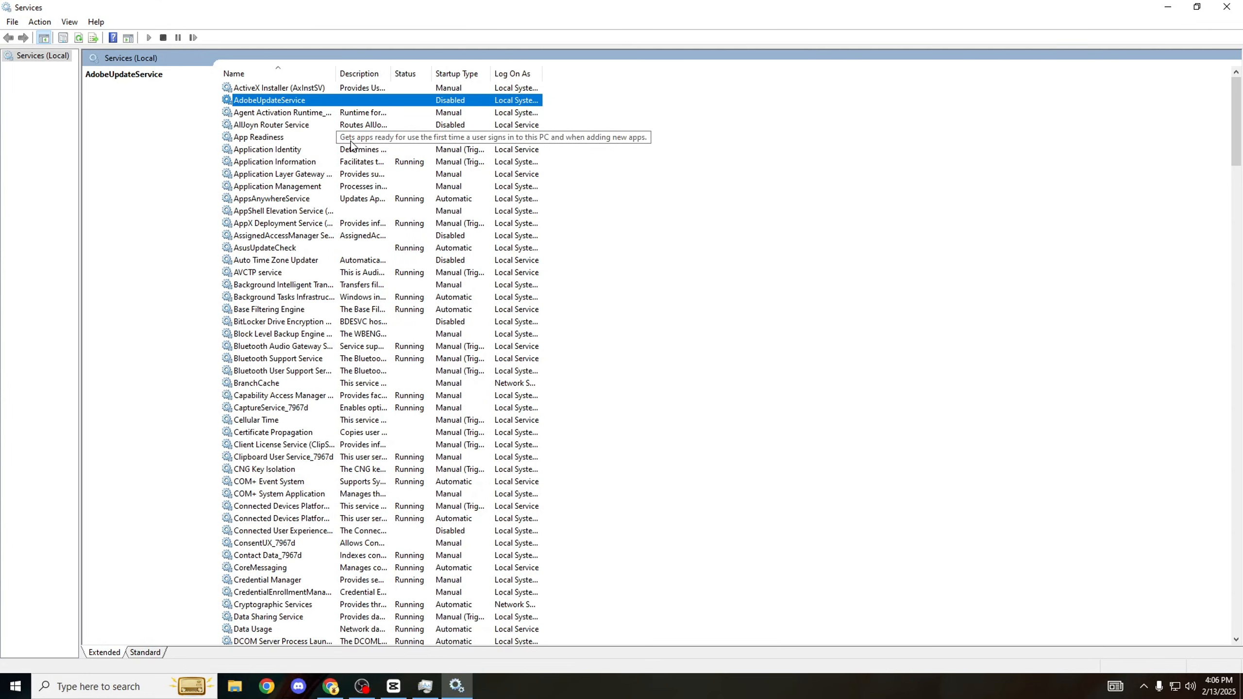
{"action": "mouse_move", "coordinate": [383, 112]}
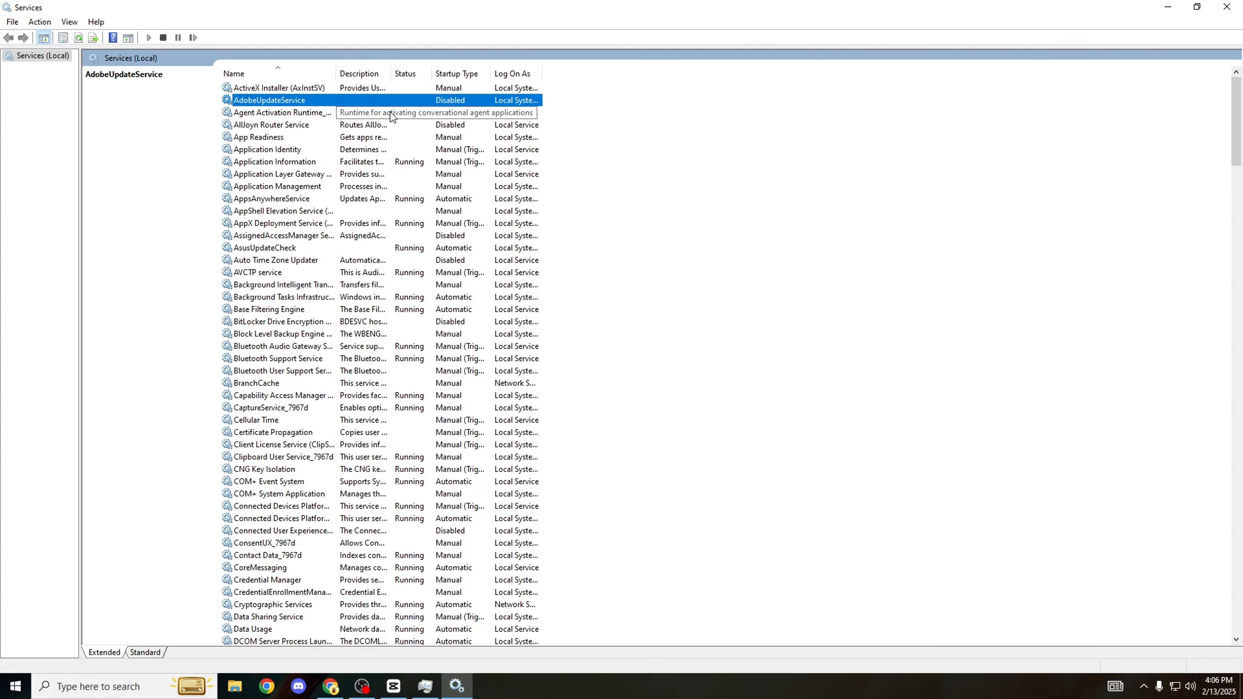
{"action": "mouse_move", "coordinate": [313, 109]}
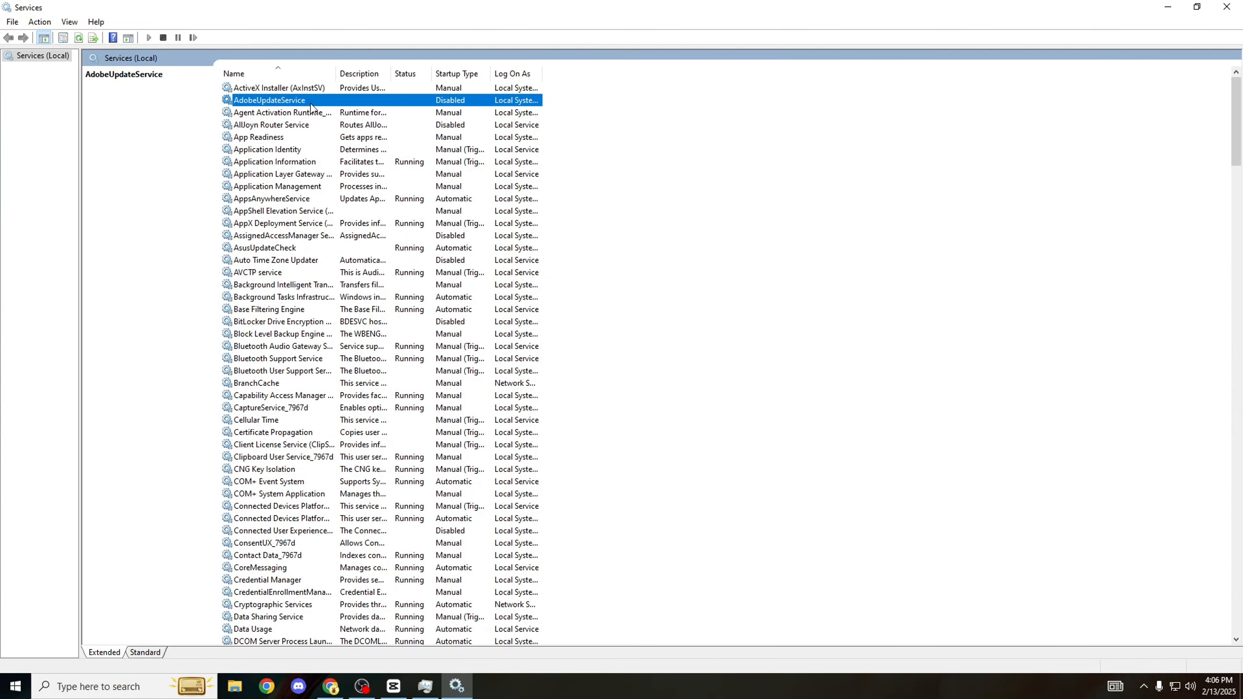
{"action": "mouse_move", "coordinate": [327, 105]}
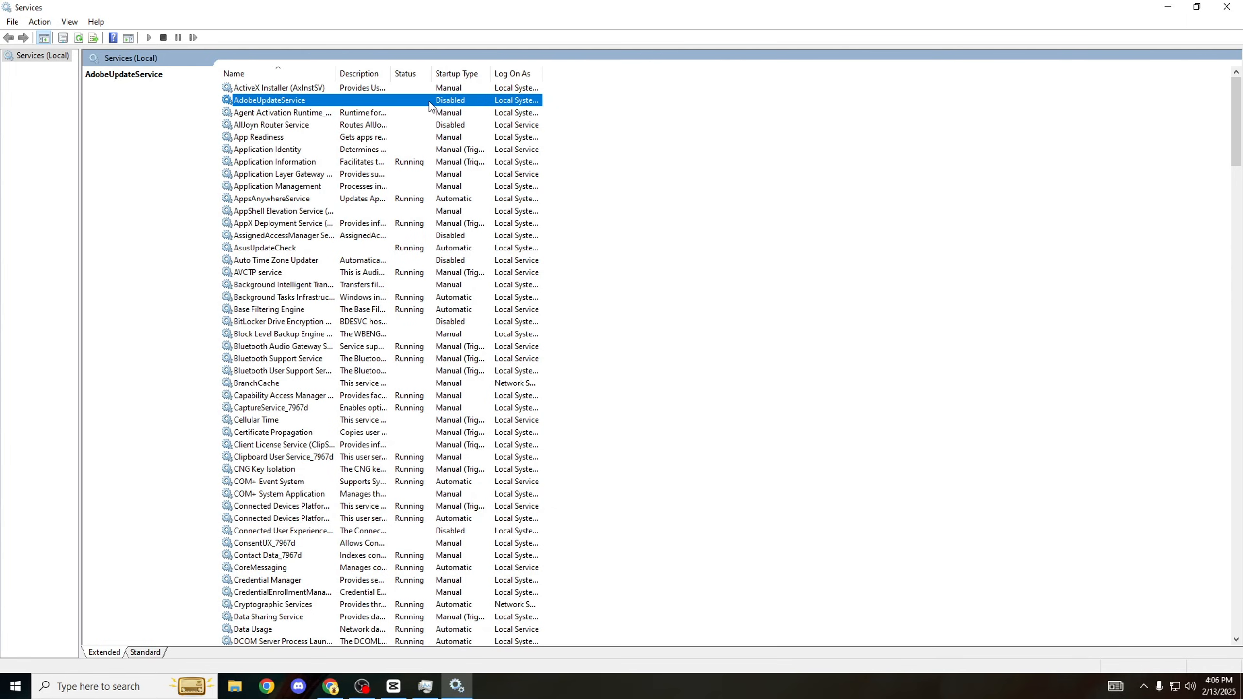
{"action": "right_click", "coordinate": [269, 100]}
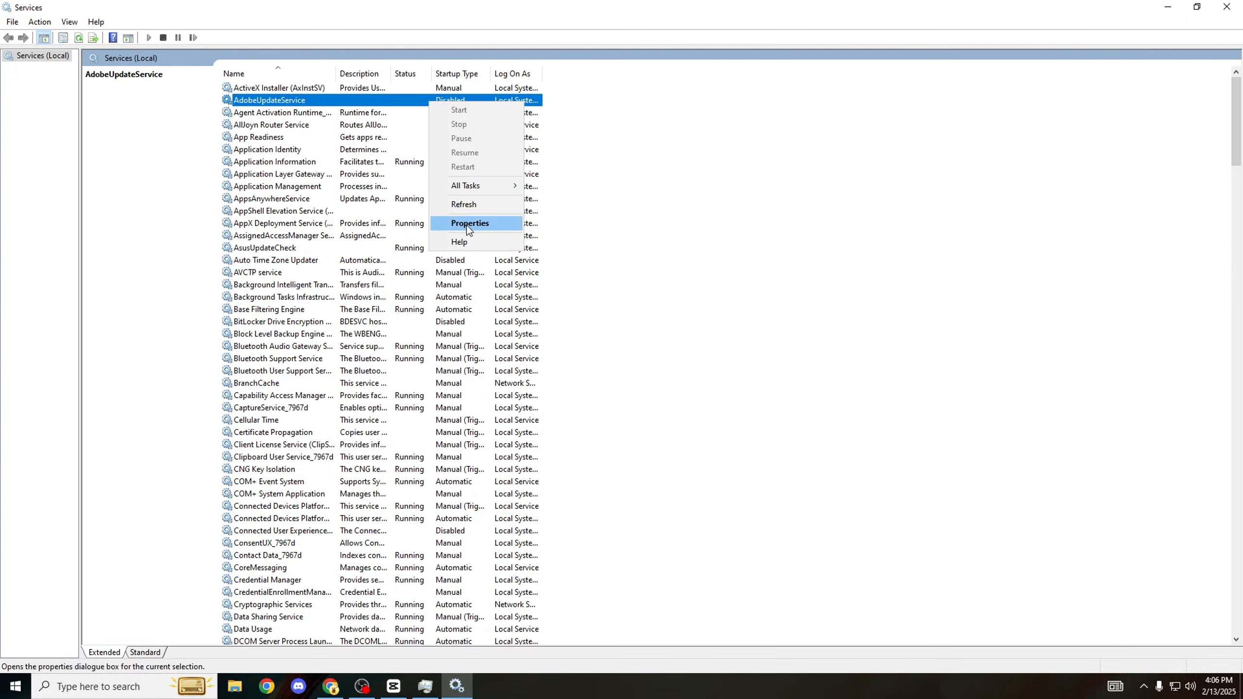
{"action": "mouse_move", "coordinate": [447, 228]}
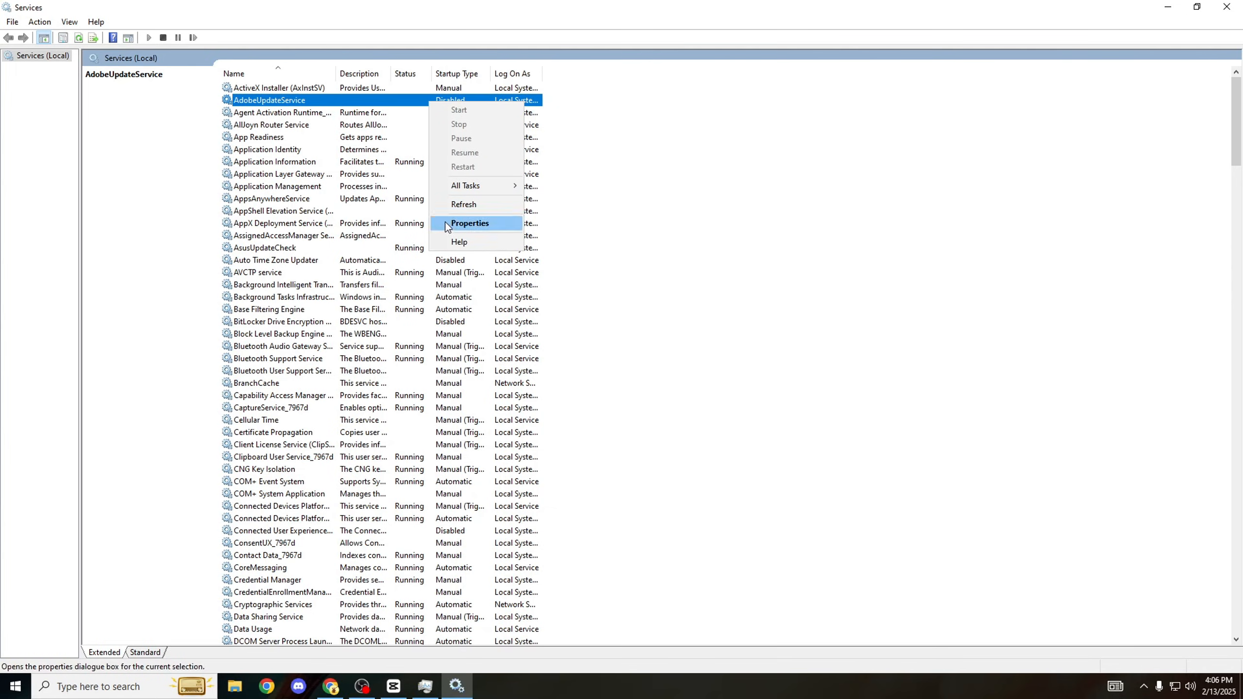
{"action": "left_click", "coordinate": [469, 223]}
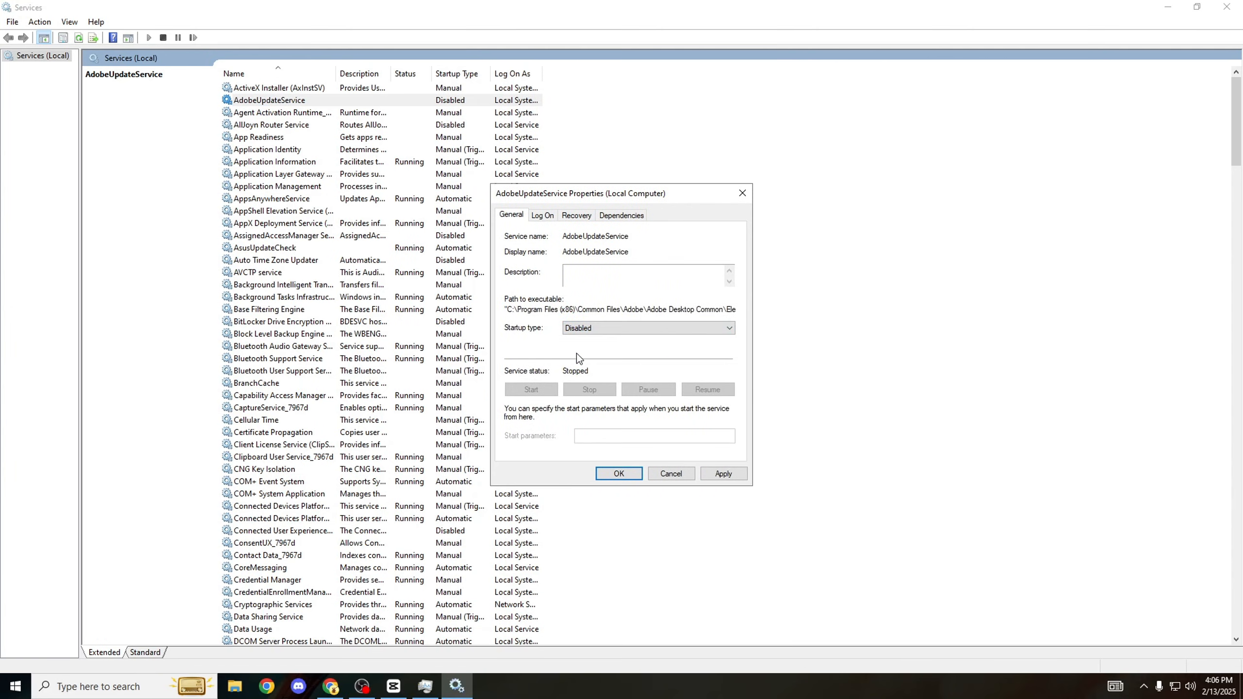
{"action": "mouse_move", "coordinate": [474, 410]}
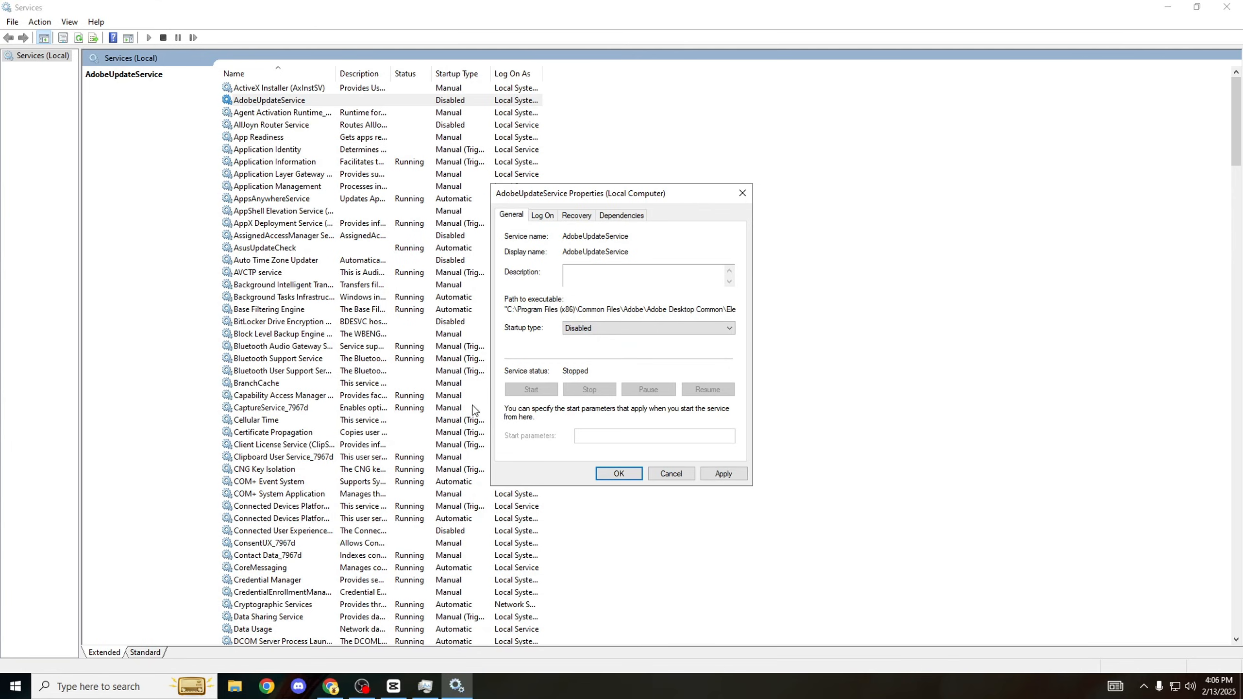
{"action": "mouse_move", "coordinate": [507, 195]}
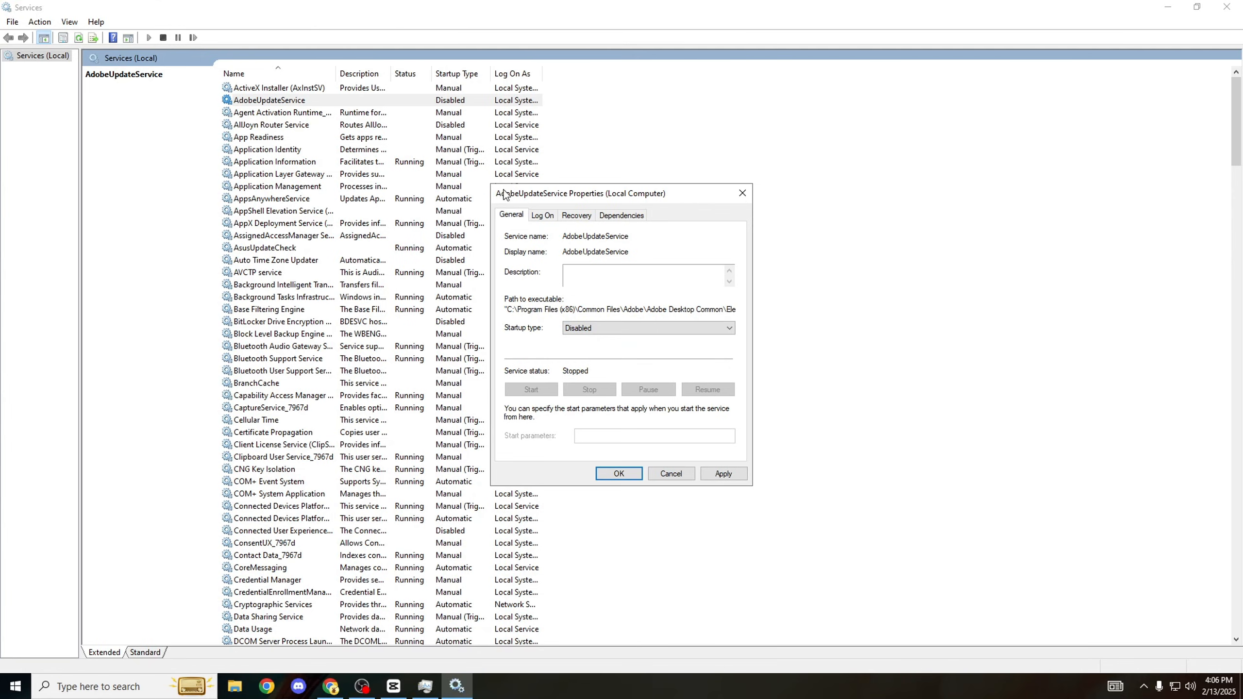
{"action": "mouse_move", "coordinate": [517, 386]}
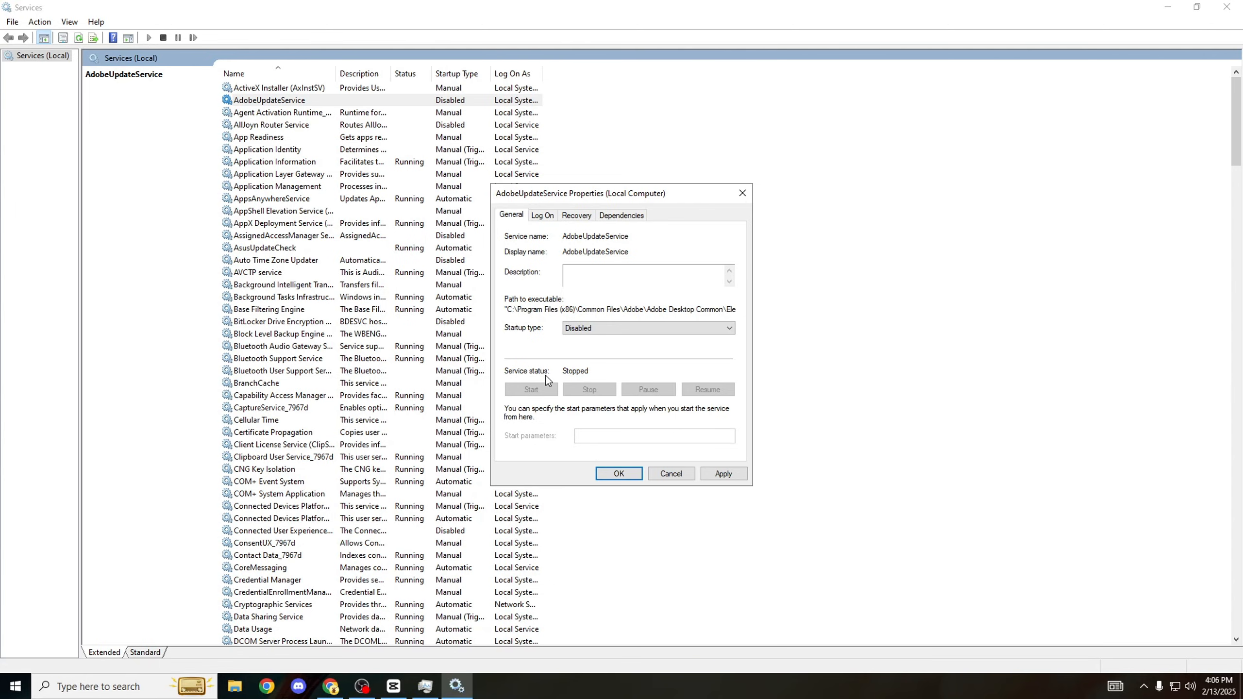
{"action": "mouse_move", "coordinate": [584, 373]}
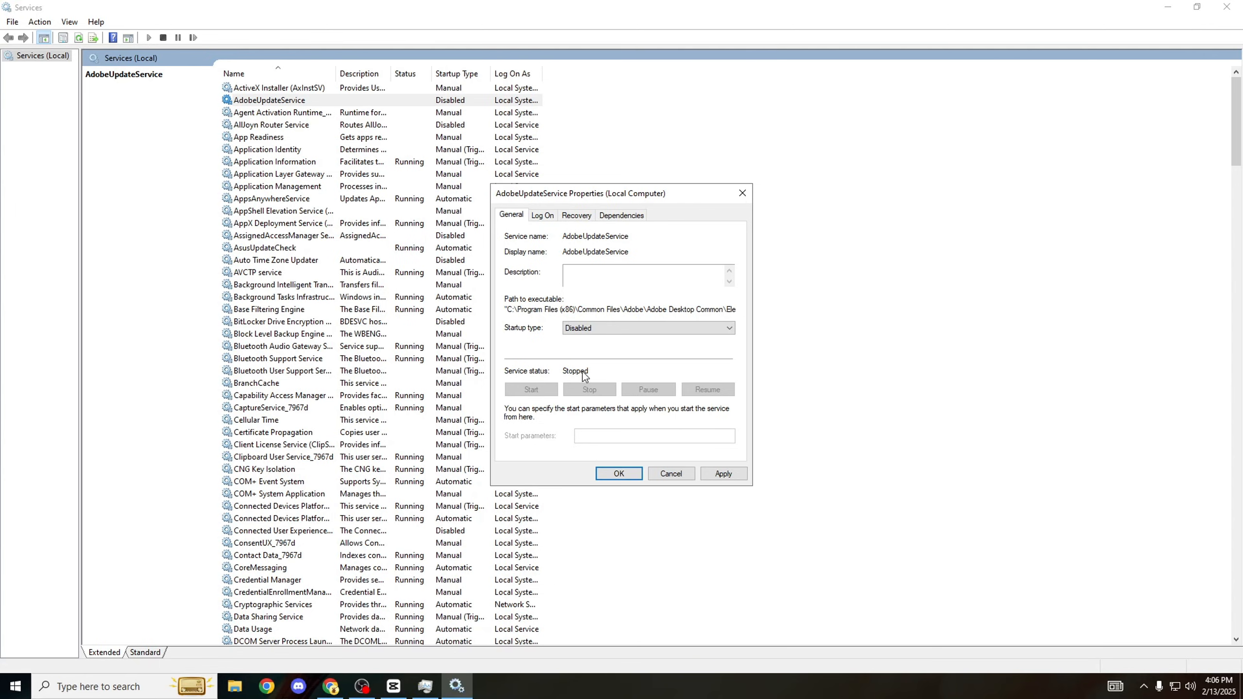
{"action": "mouse_move", "coordinate": [589, 396]}
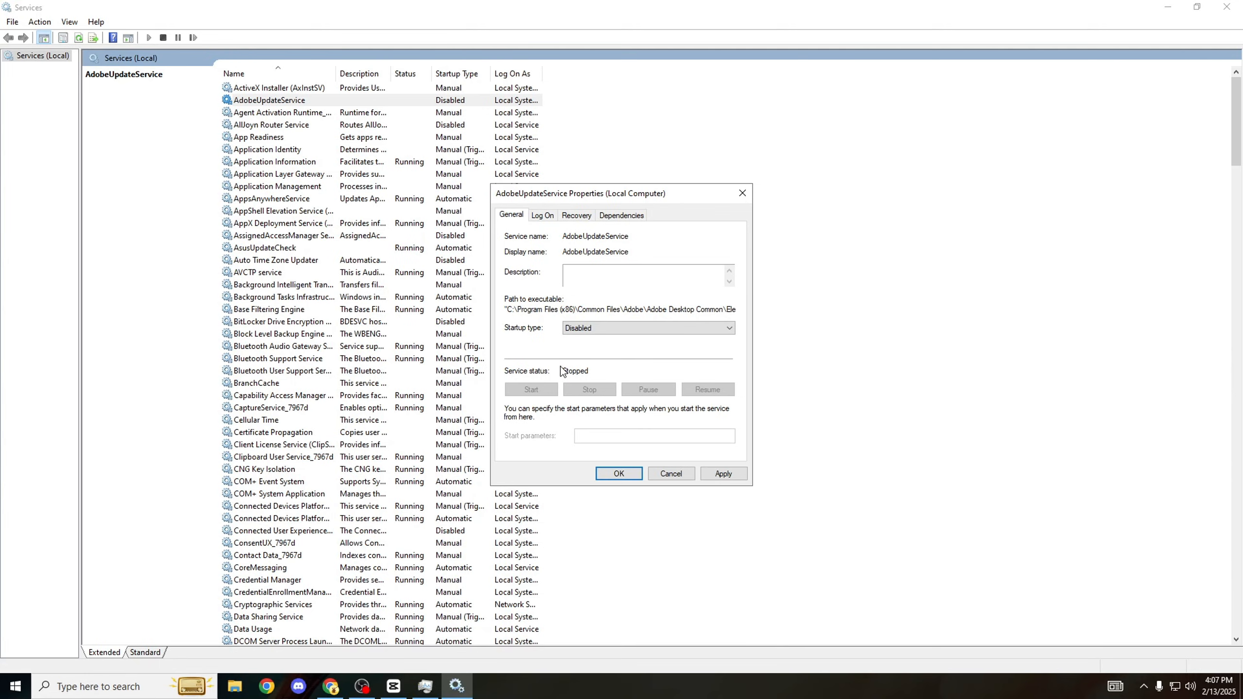
{"action": "mouse_move", "coordinate": [581, 370]}
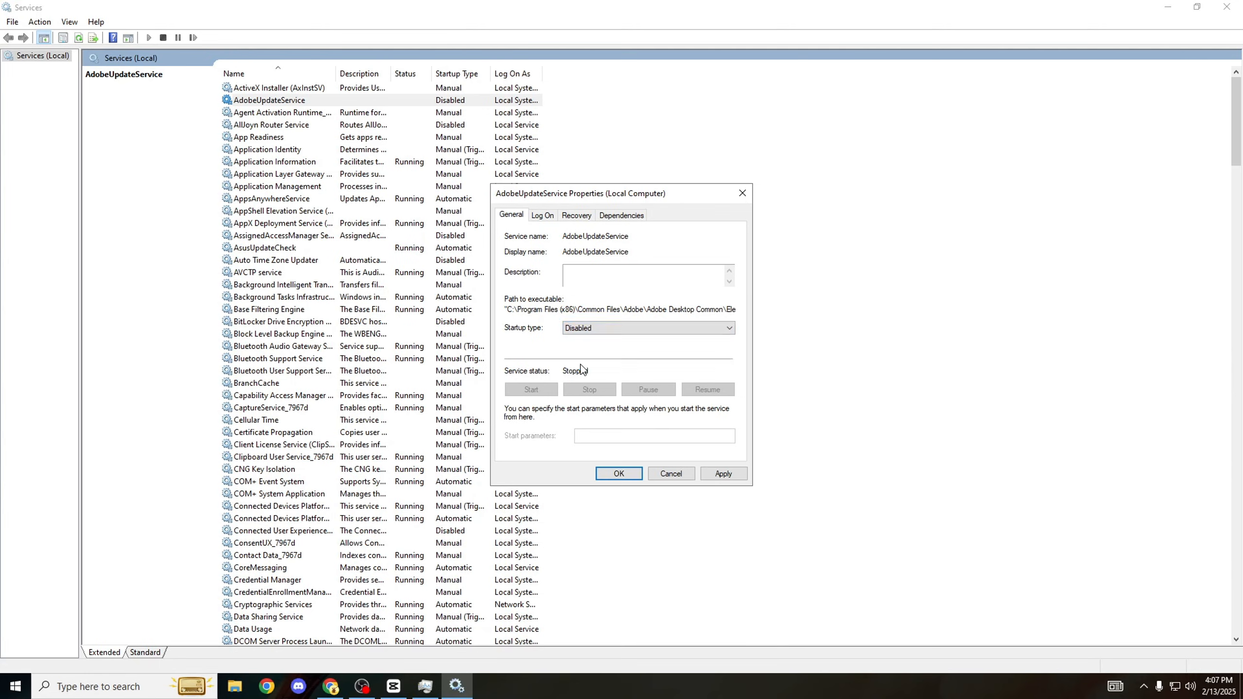
{"action": "left_click", "coordinate": [618, 473]}
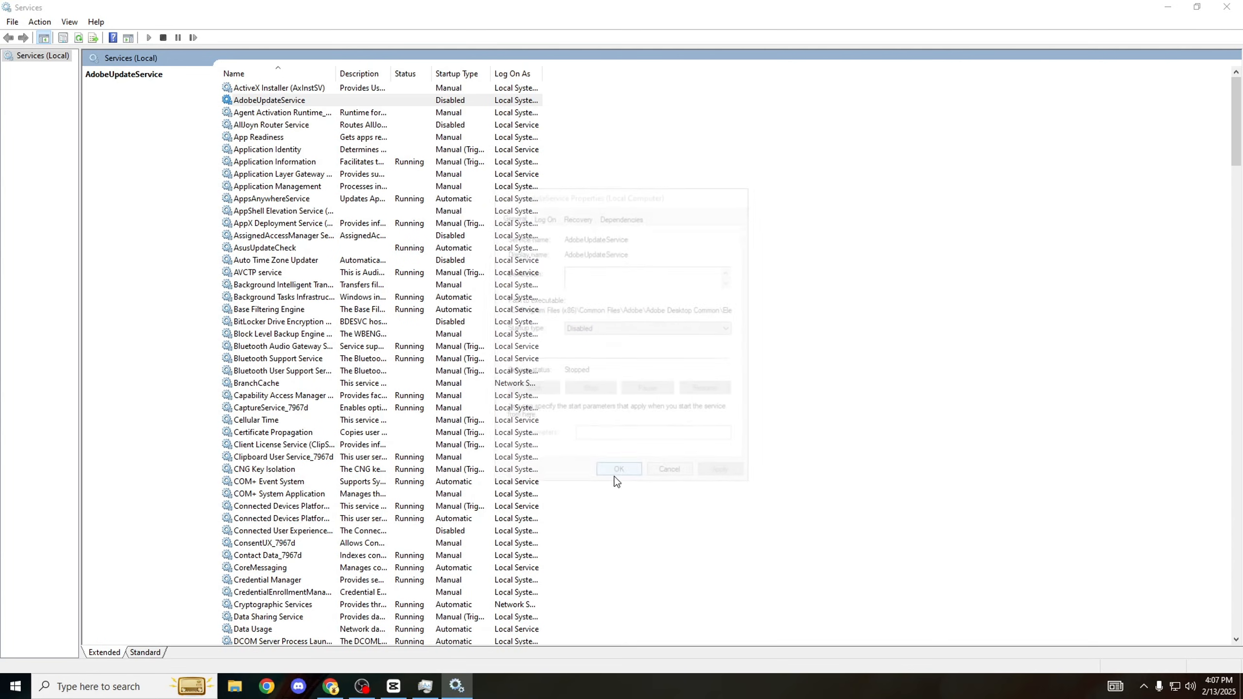
{"action": "left_click", "coordinate": [618, 469]}
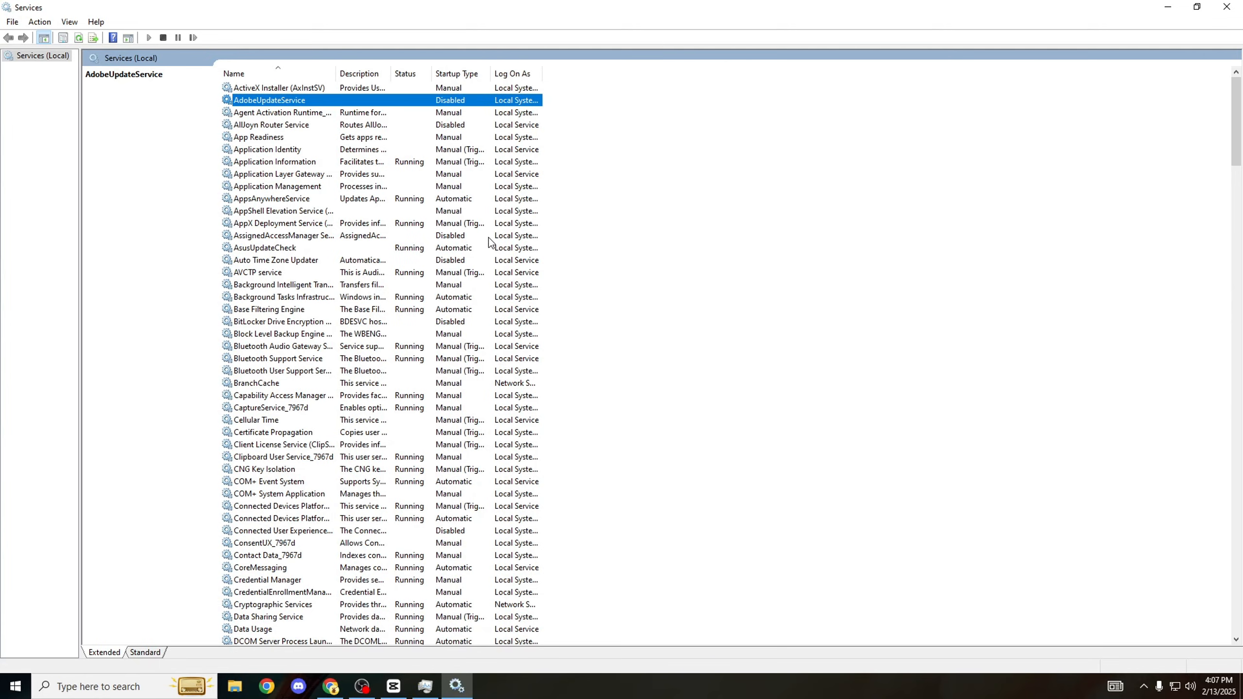
{"action": "mouse_move", "coordinate": [486, 243]}
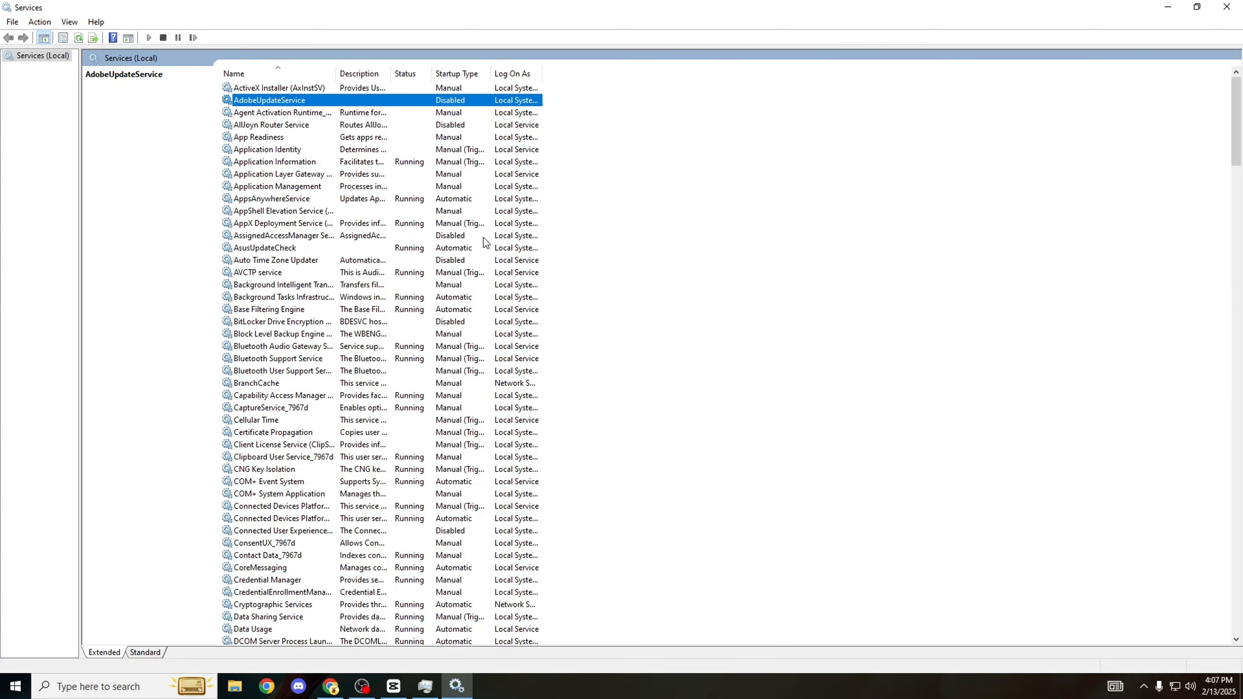
{"action": "mouse_move", "coordinate": [275, 105]}
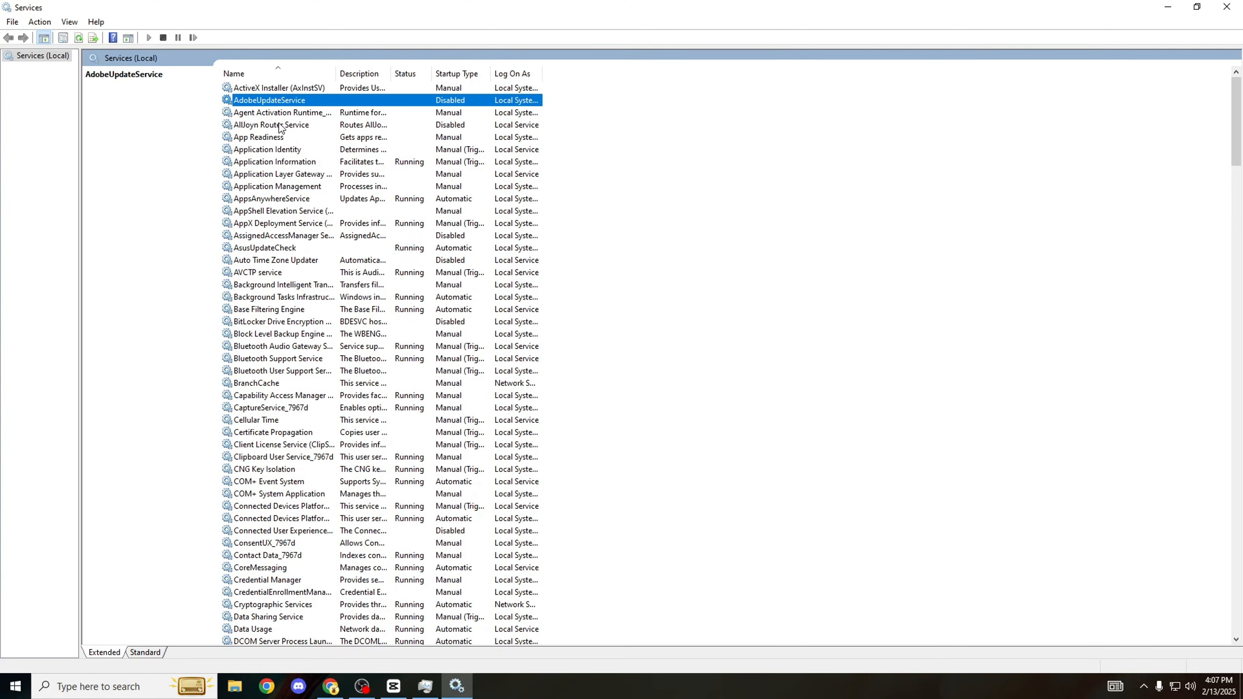
{"action": "left_click", "coordinate": [270, 124]}
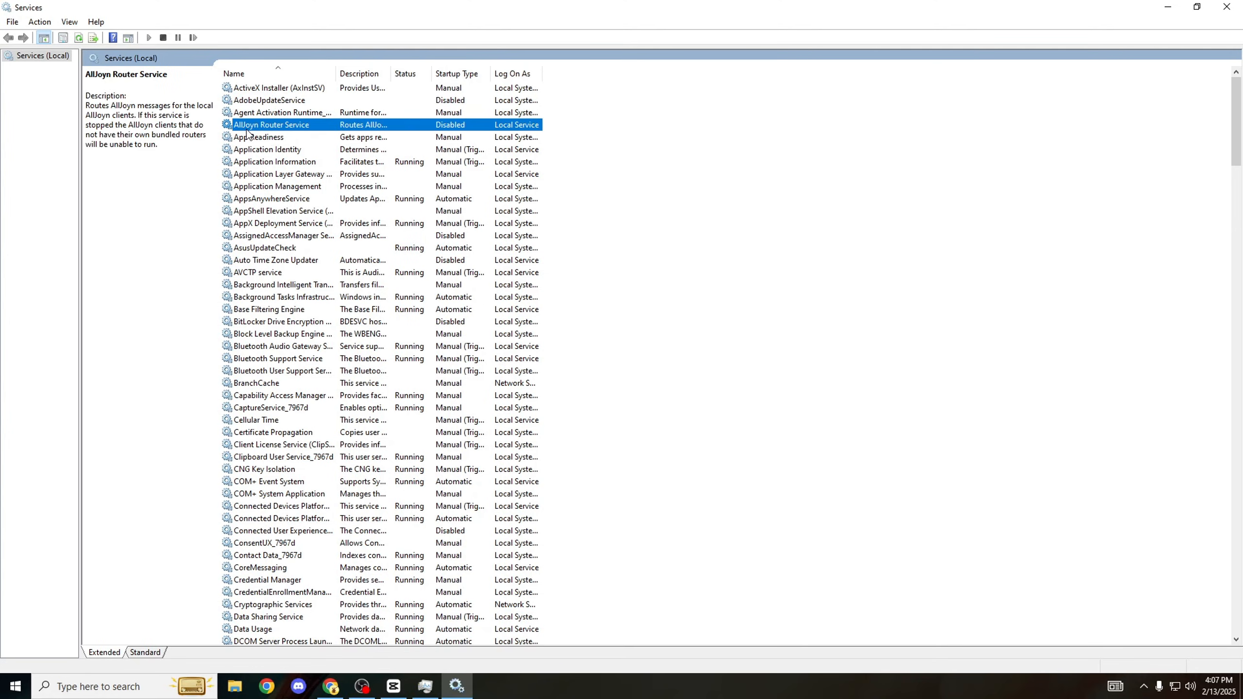
{"action": "mouse_move", "coordinate": [416, 268]}
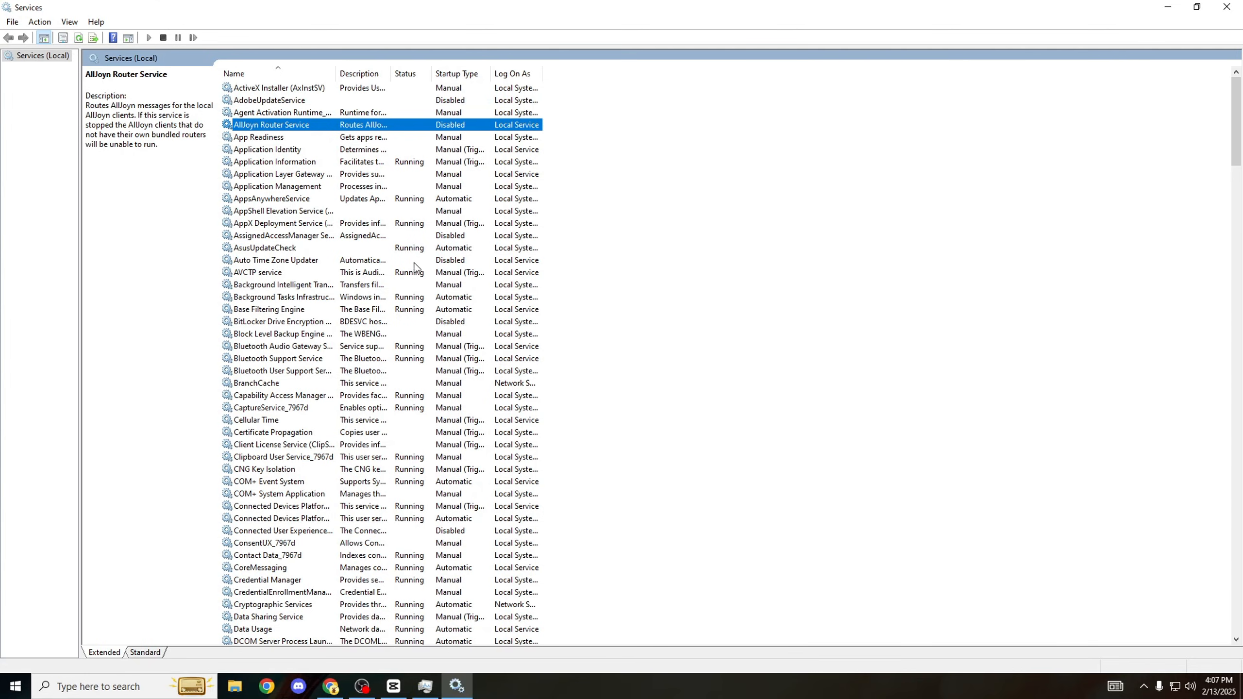
{"action": "left_click", "coordinate": [277, 261]}
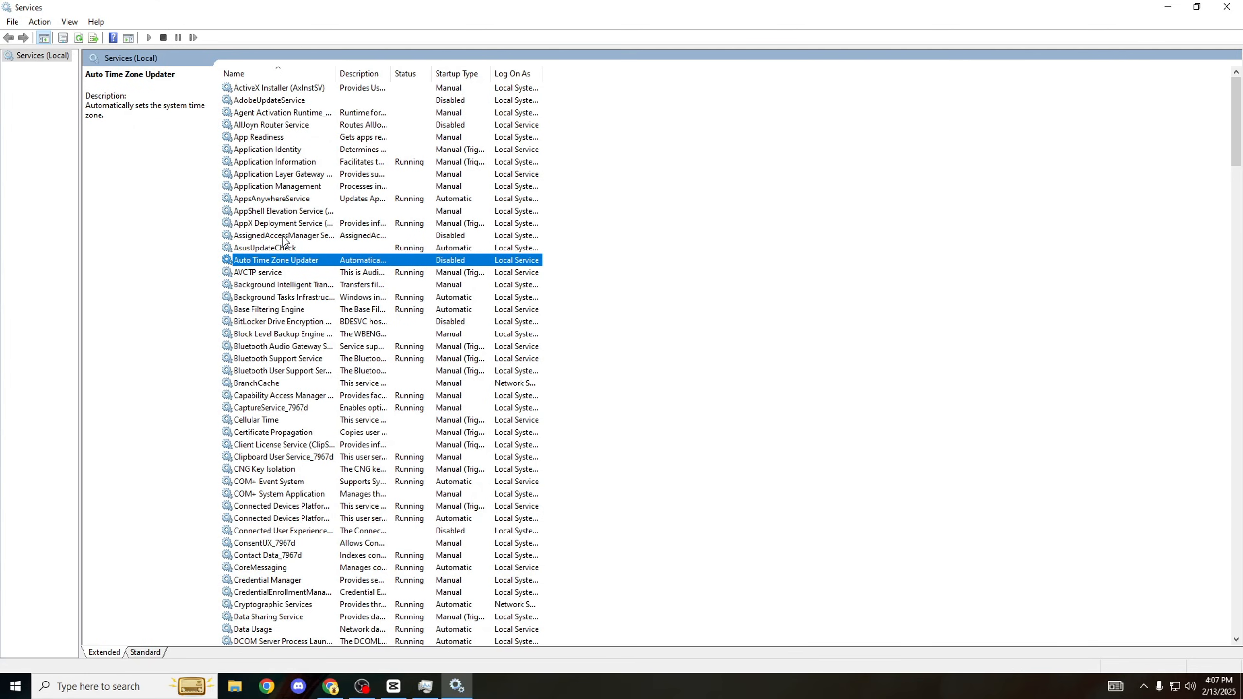
{"action": "left_click", "coordinate": [281, 235]}
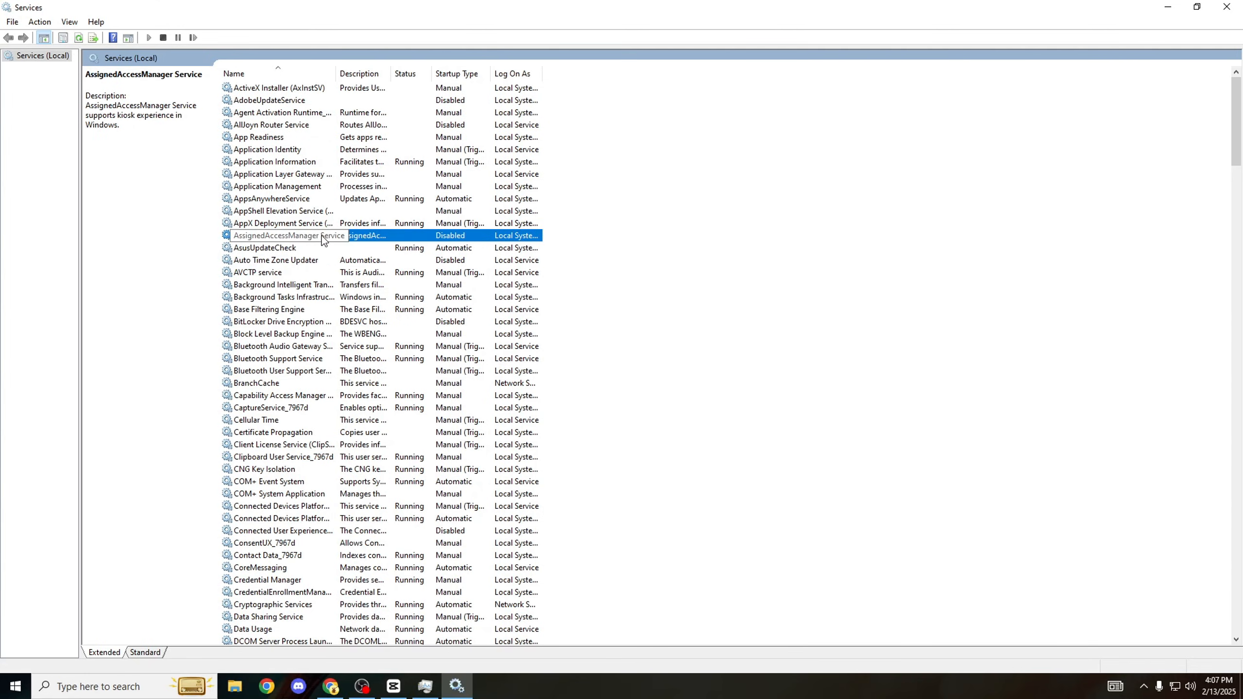
{"action": "left_click", "coordinate": [282, 321]}
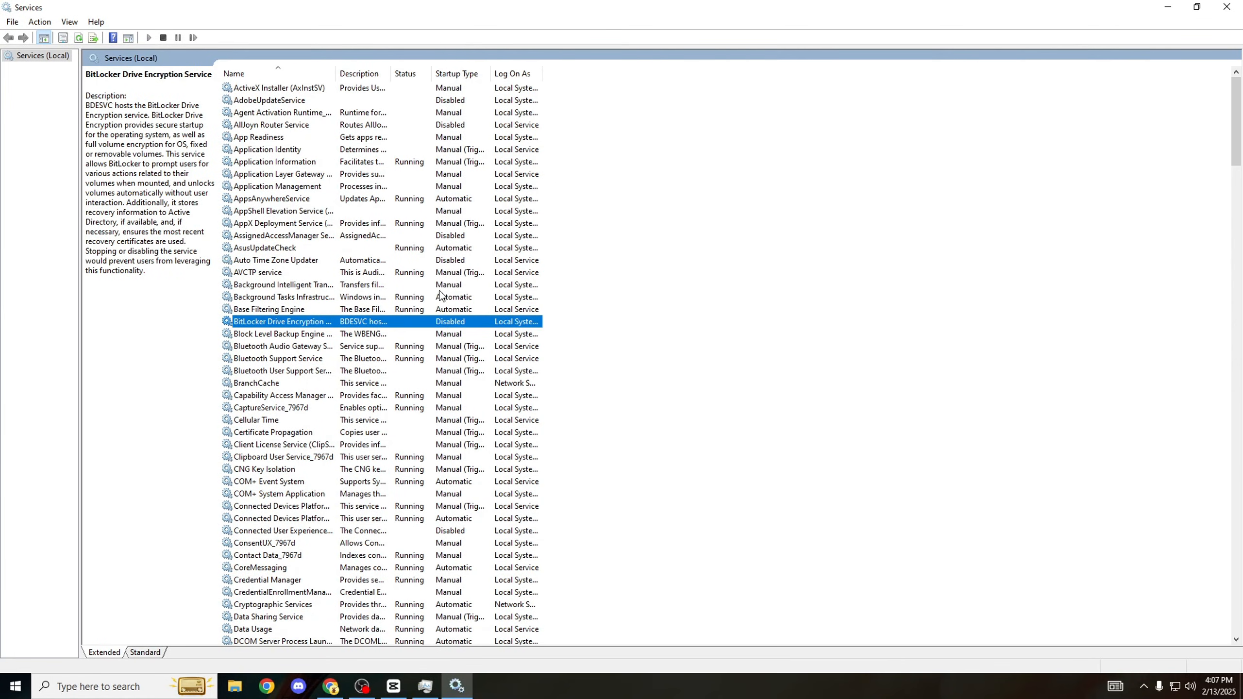
{"action": "scroll", "scroll_direction": "down", "scroll_amount": 3}
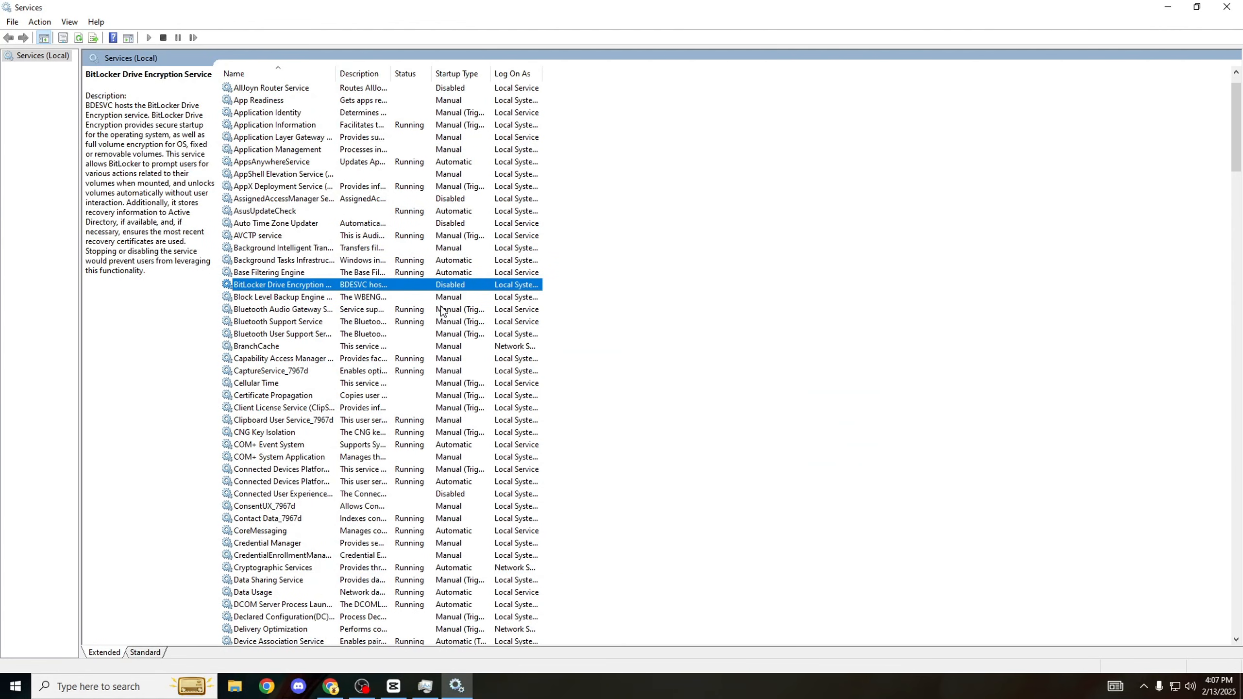
{"action": "left_click", "coordinate": [307, 494]}
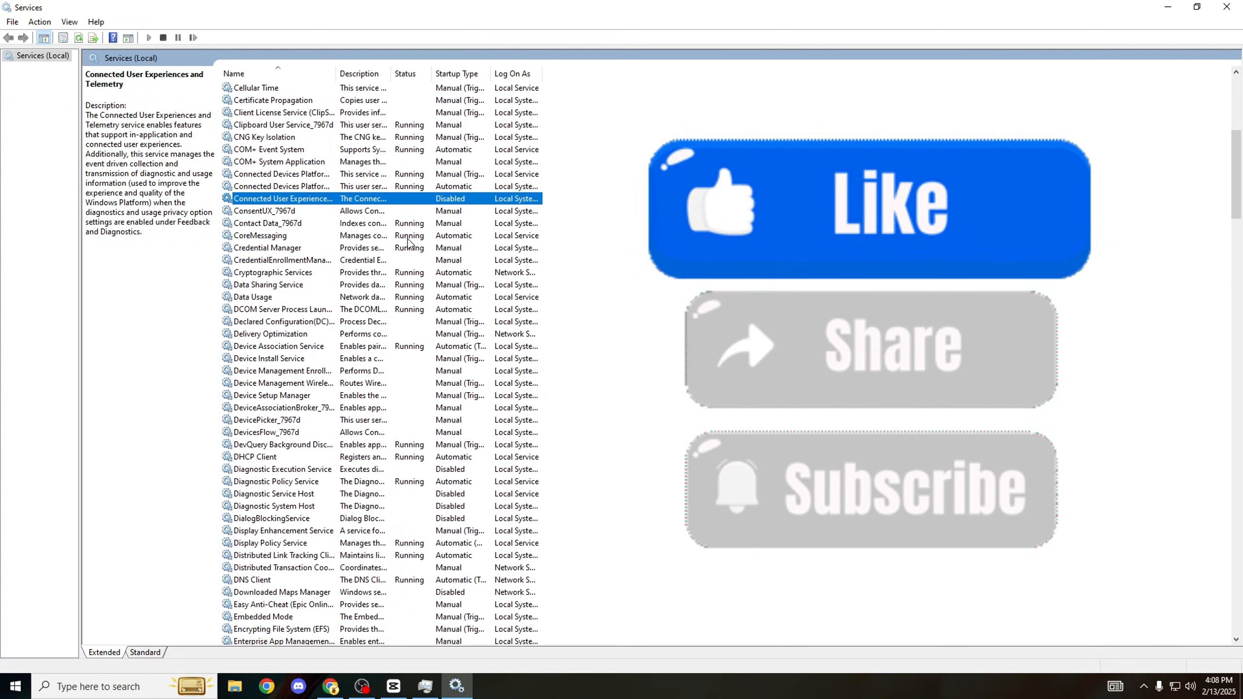
{"action": "left_click", "coordinate": [280, 469]}
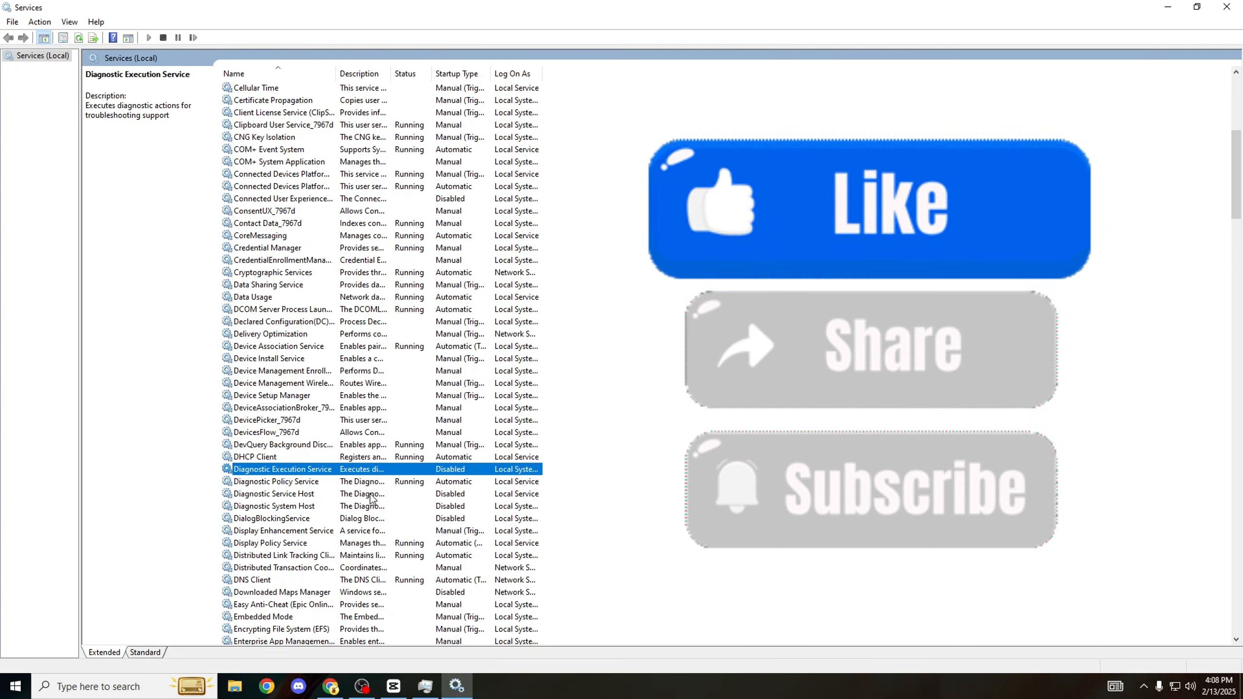
{"action": "left_click", "coordinate": [273, 494]}
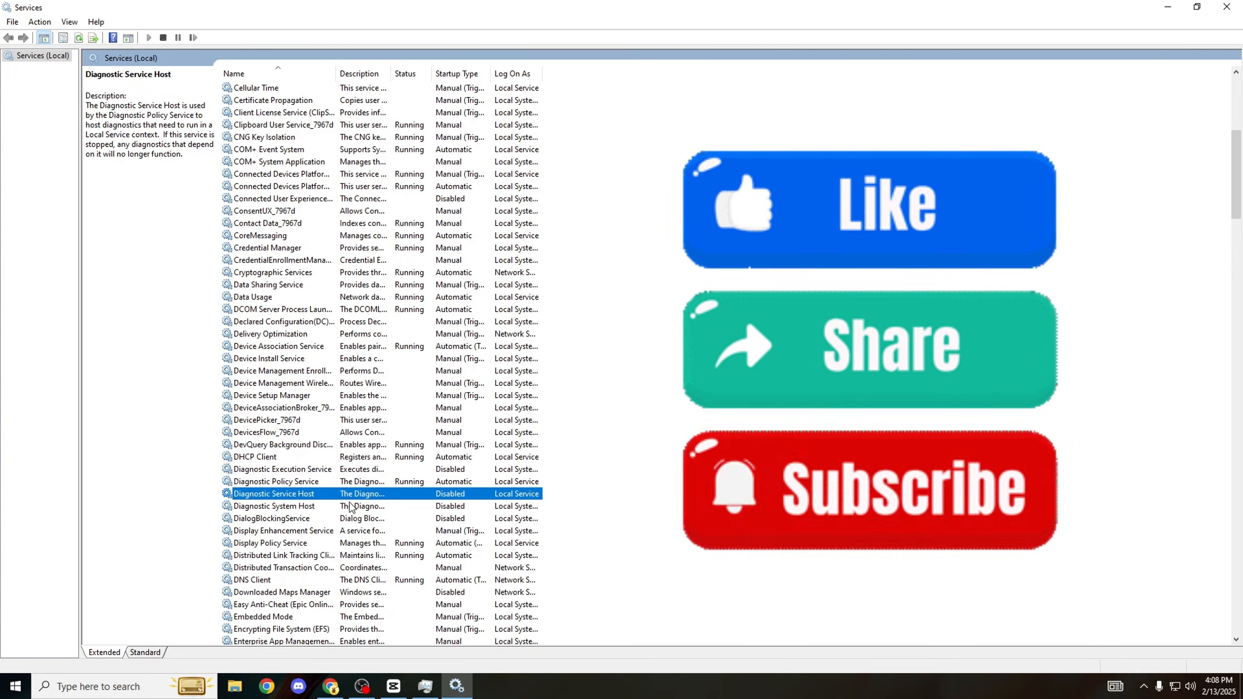
{"action": "left_click", "coordinate": [274, 506]}
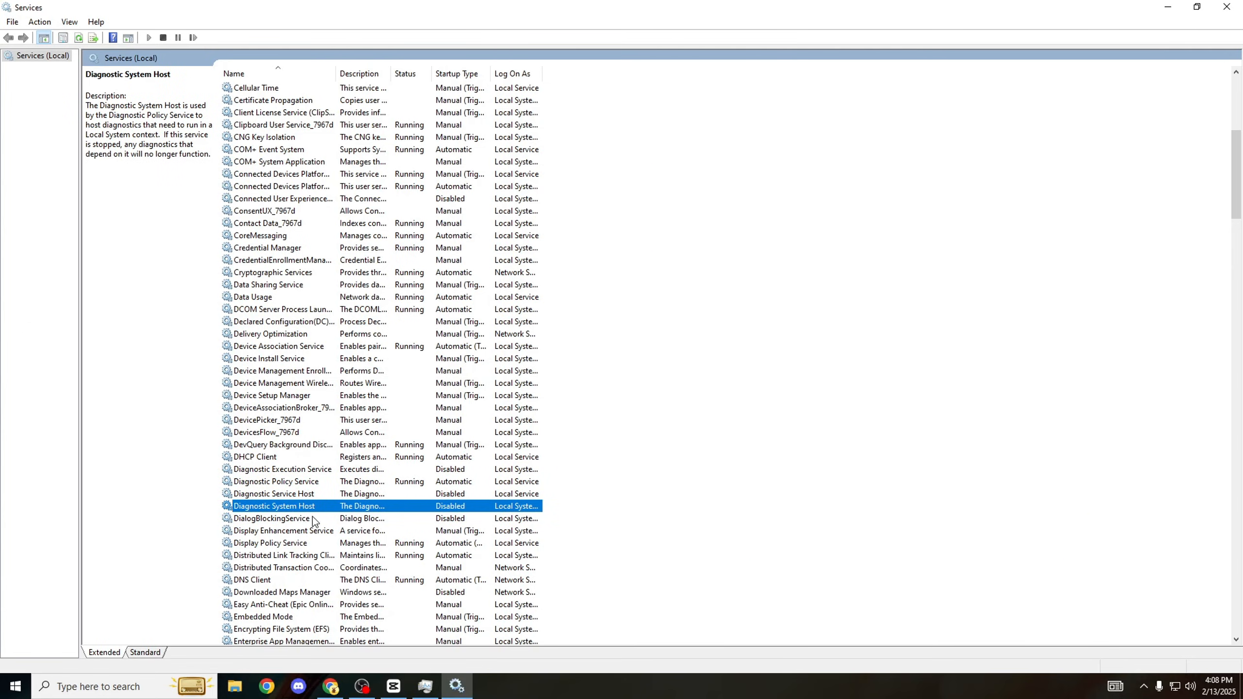
{"action": "left_click", "coordinate": [270, 518]}
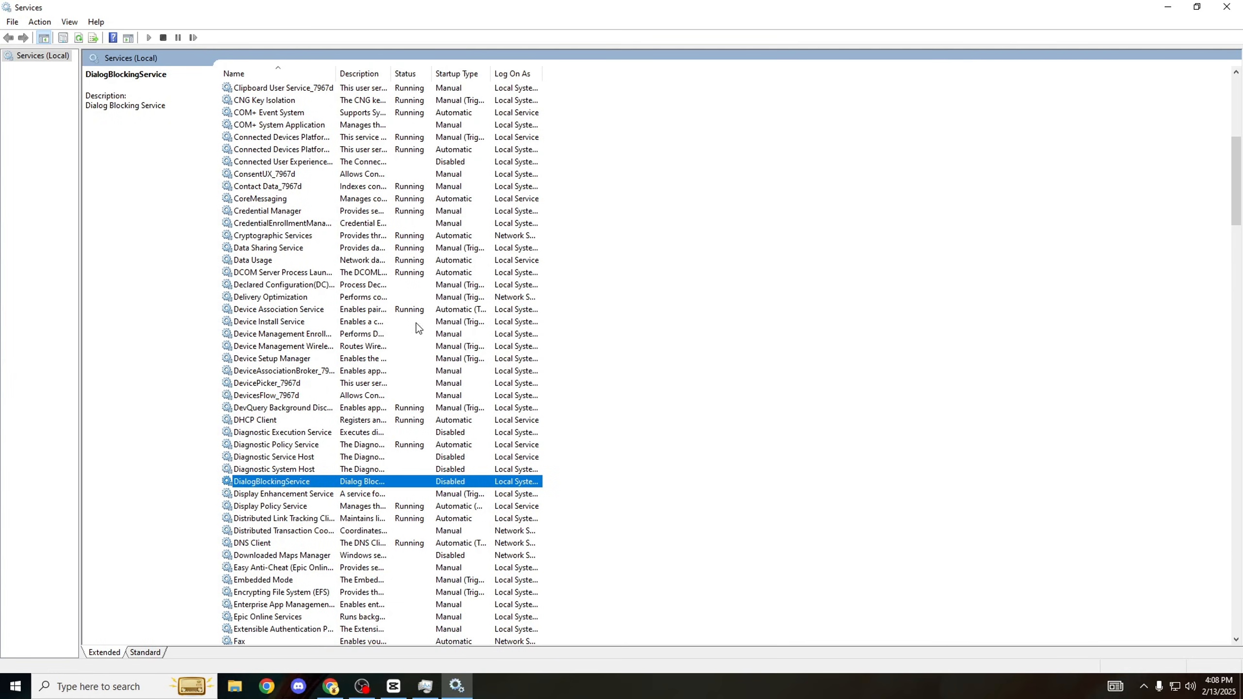
{"action": "left_click", "coordinate": [281, 555]}
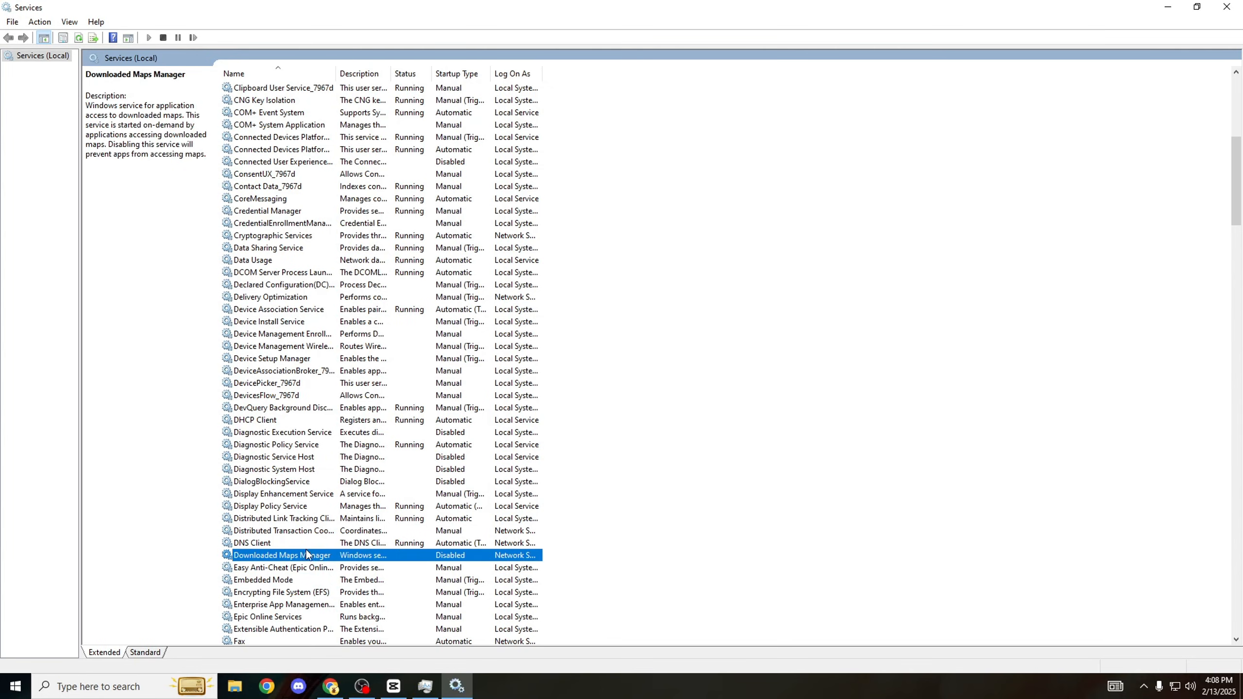
{"action": "mouse_move", "coordinate": [400, 561]}
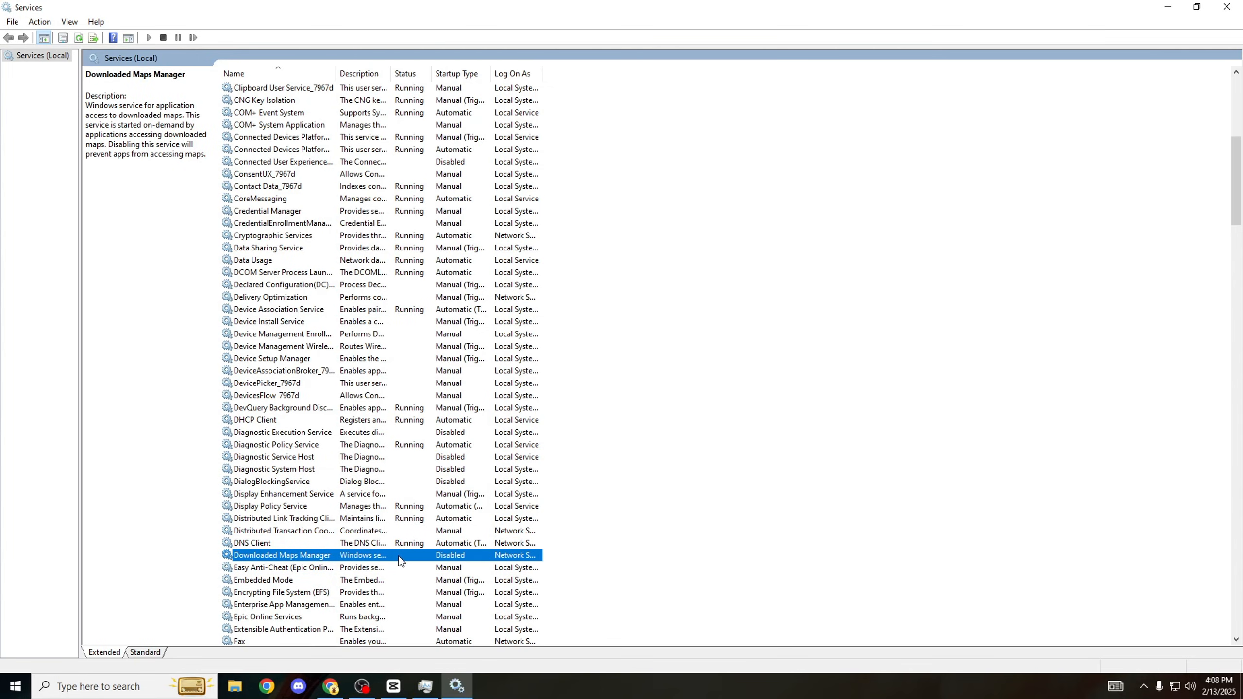
{"action": "mouse_move", "coordinate": [169, 629]}
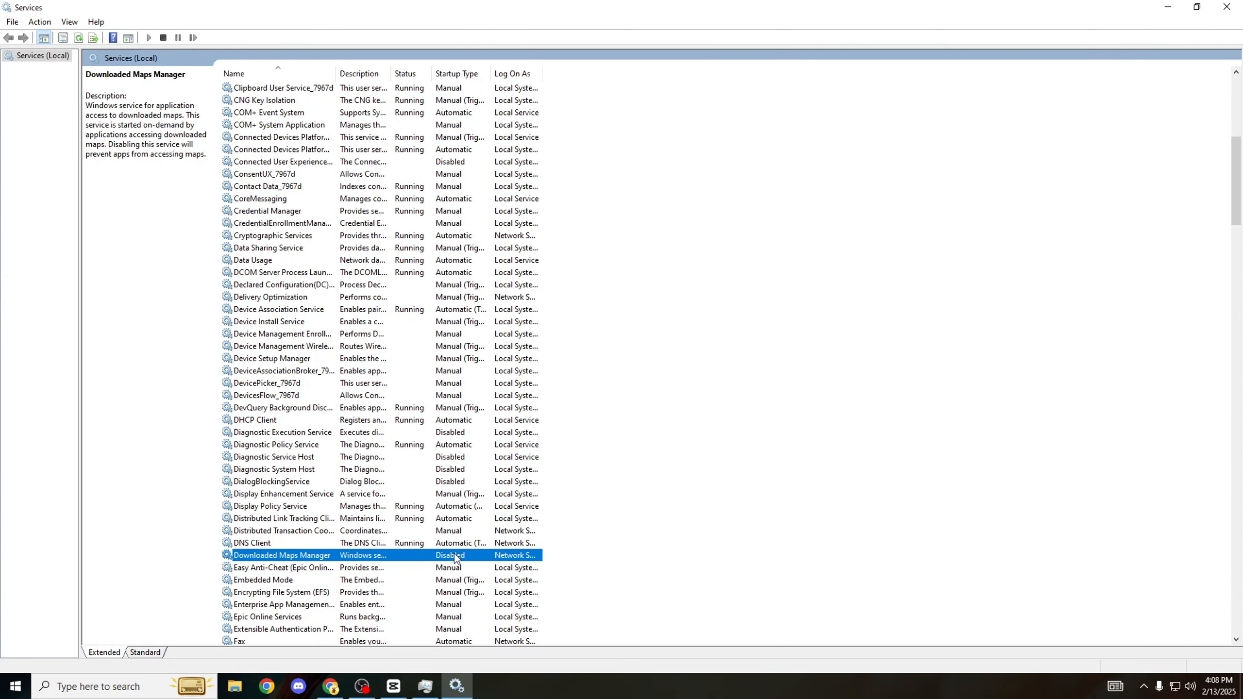
{"action": "mouse_move", "coordinate": [293, 115]}
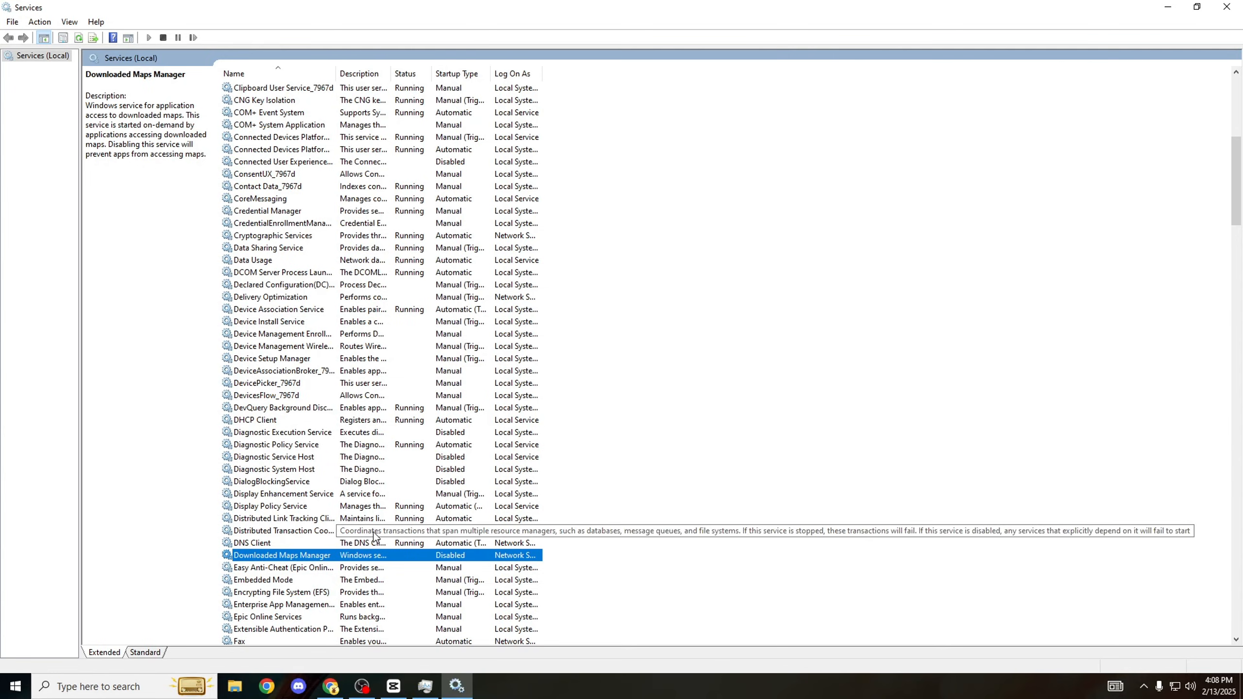
{"action": "mouse_move", "coordinate": [402, 561]}
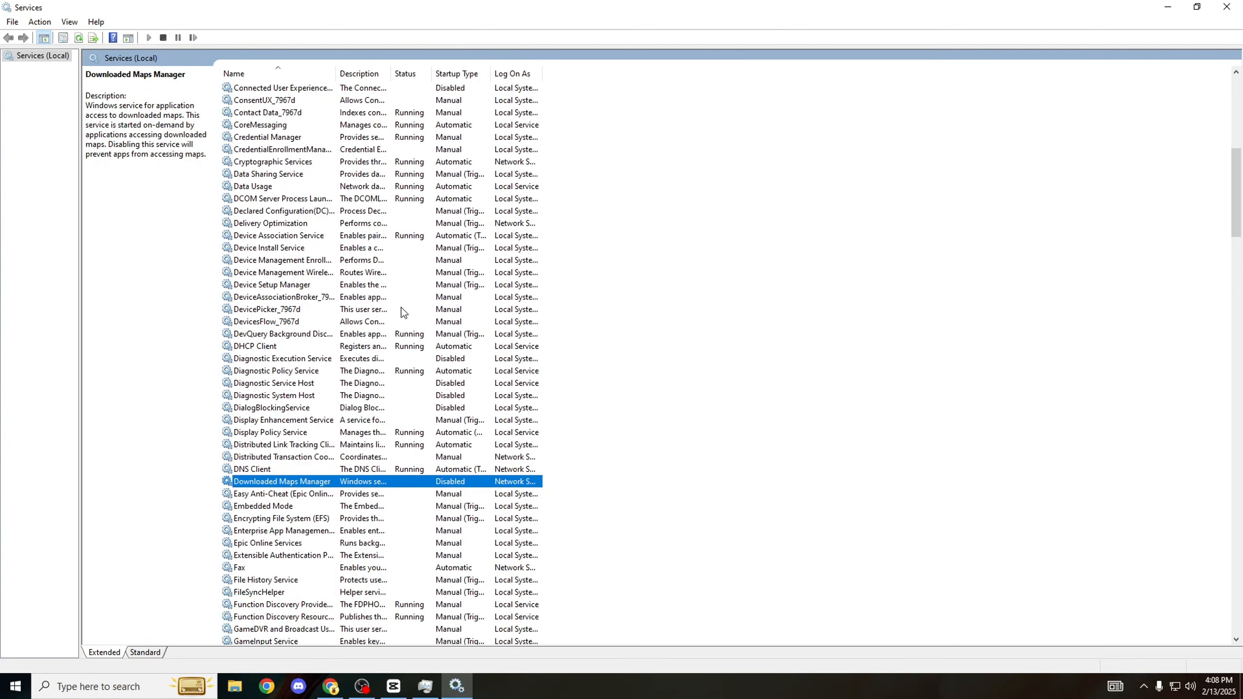
{"action": "scroll", "scroll_direction": "down", "scroll_amount": 3}
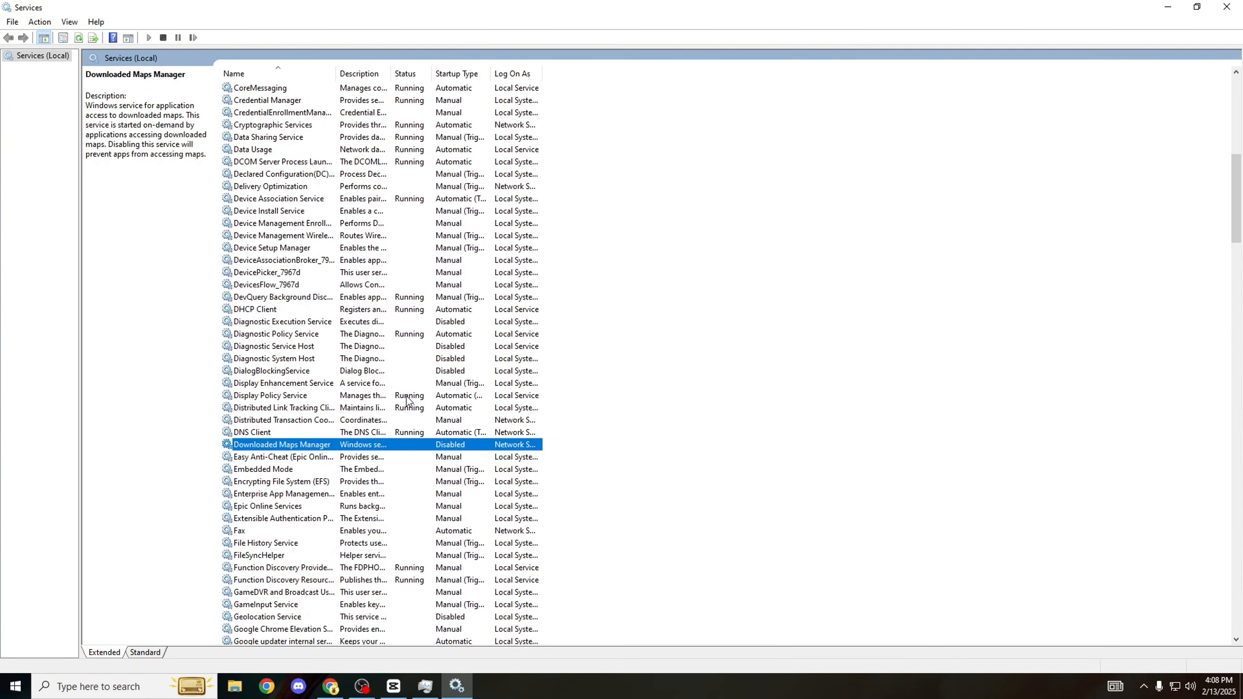
{"action": "mouse_move", "coordinate": [465, 629]}
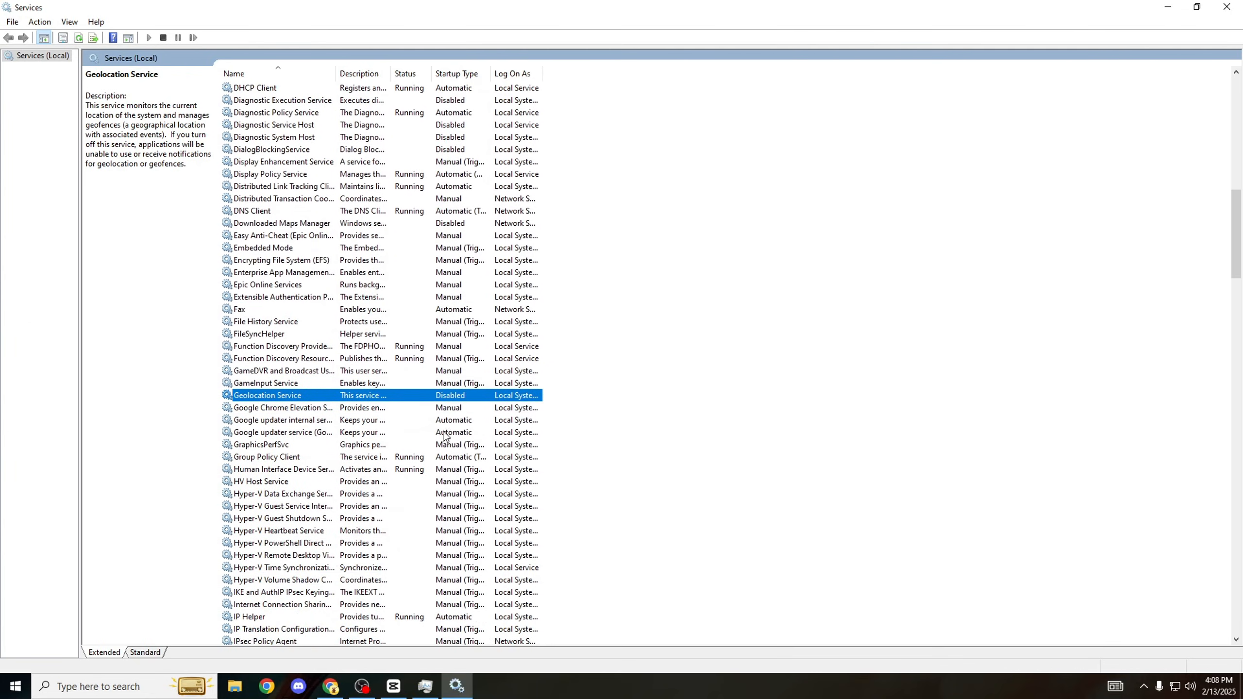
{"action": "scroll", "scroll_direction": "down", "scroll_amount": 3}
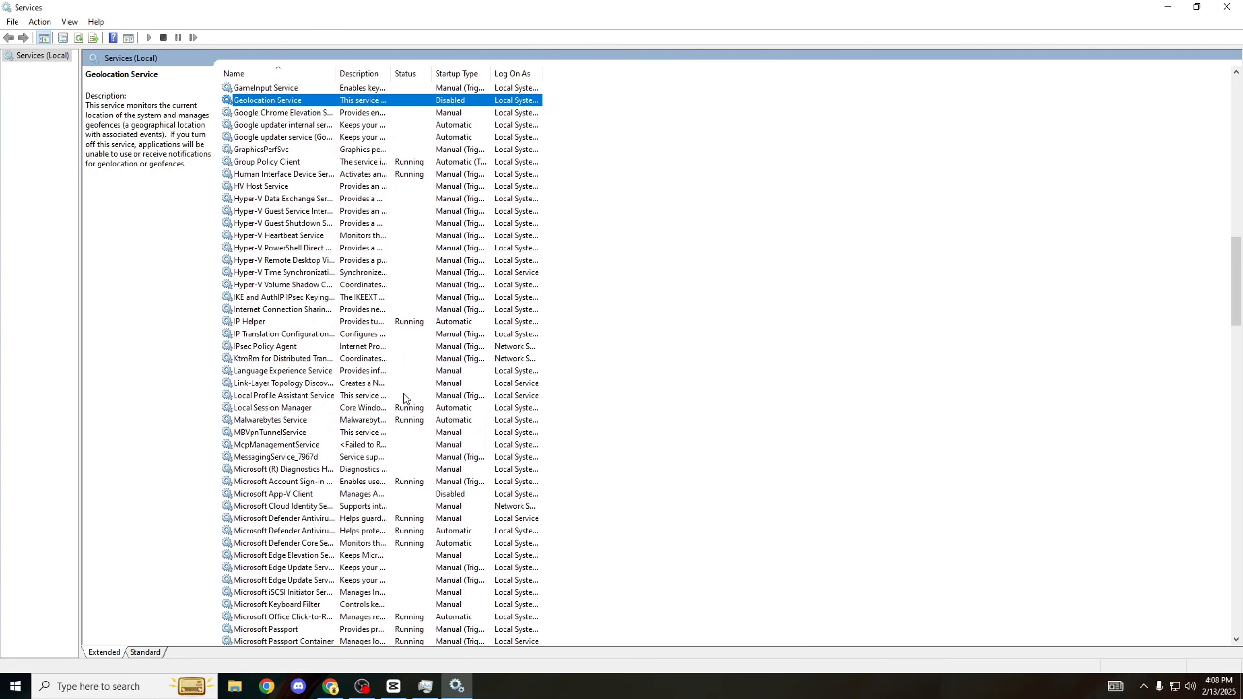
{"action": "left_click", "coordinate": [273, 493]}
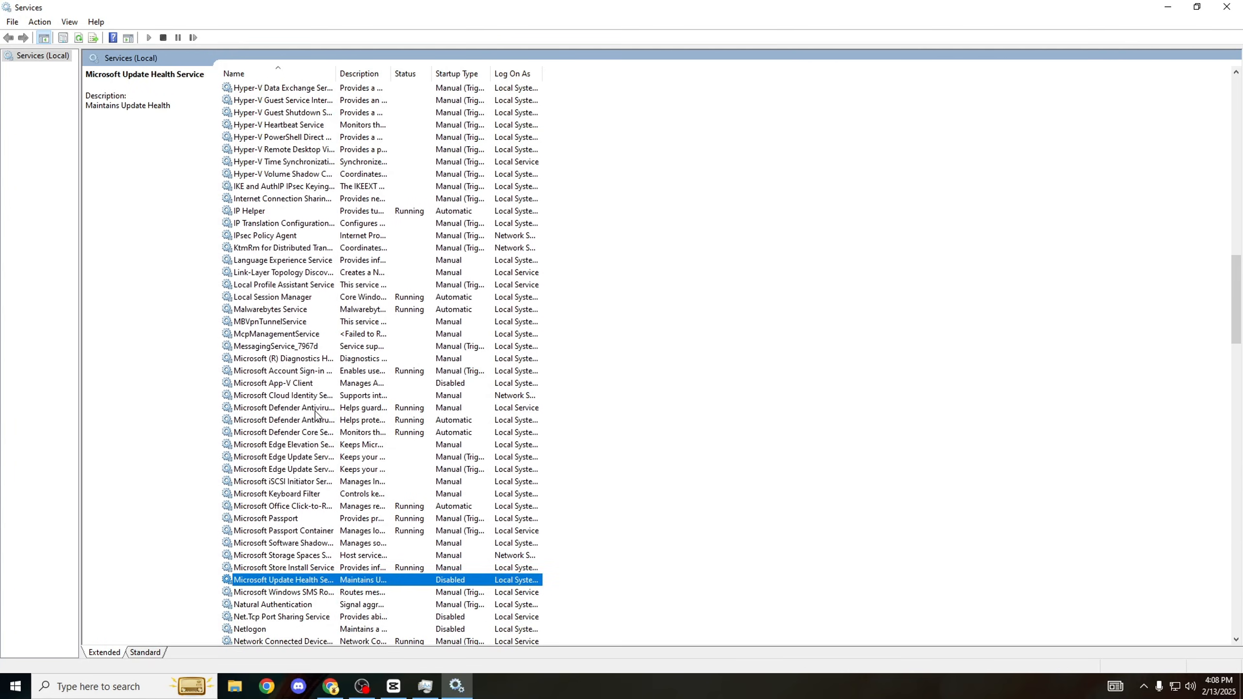
{"action": "left_click", "coordinate": [270, 592]}
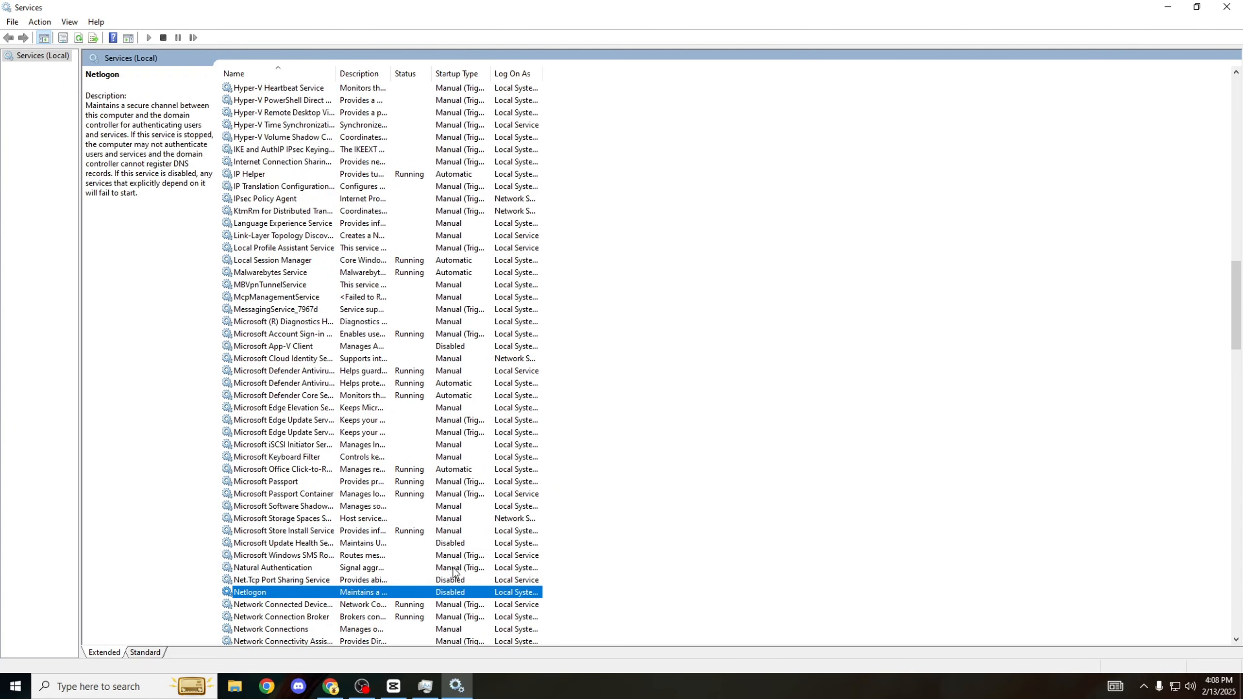
{"action": "mouse_move", "coordinate": [462, 579]}
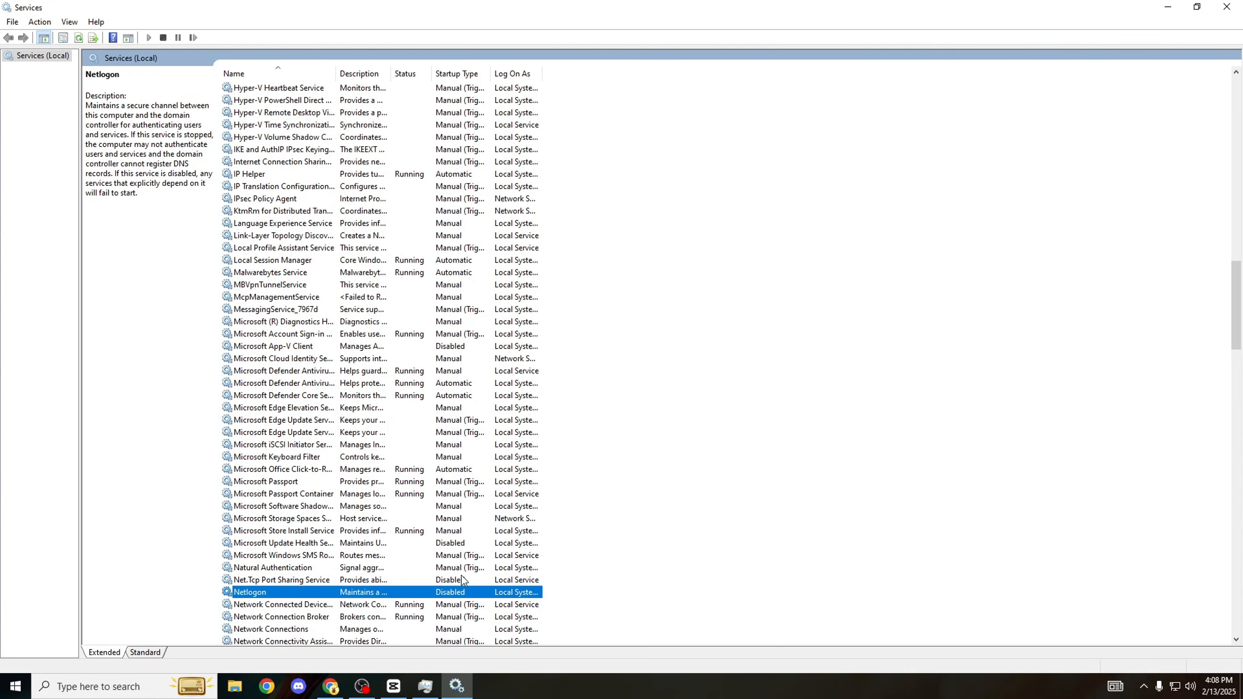
{"action": "scroll", "scroll_direction": "down", "scroll_amount": 3}
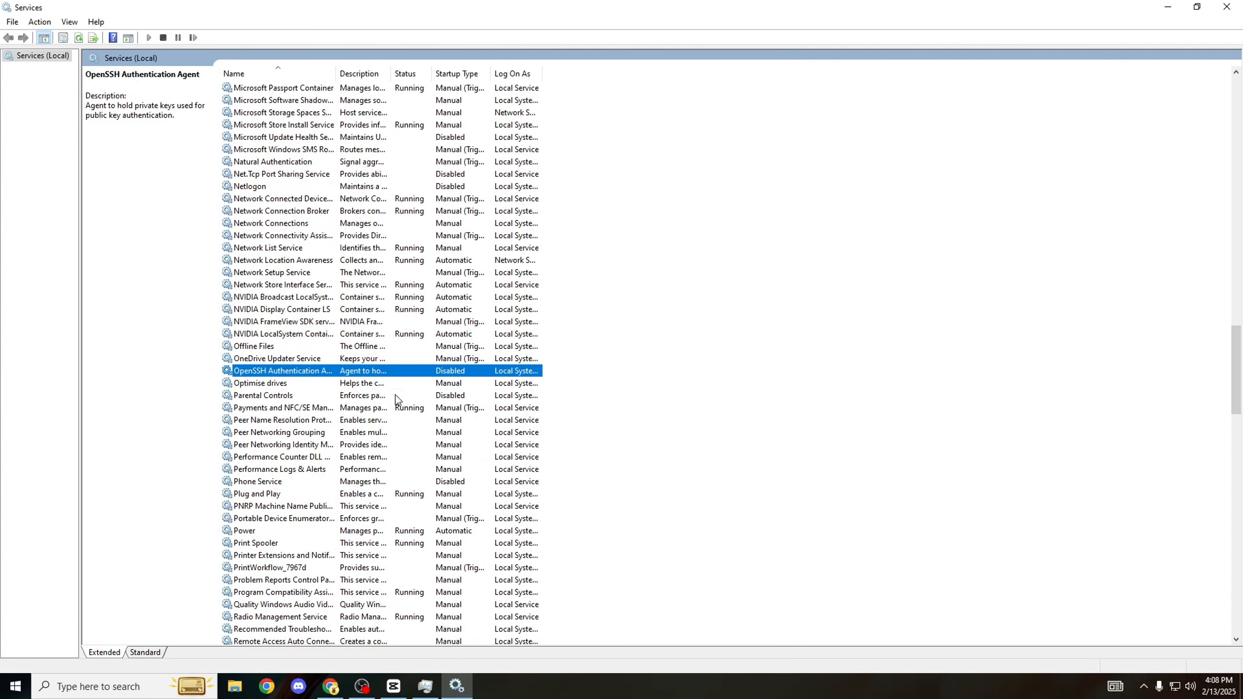
{"action": "left_click", "coordinate": [262, 395]}
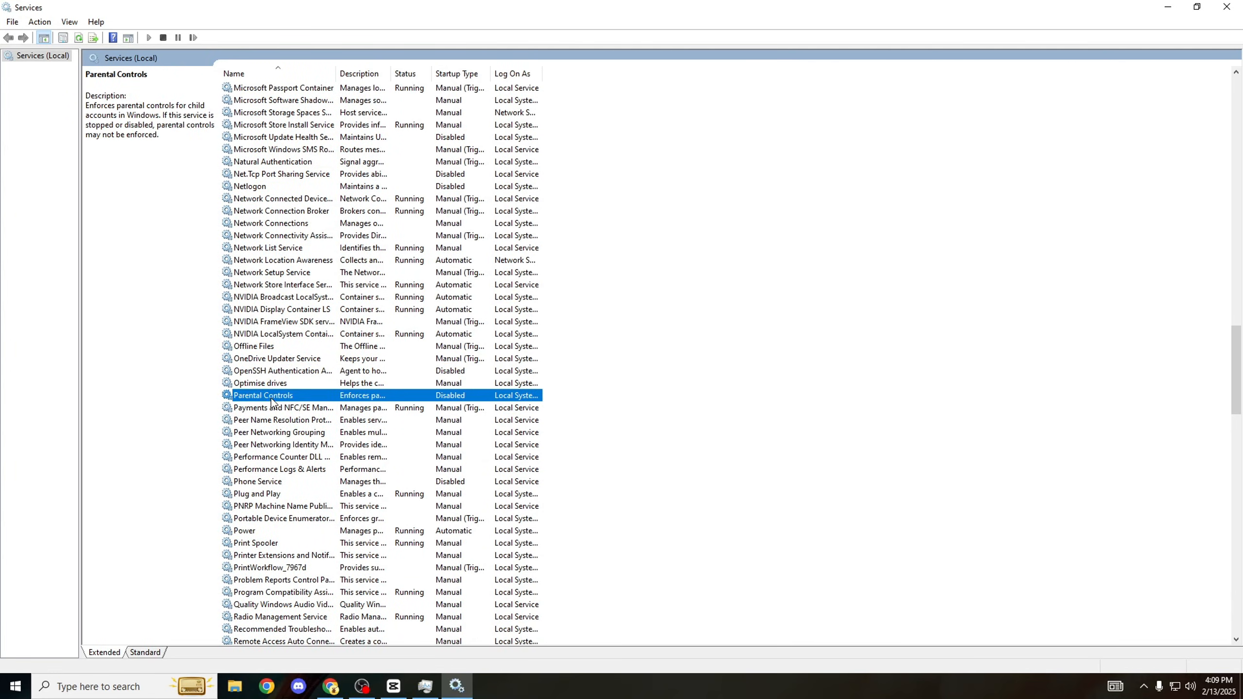
{"action": "mouse_move", "coordinate": [467, 400]}
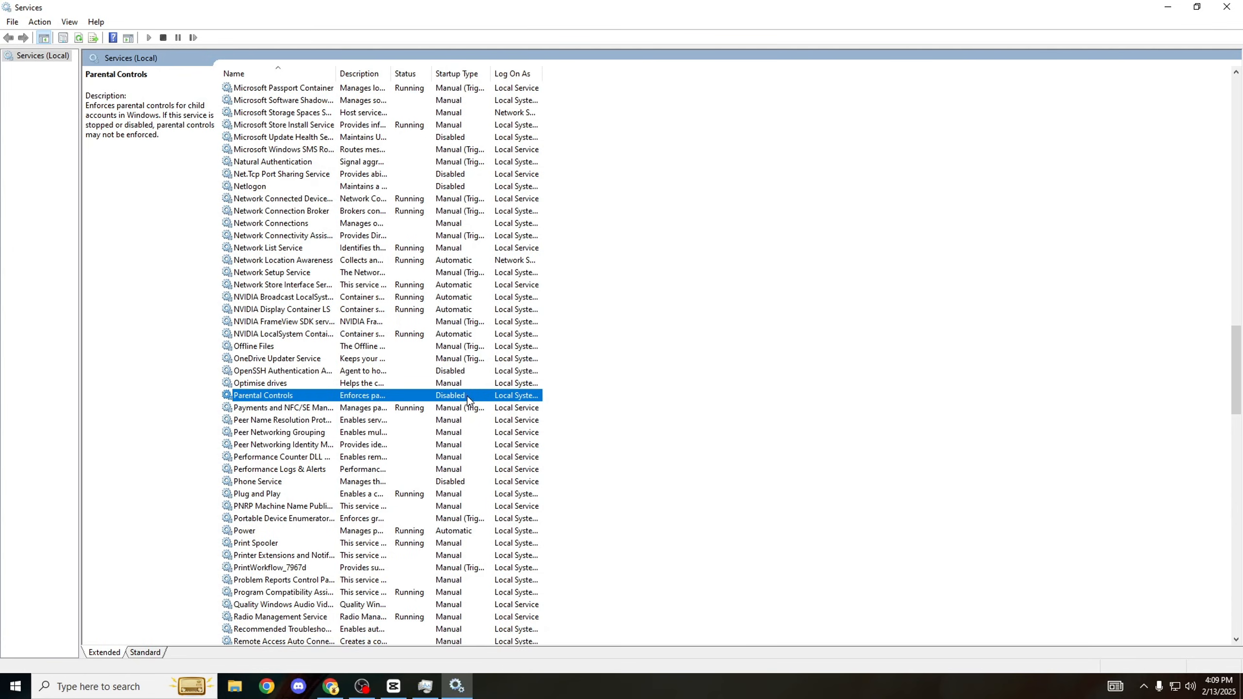
{"action": "mouse_move", "coordinate": [465, 399]}
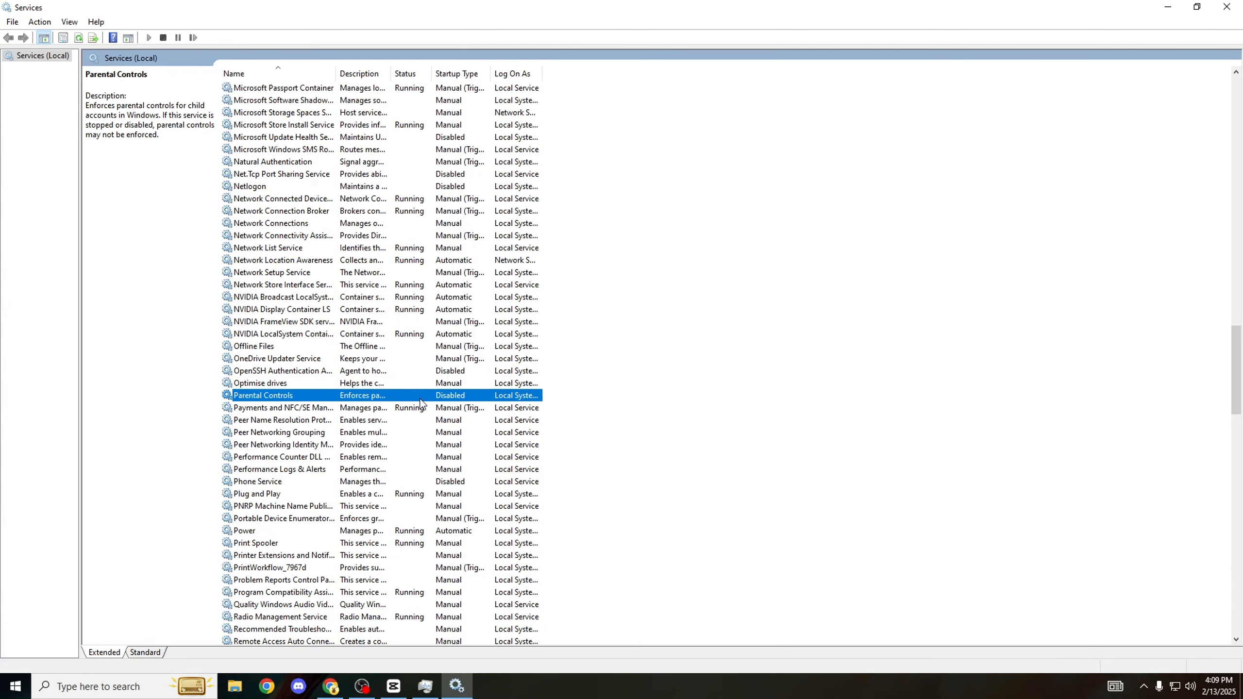
{"action": "mouse_move", "coordinate": [428, 395]}
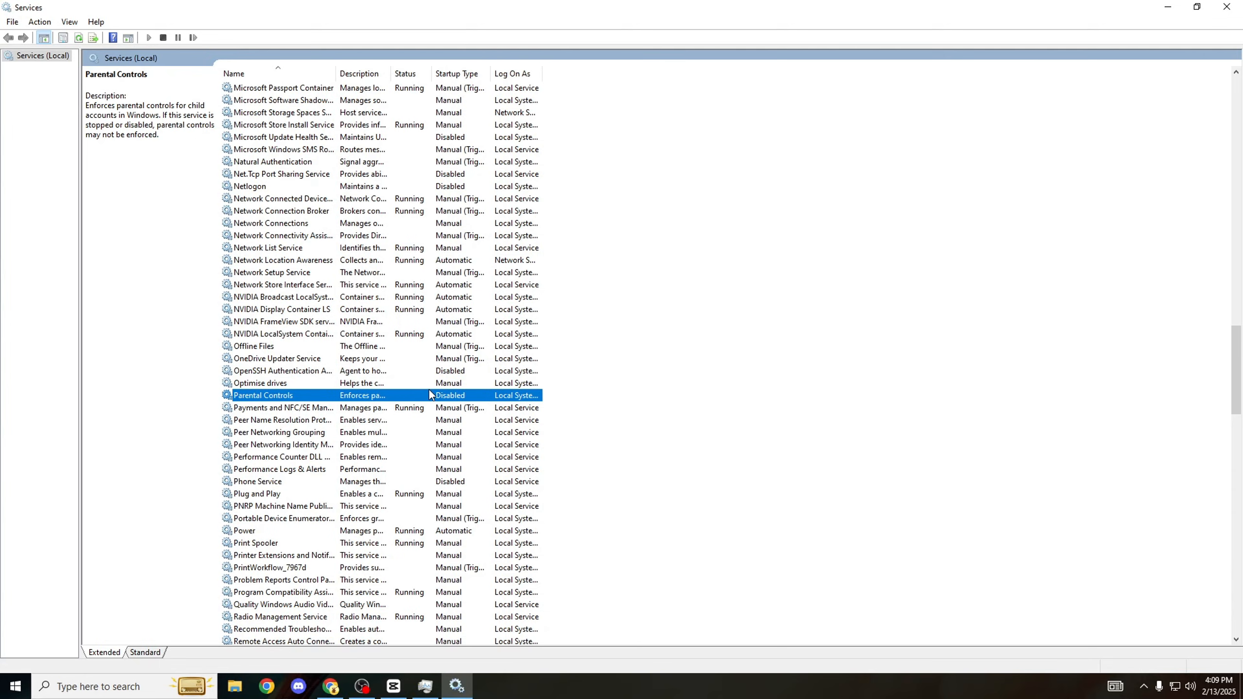
{"action": "mouse_move", "coordinate": [503, 400]}
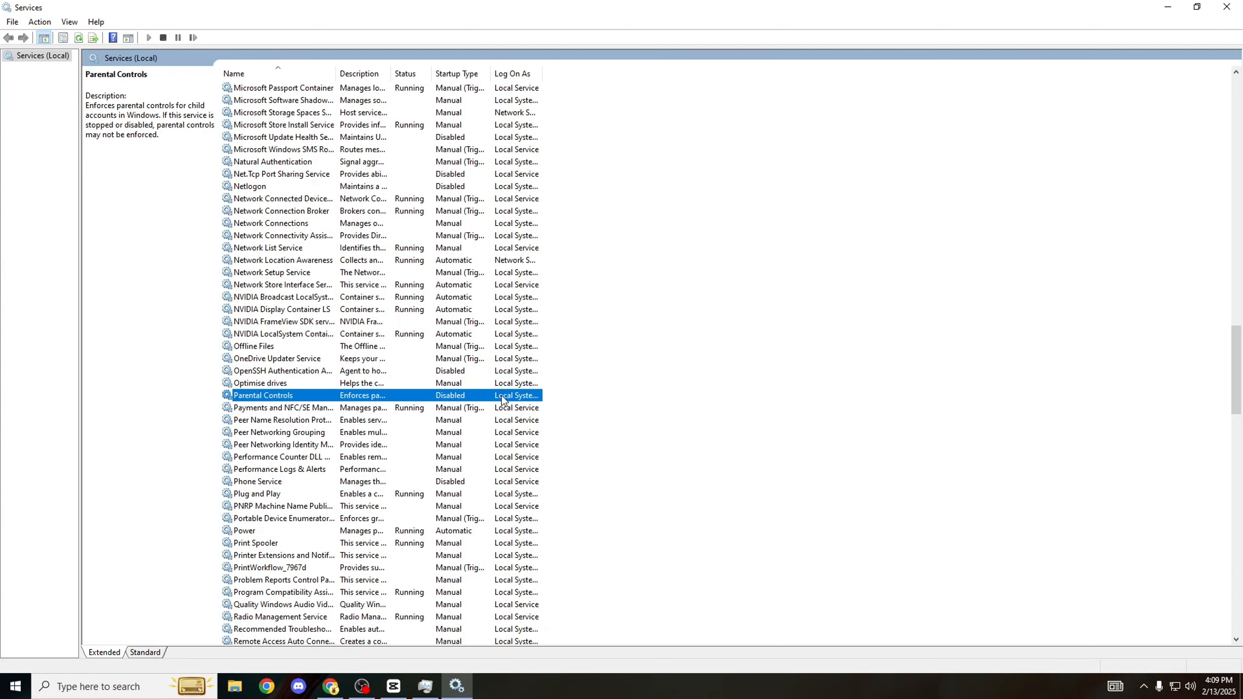
{"action": "scroll", "scroll_direction": "down", "scroll_amount": 3}
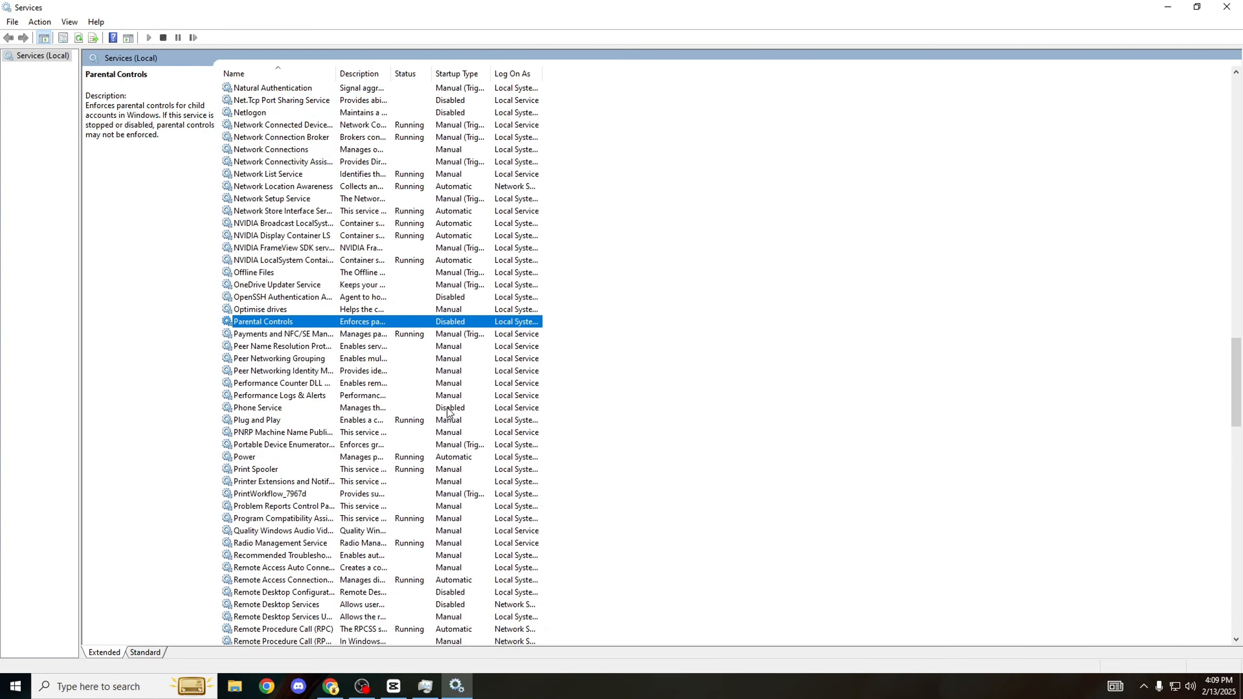
{"action": "left_click", "coordinate": [285, 555]}
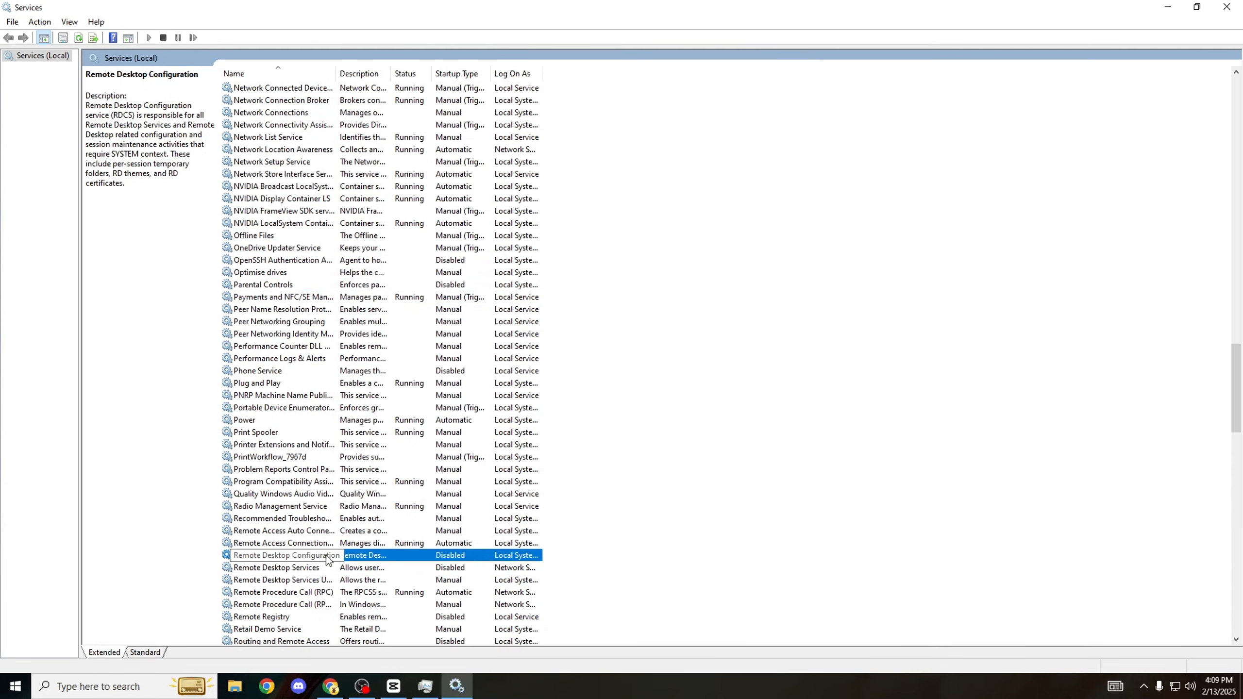
{"action": "left_click", "coordinate": [276, 566]}
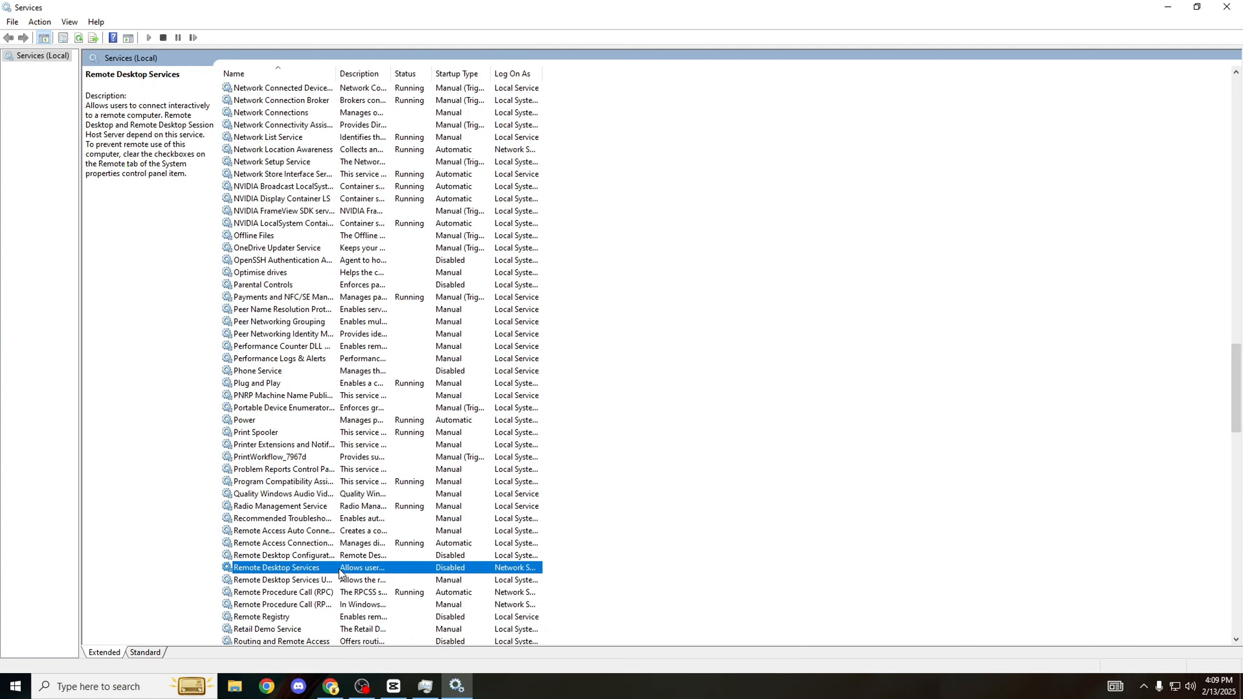
{"action": "mouse_move", "coordinate": [276, 558]}
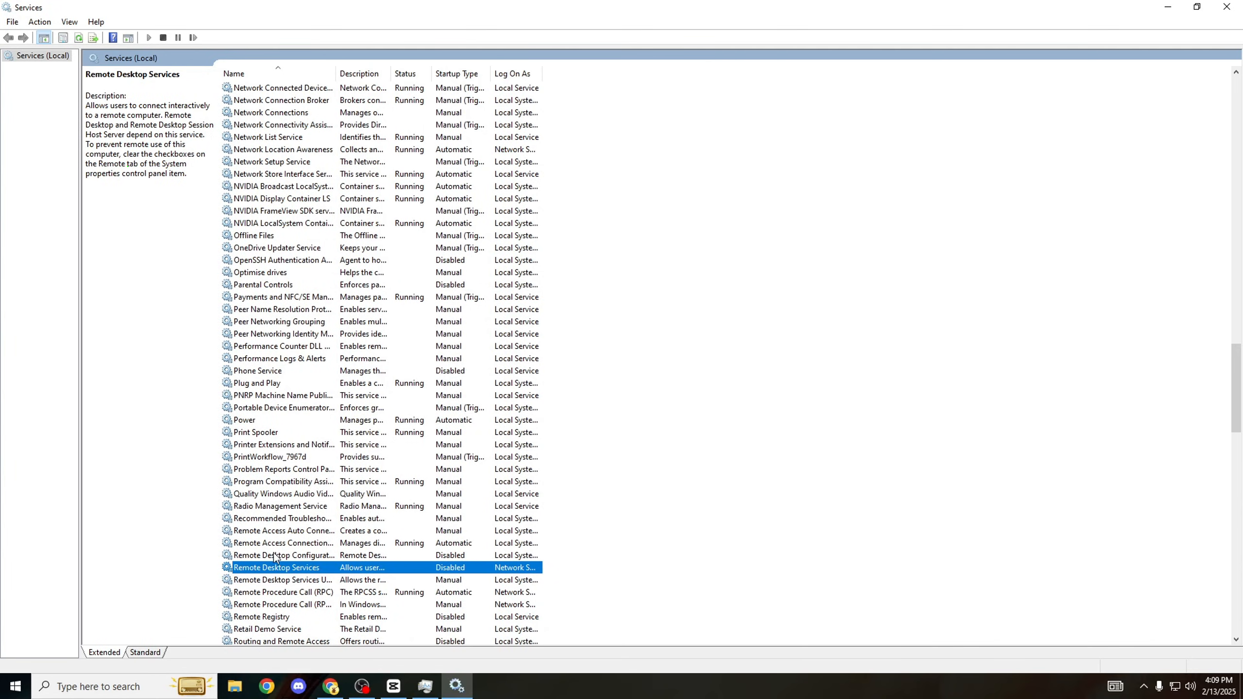
{"action": "left_click", "coordinate": [282, 555]}
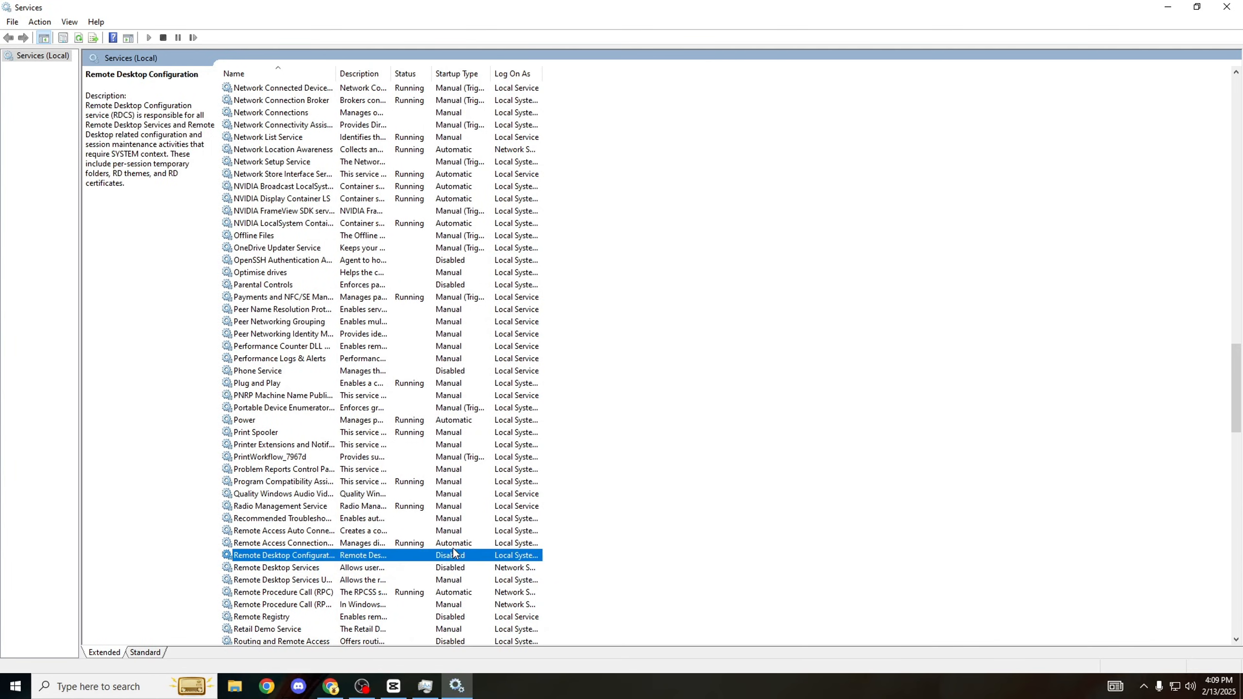
{"action": "mouse_move", "coordinate": [331, 571]}
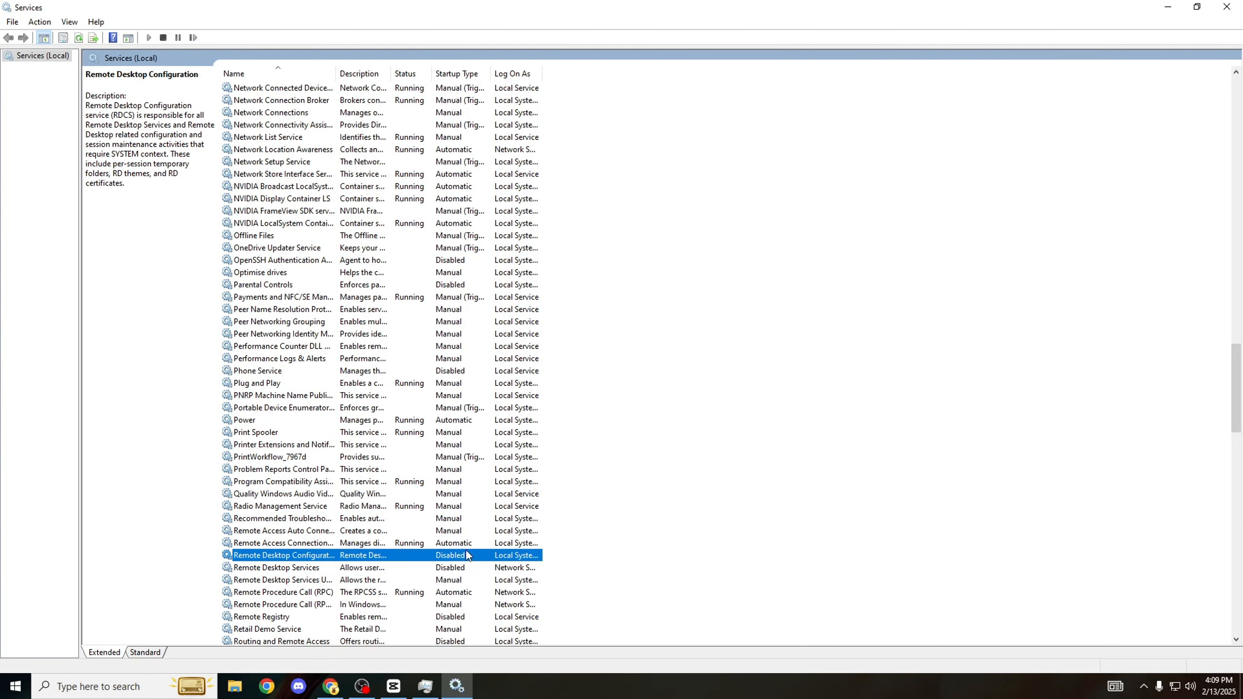
{"action": "left_click", "coordinate": [277, 567]}
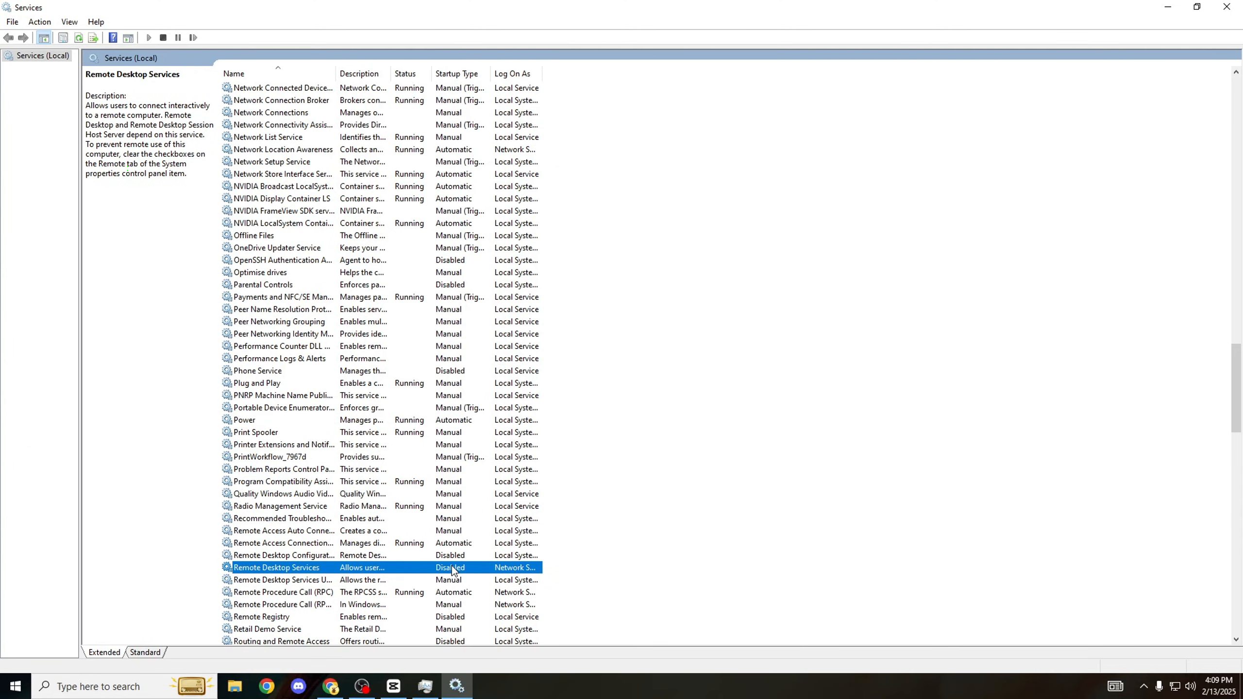
{"action": "left_click", "coordinate": [282, 555]}
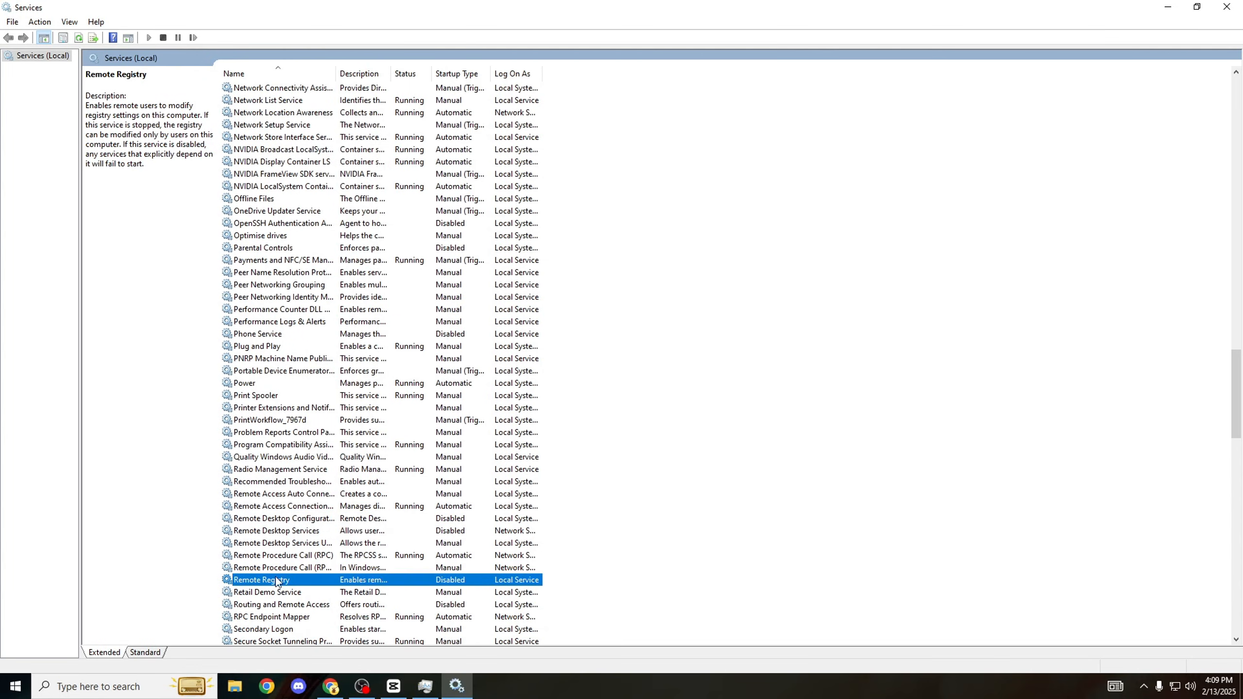
{"action": "scroll", "scroll_direction": "down", "scroll_amount": 3}
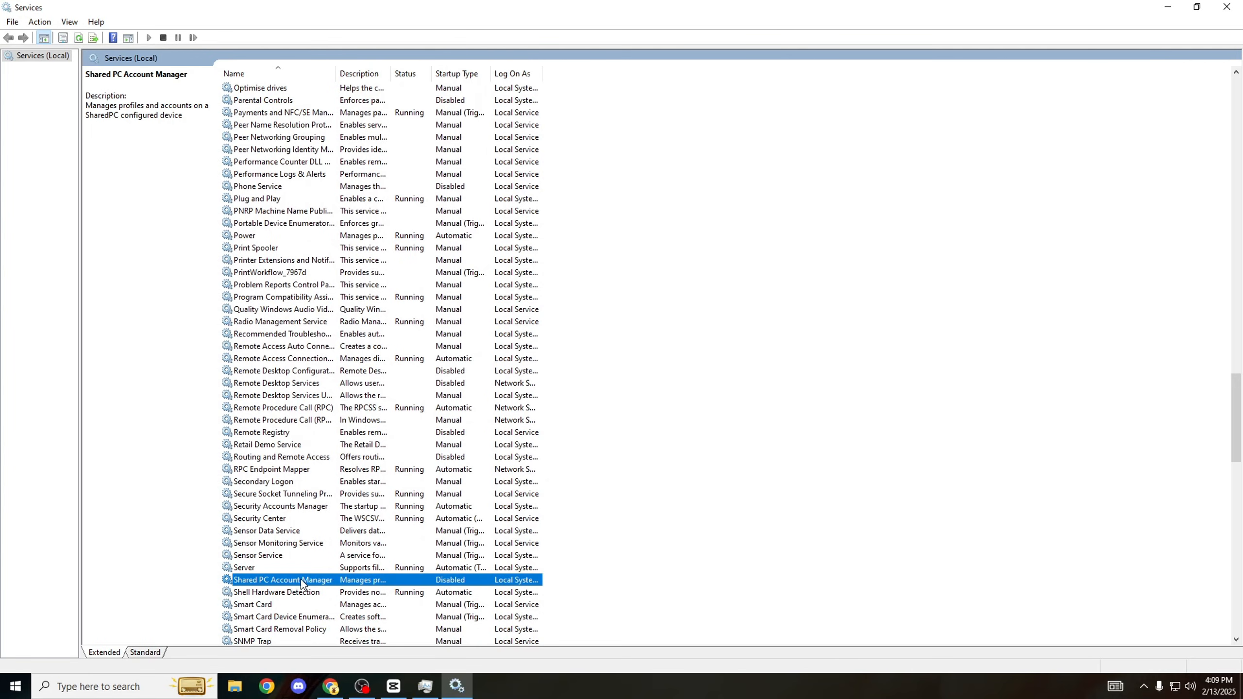
{"action": "mouse_move", "coordinate": [372, 610]}
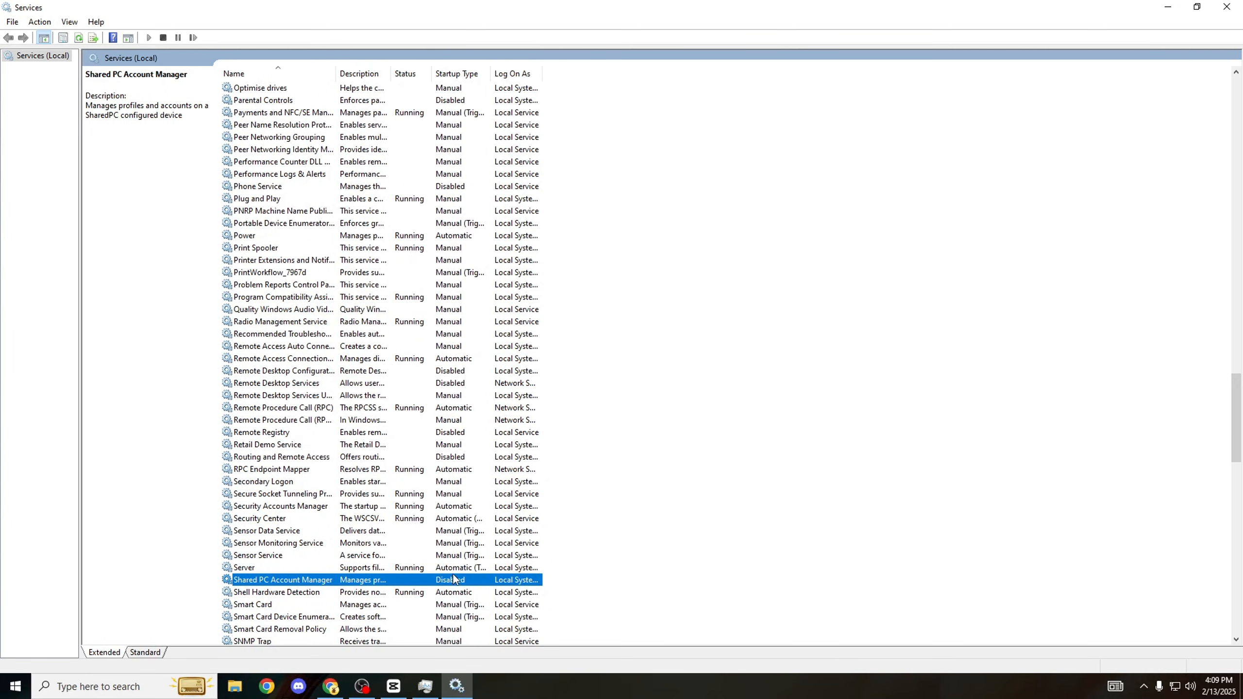
{"action": "scroll", "scroll_direction": "down", "scroll_amount": 3}
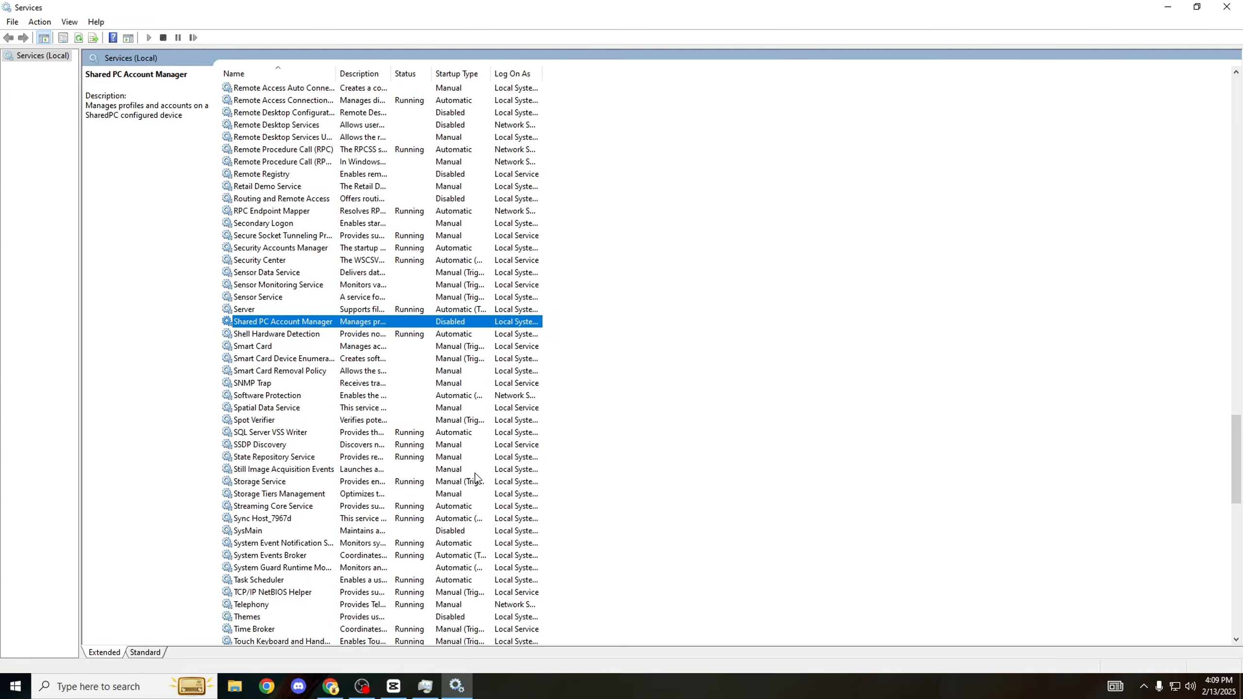
- Check SysMain and Windows Error Reporting, then open Windows Mobile Hotspot Service's properties
{"action": "left_click", "coordinate": [249, 530]}
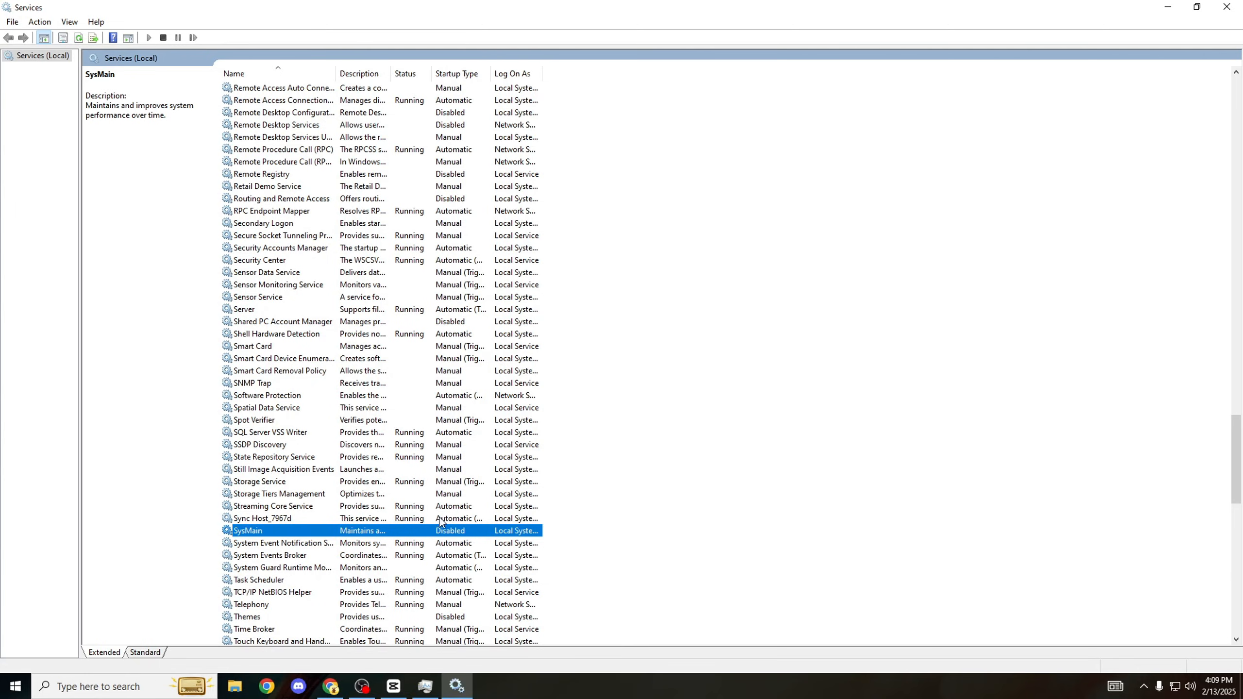
{"action": "mouse_move", "coordinate": [459, 530]}
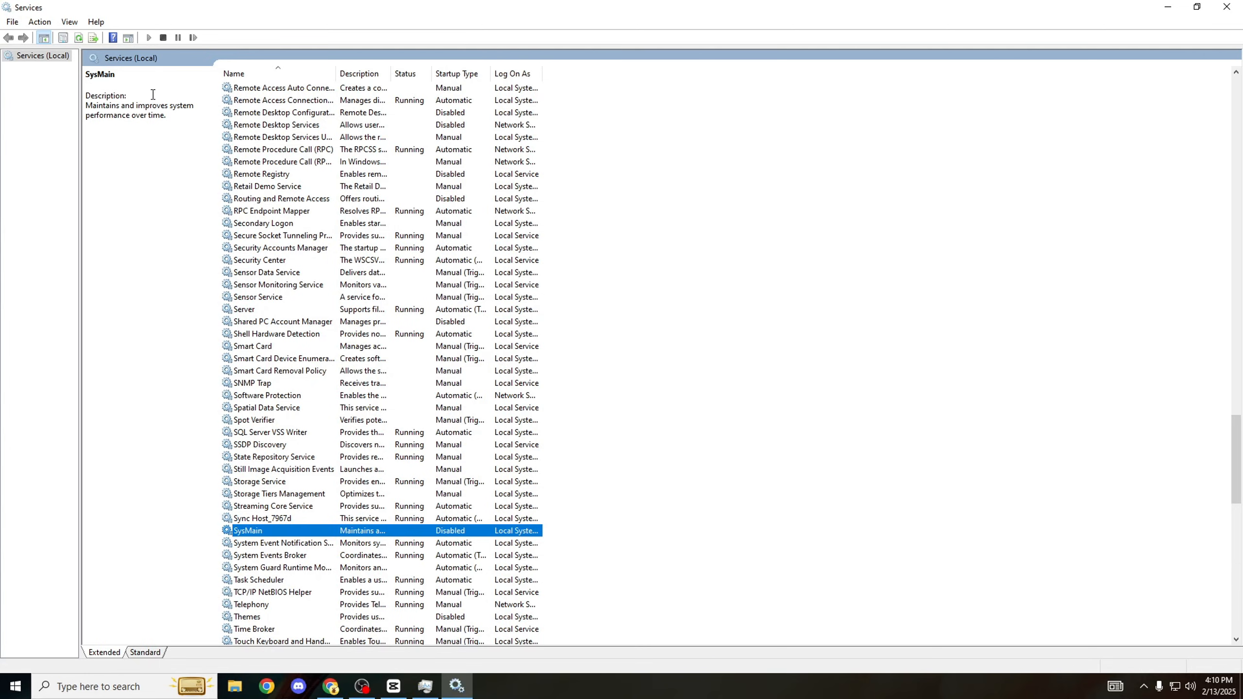
{"action": "mouse_move", "coordinate": [171, 82]}
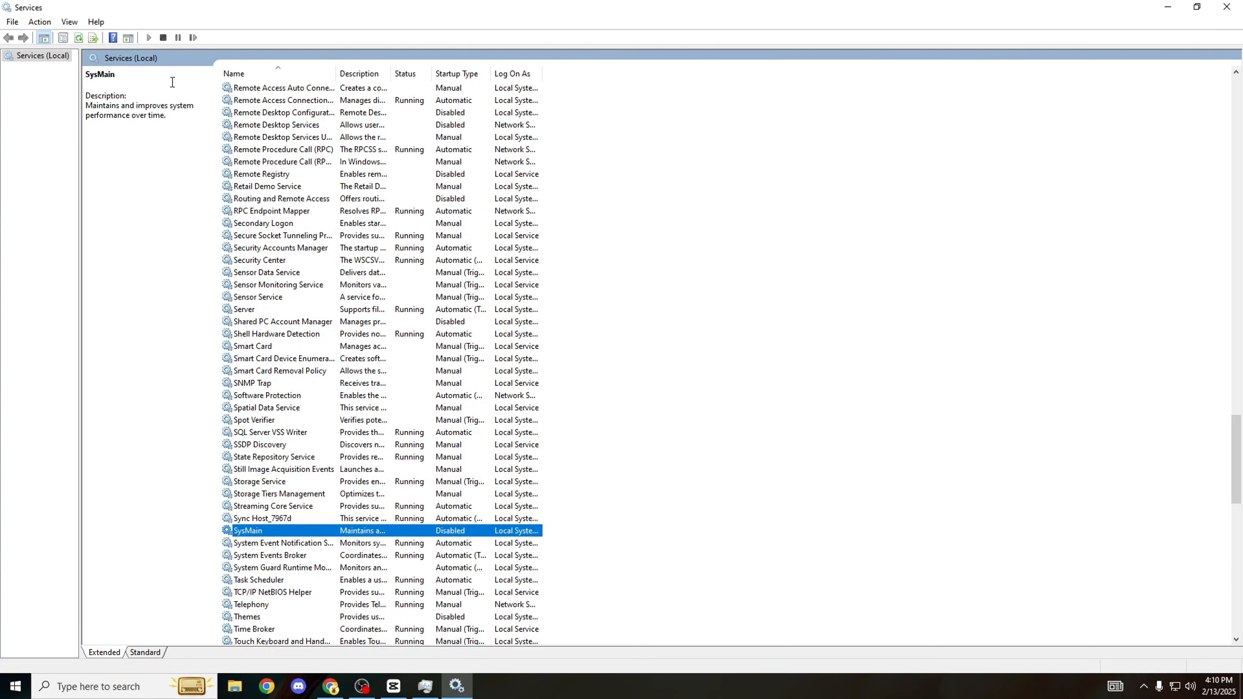
{"action": "mouse_move", "coordinate": [168, 84]}
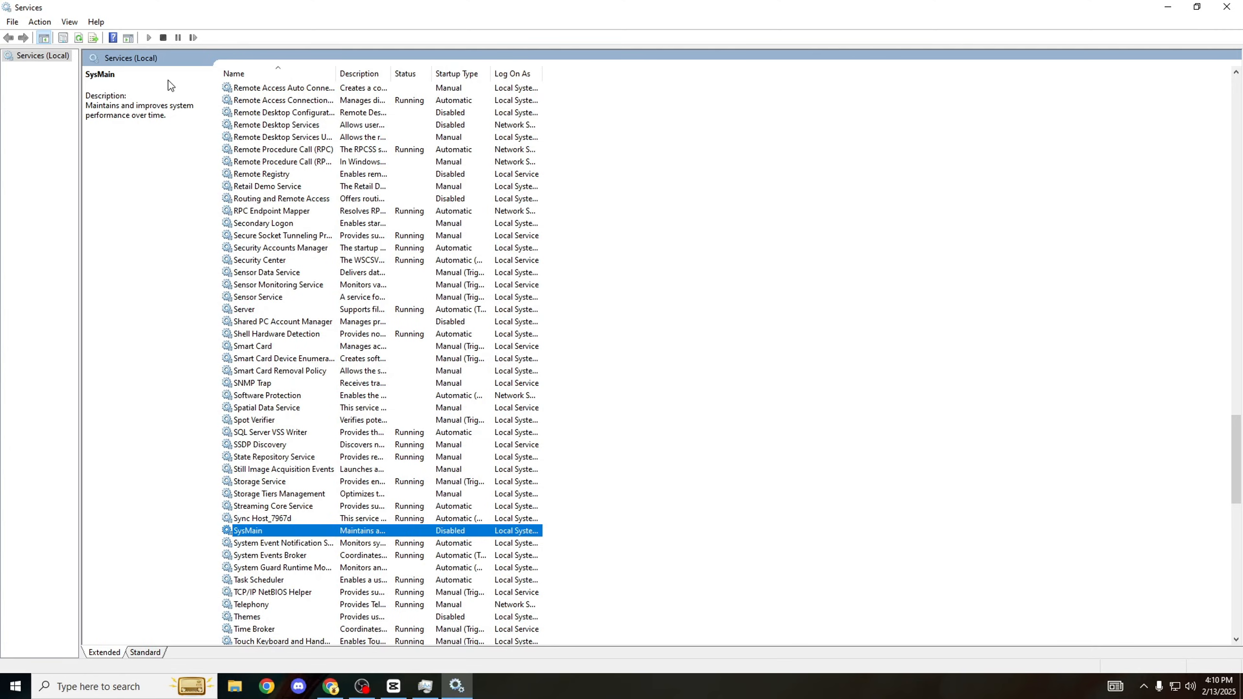
{"action": "mouse_move", "coordinate": [135, 179]}
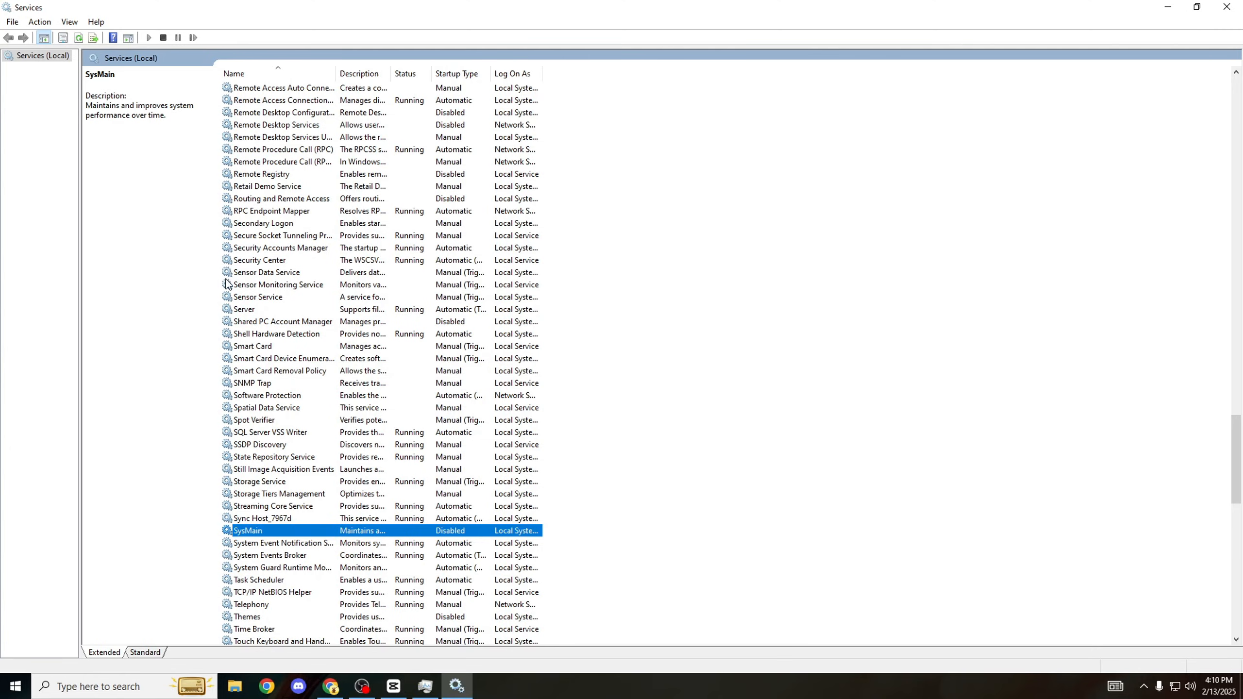
{"action": "mouse_move", "coordinate": [346, 530]}
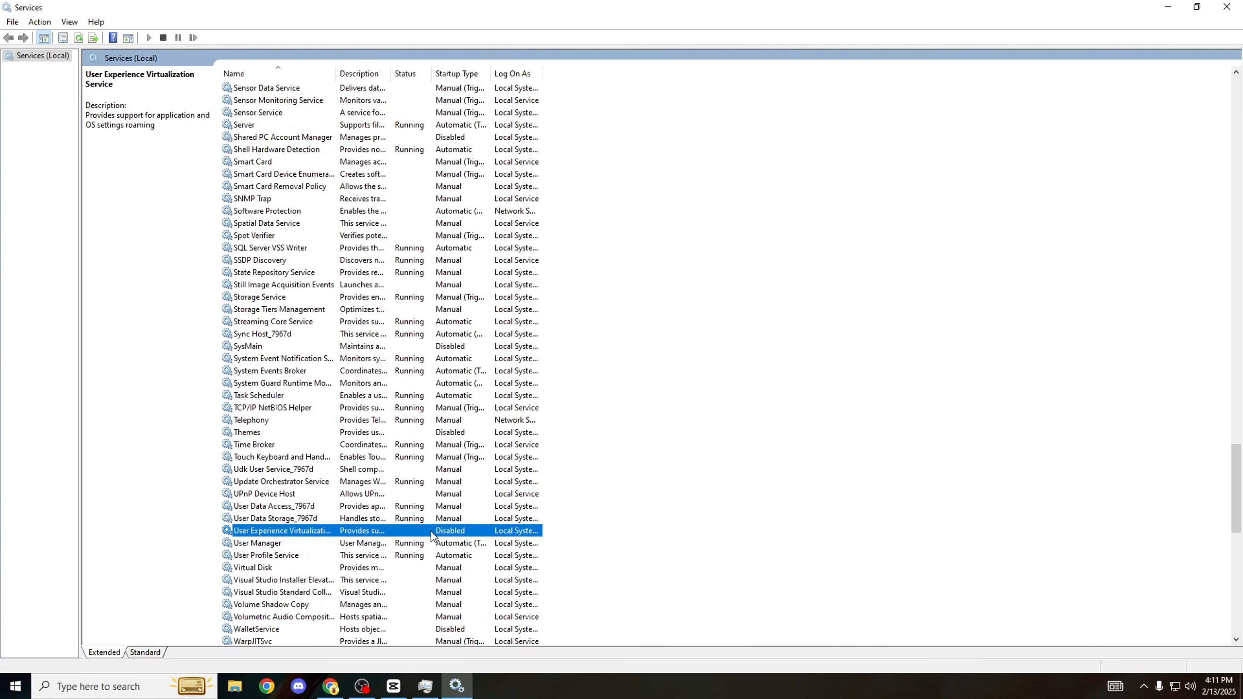
{"action": "mouse_move", "coordinate": [321, 525]}
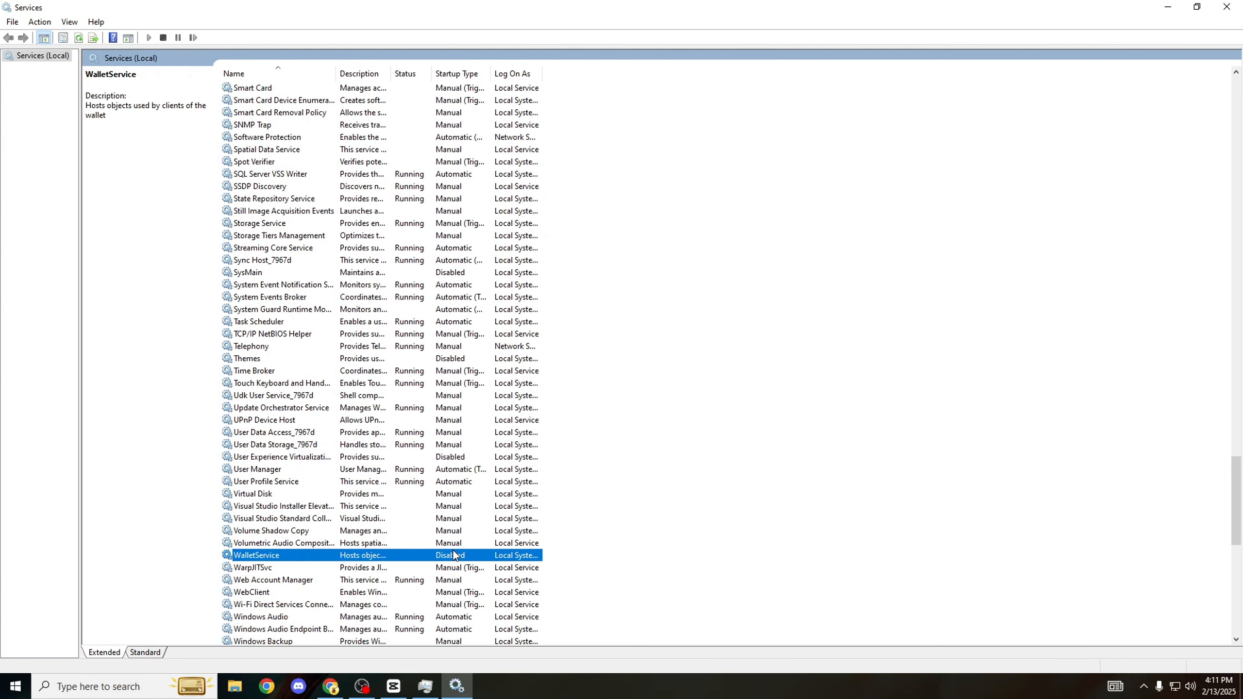
{"action": "mouse_move", "coordinate": [333, 561]}
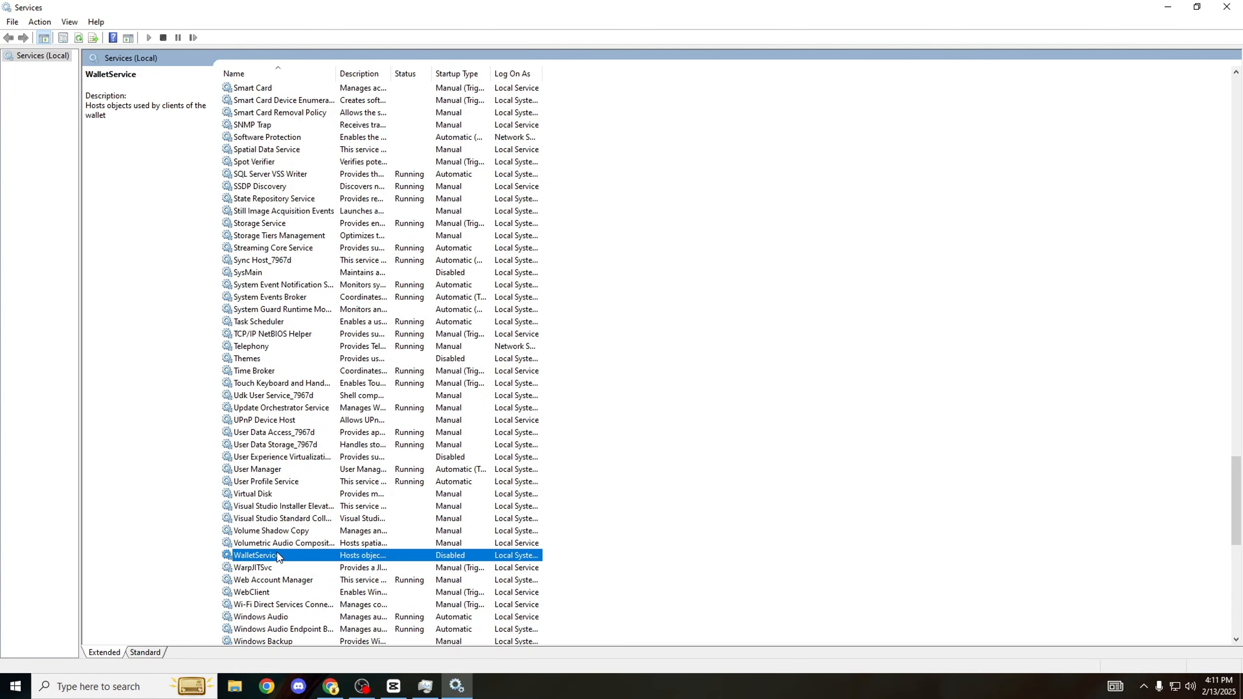
{"action": "mouse_move", "coordinate": [280, 559]}
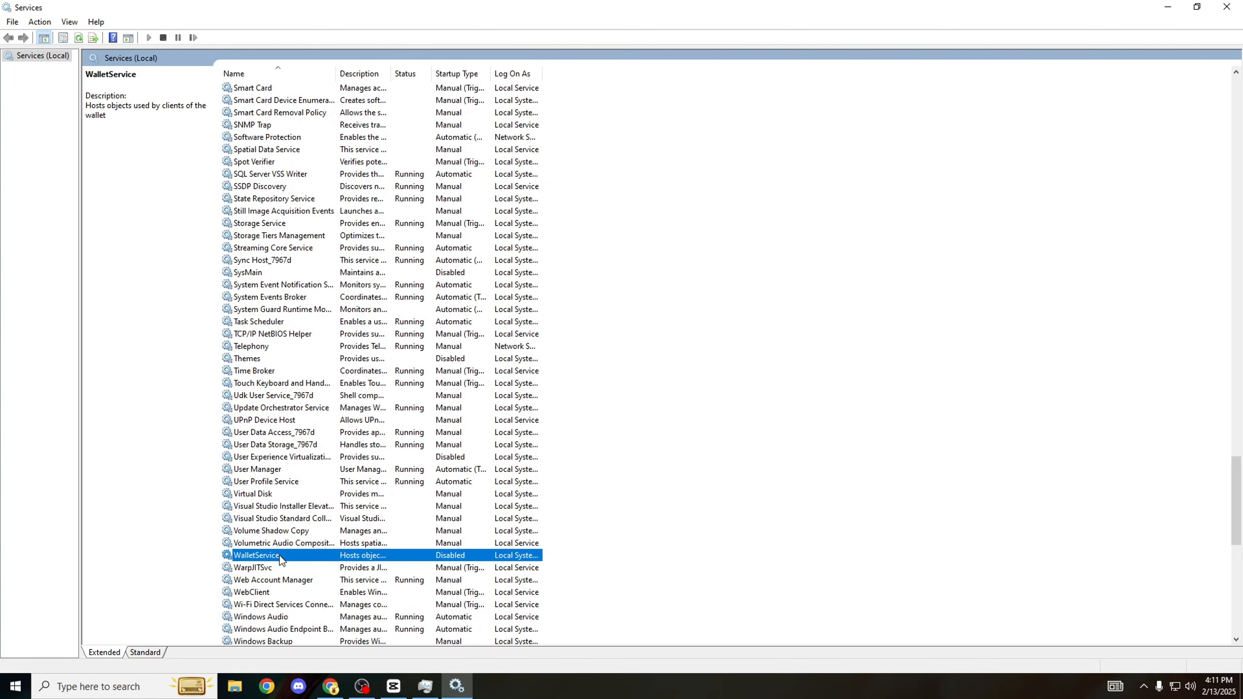
{"action": "mouse_move", "coordinate": [456, 553]}
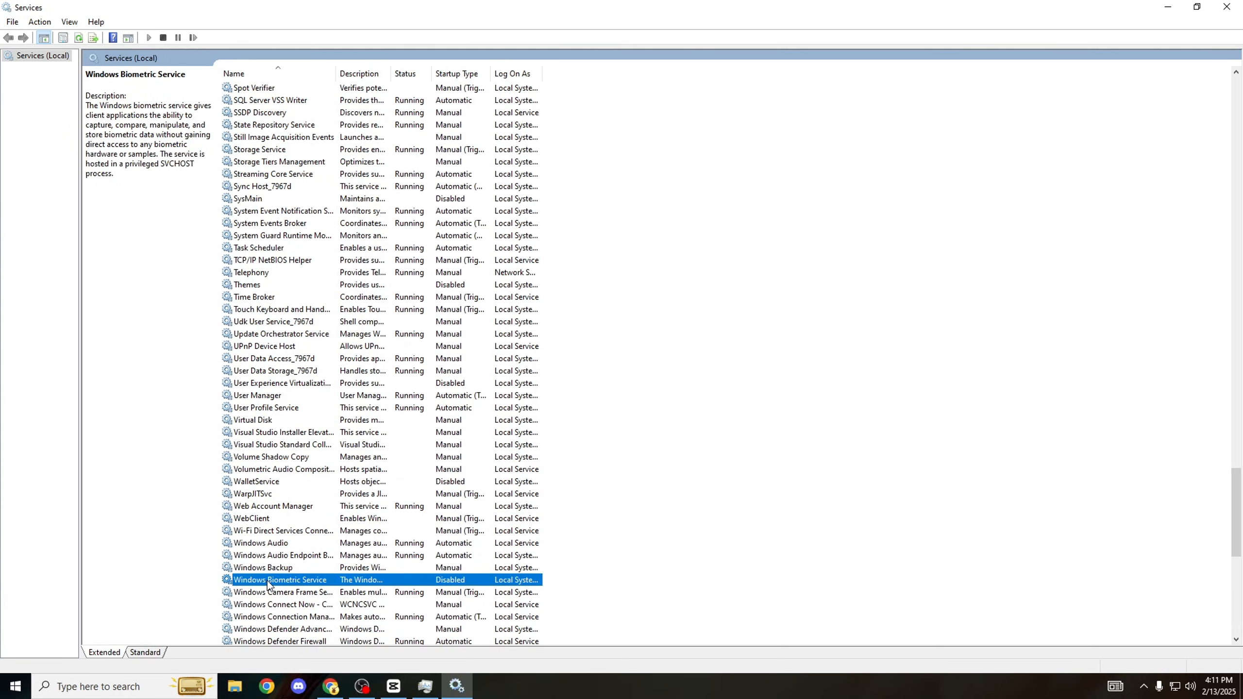
{"action": "scroll", "scroll_direction": "down", "scroll_amount": 3}
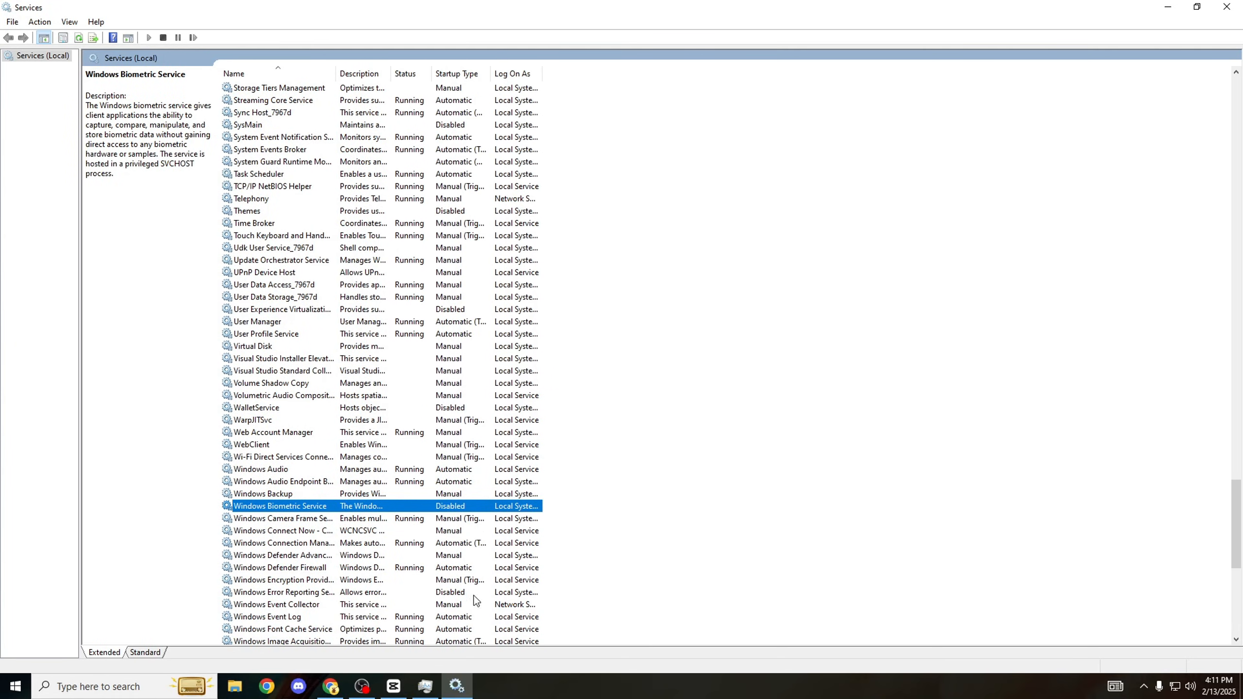
{"action": "left_click", "coordinate": [285, 592]}
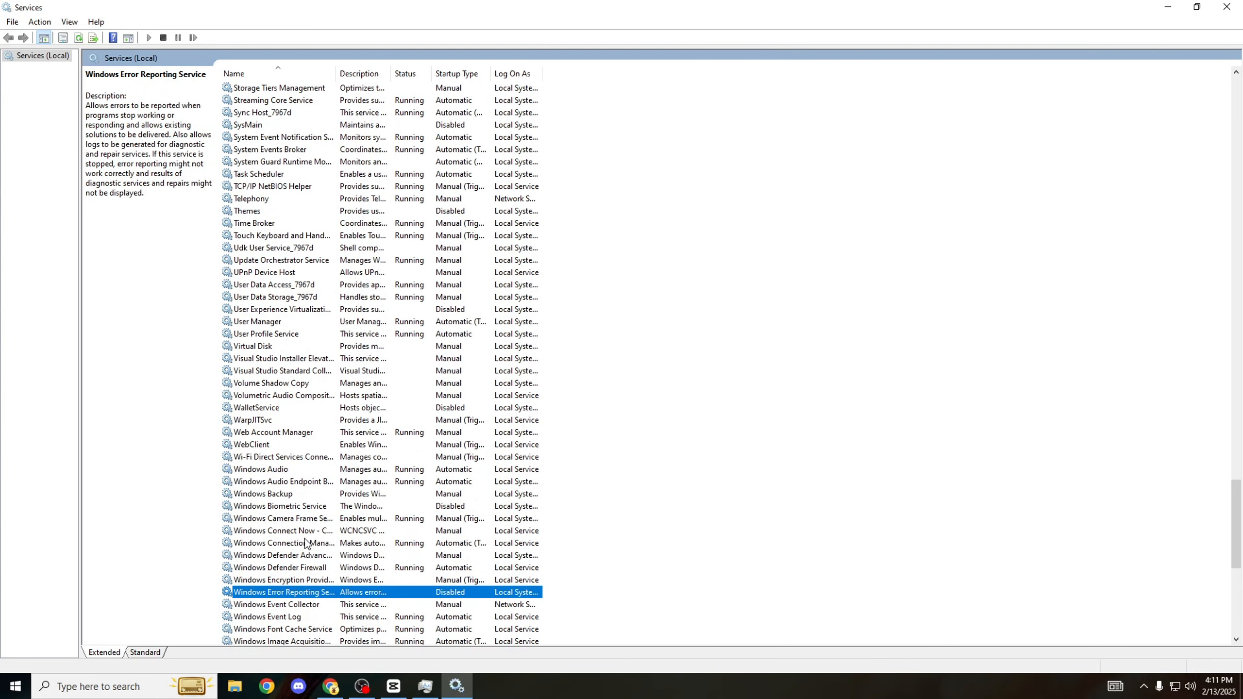
{"action": "scroll", "scroll_direction": "down", "scroll_amount": 3}
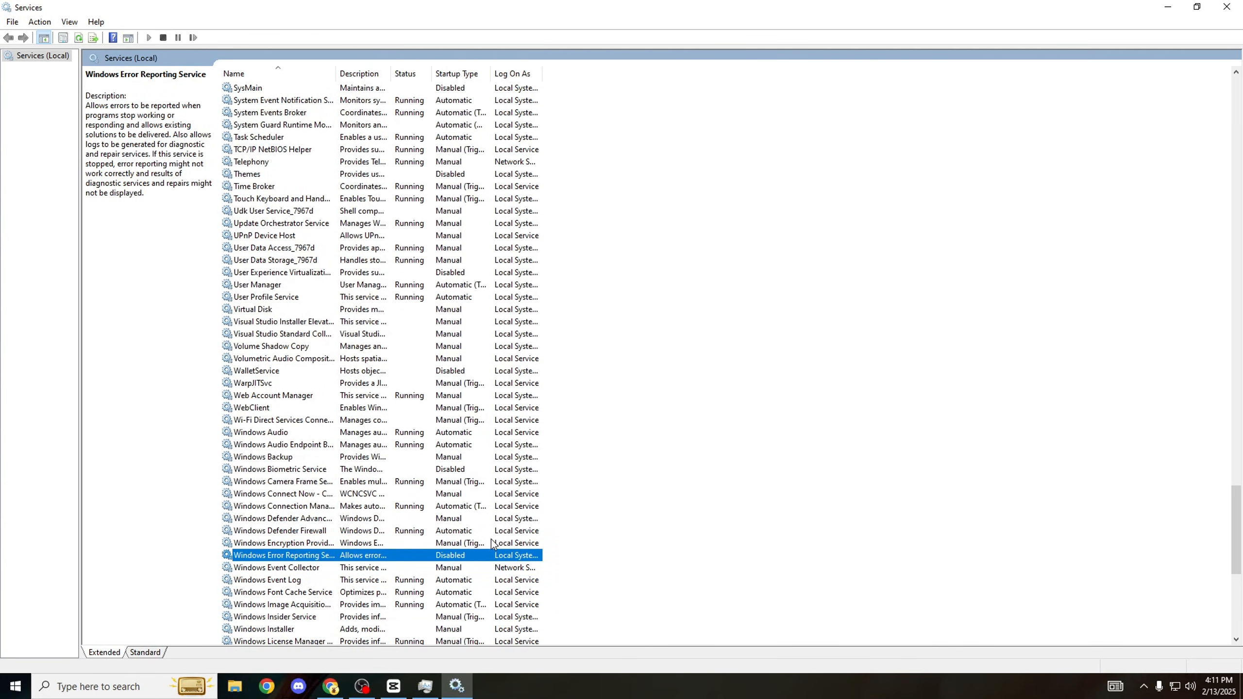
{"action": "mouse_move", "coordinate": [472, 431]}
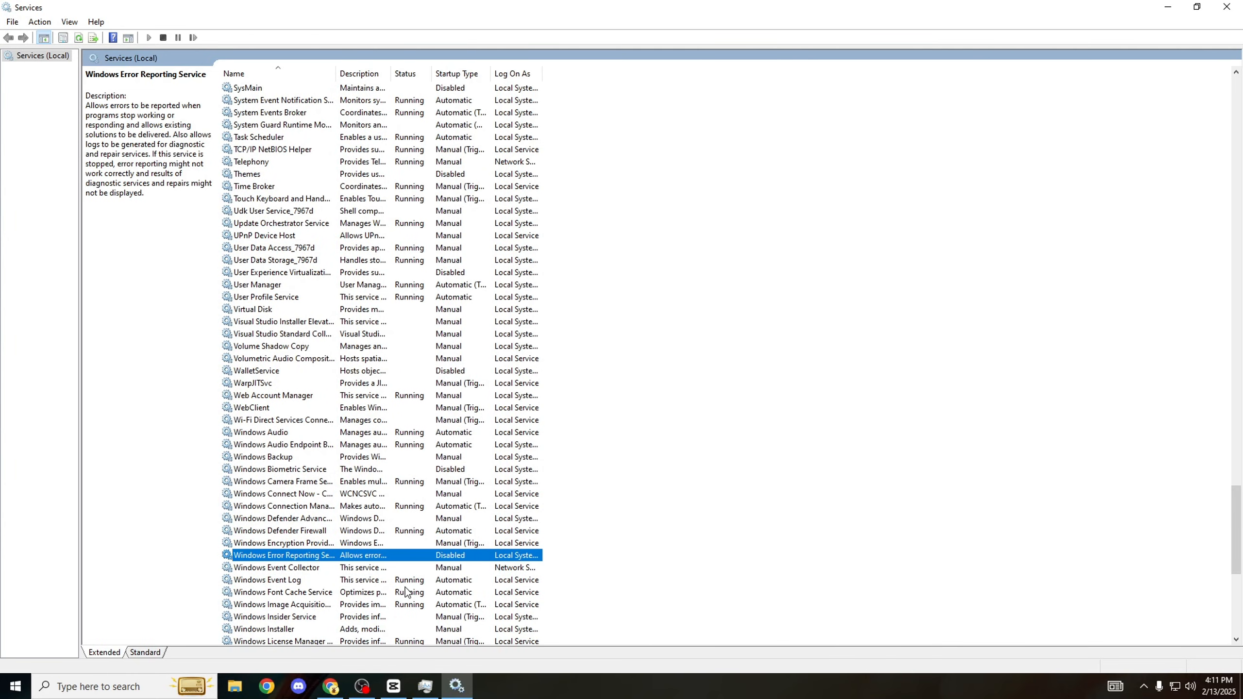
{"action": "scroll", "scroll_direction": "down", "scroll_amount": 3}
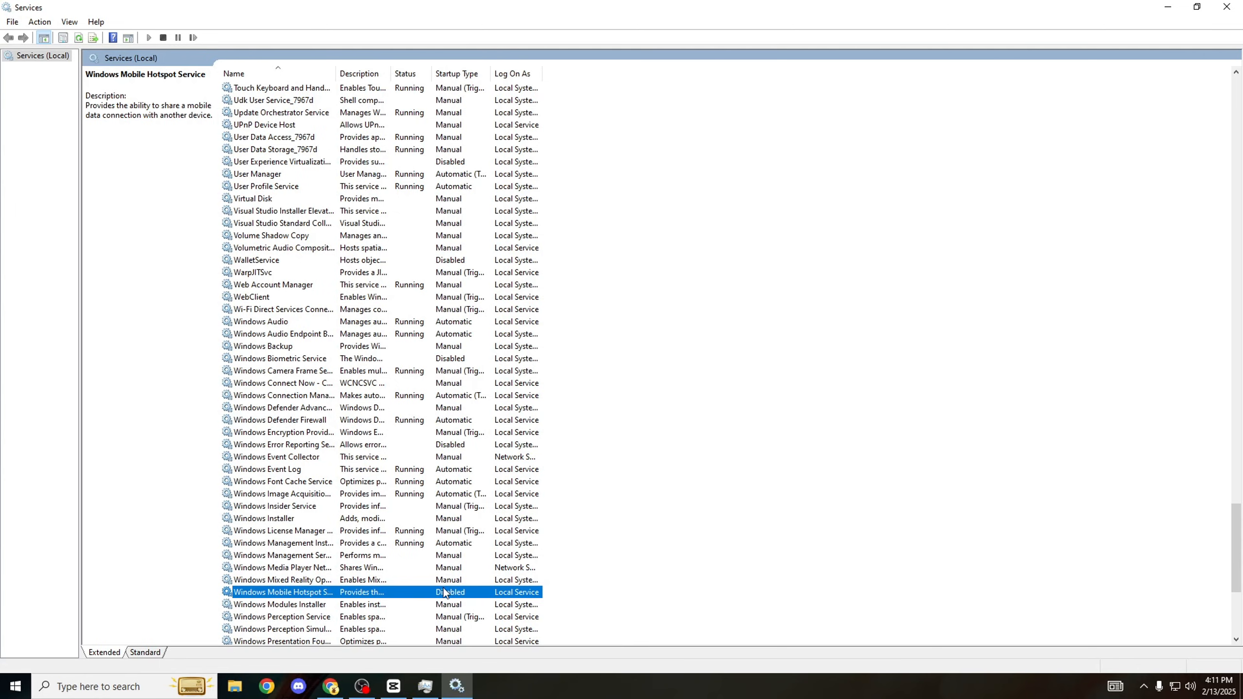
{"action": "mouse_move", "coordinate": [452, 597]}
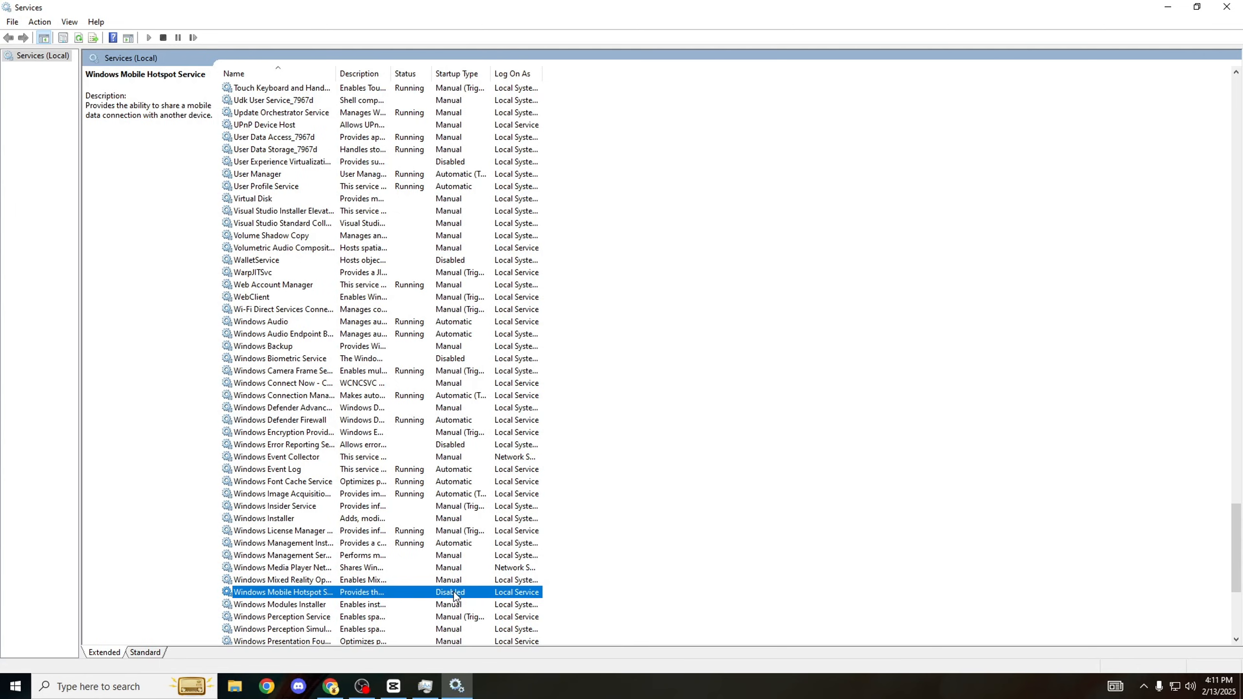
{"action": "mouse_move", "coordinate": [456, 596]}
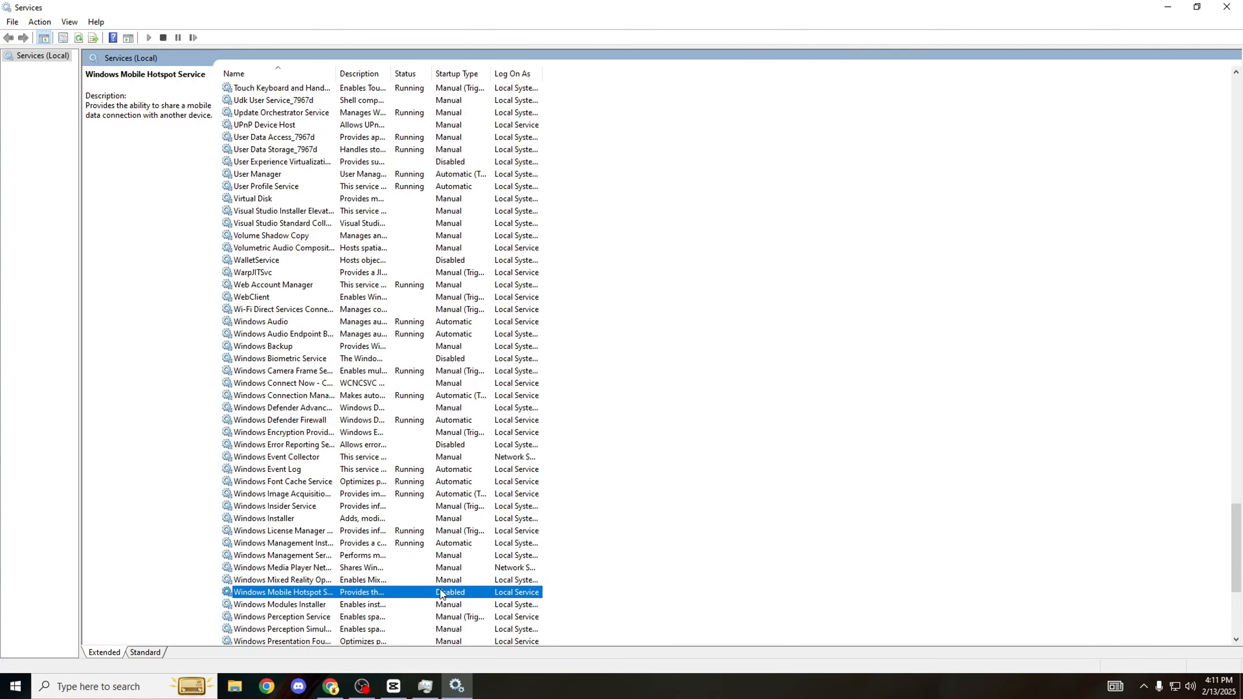
{"action": "mouse_move", "coordinate": [291, 587]}
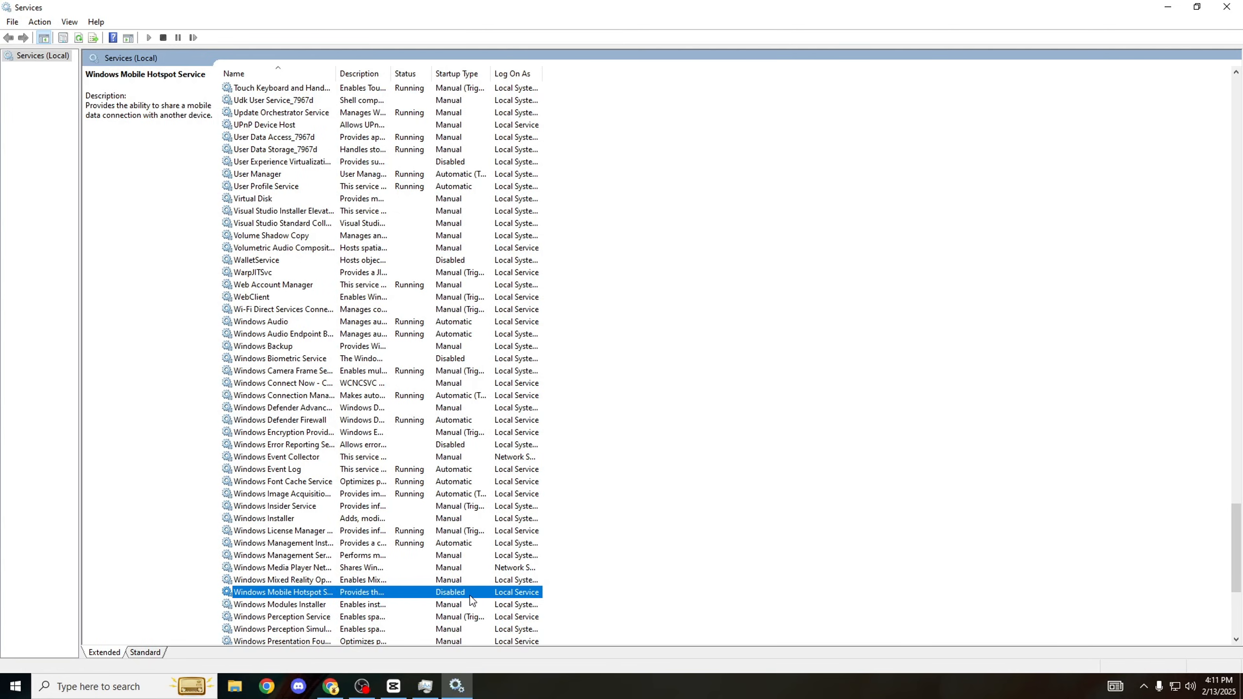
{"action": "mouse_move", "coordinate": [555, 566]}
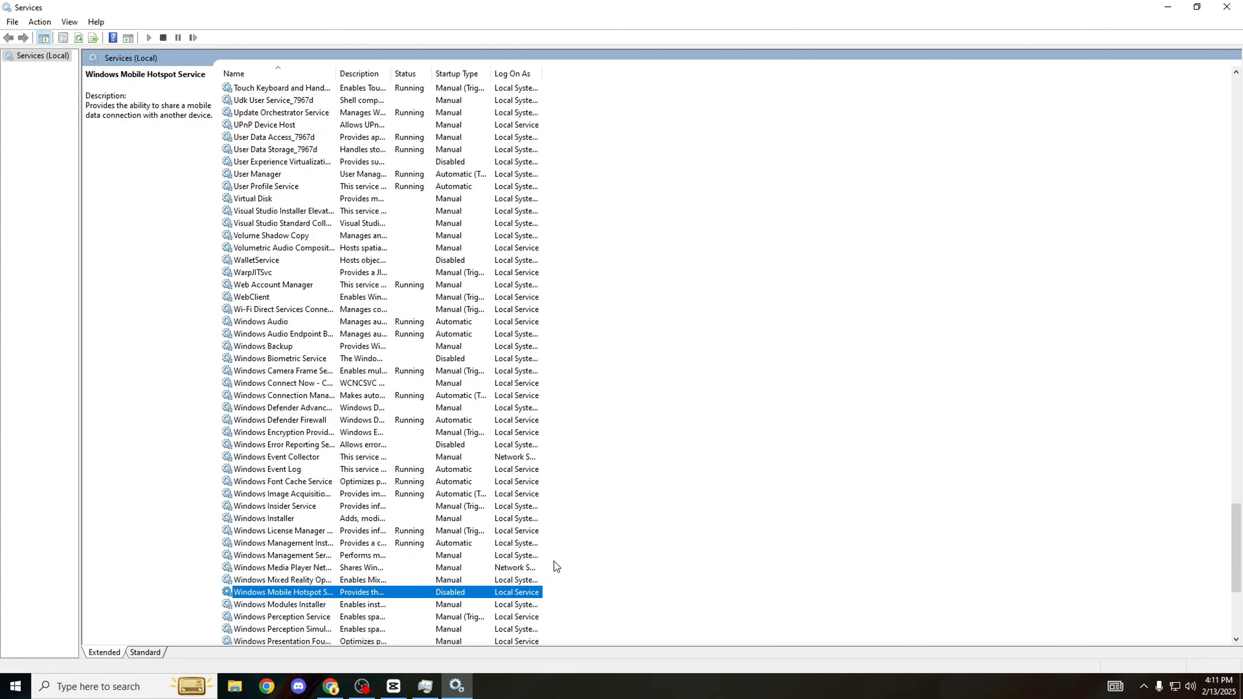
{"action": "mouse_move", "coordinate": [446, 593]}
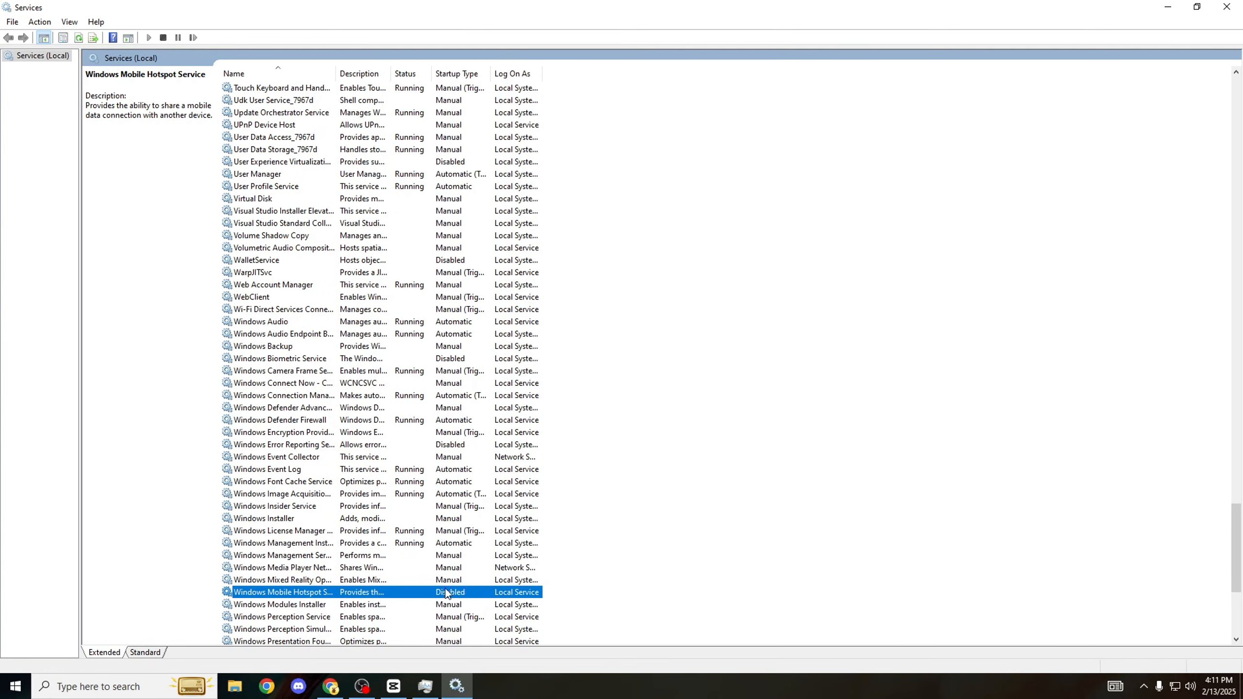
{"action": "double_click", "coordinate": [291, 592]}
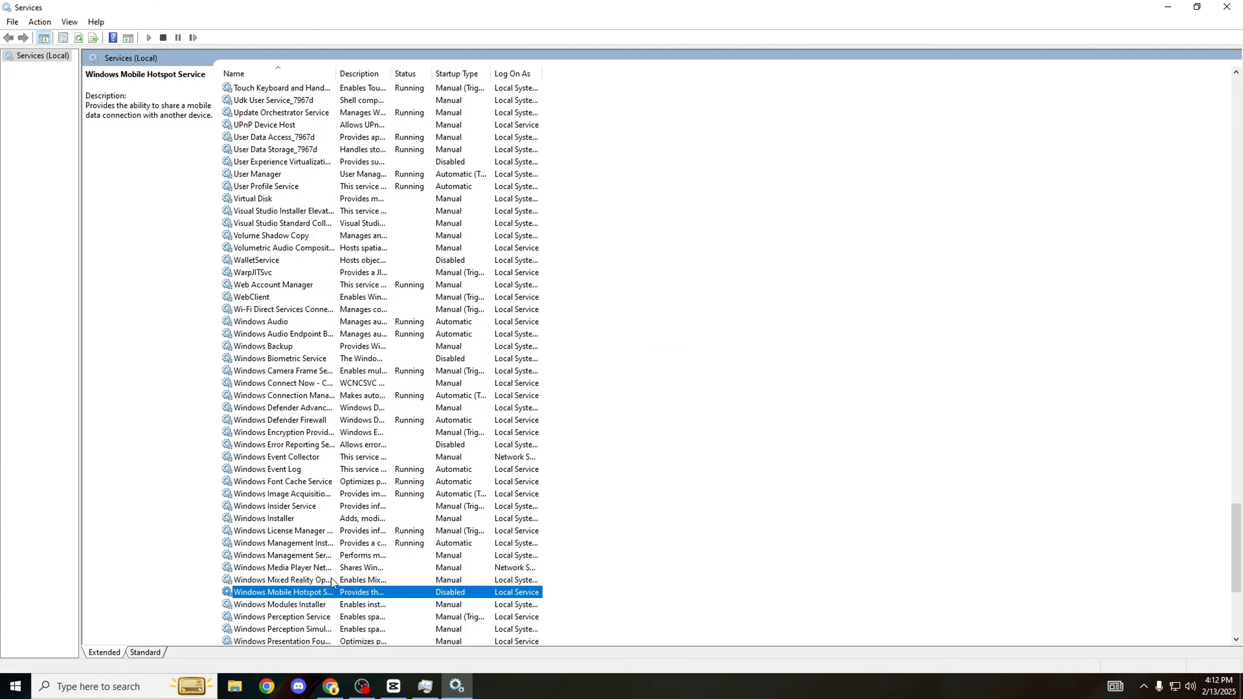
{"action": "scroll", "scroll_direction": "down", "scroll_amount": 3}
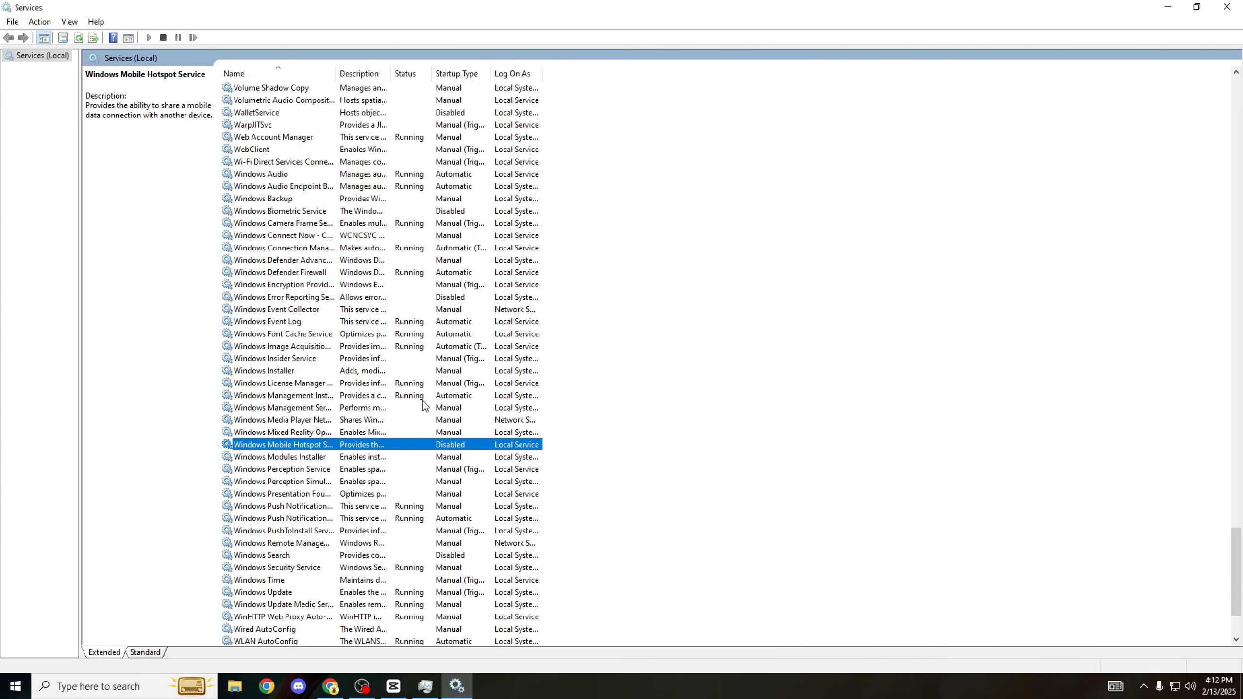
{"action": "left_click", "coordinate": [262, 554]}
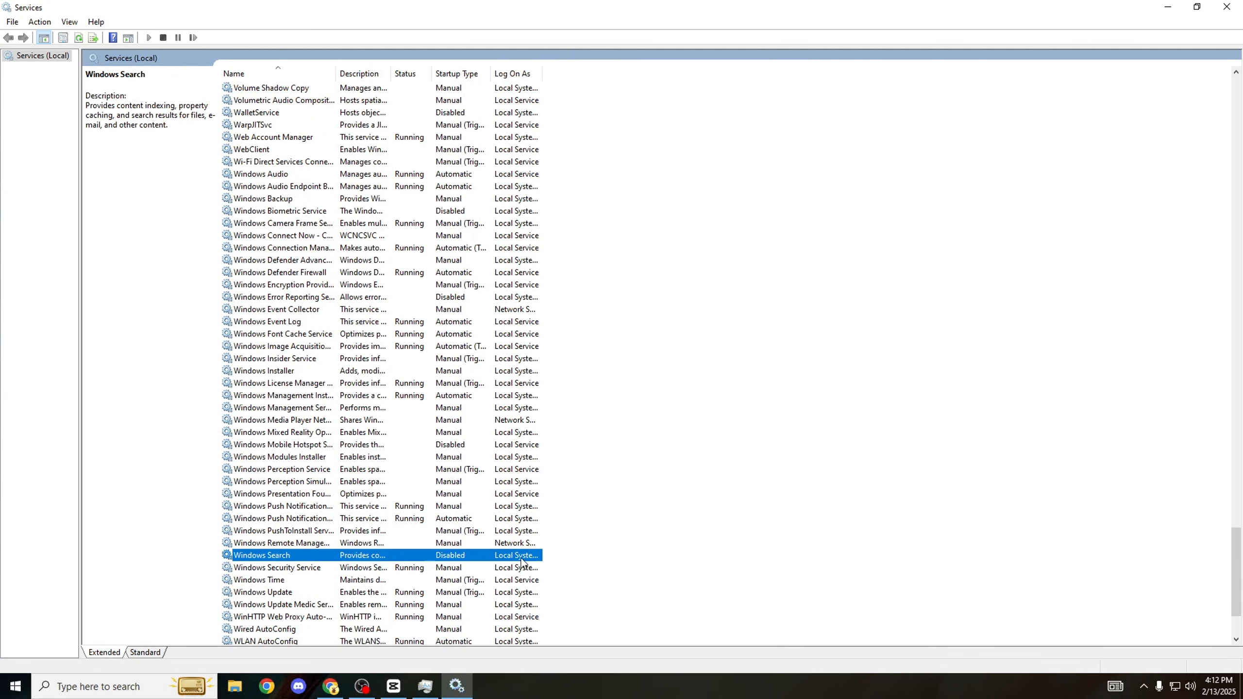
{"action": "scroll", "scroll_direction": "down", "scroll_amount": 3}
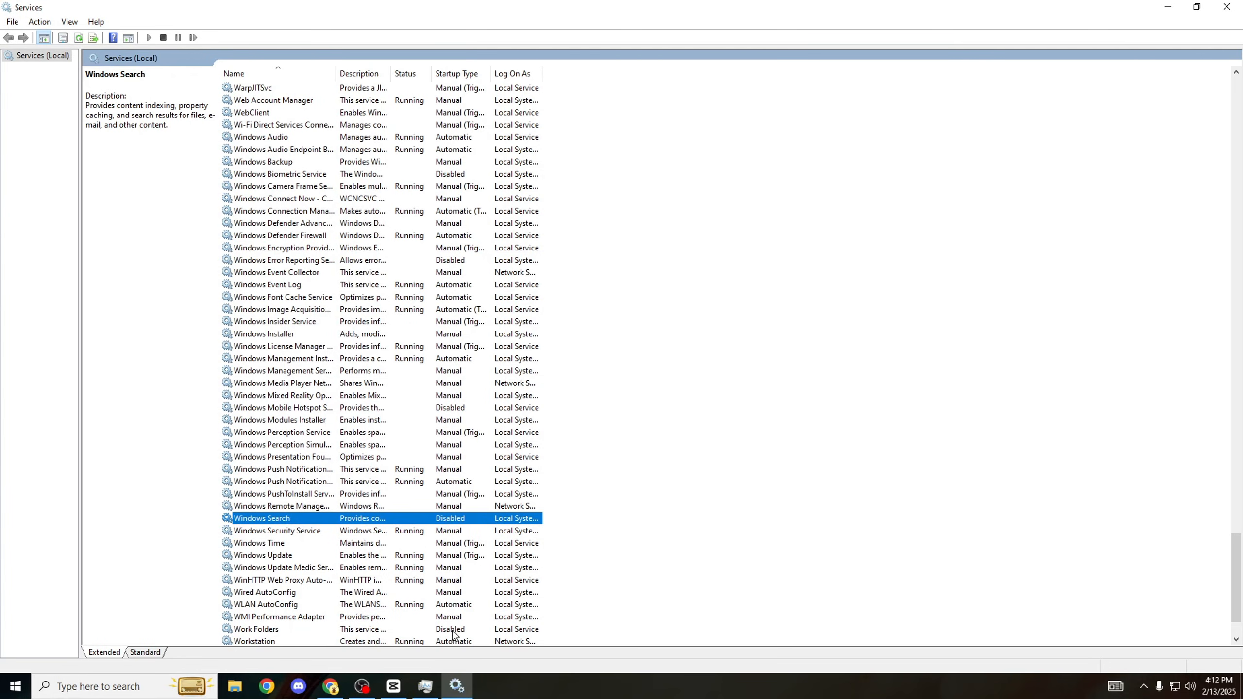
{"action": "left_click", "coordinate": [255, 554]}
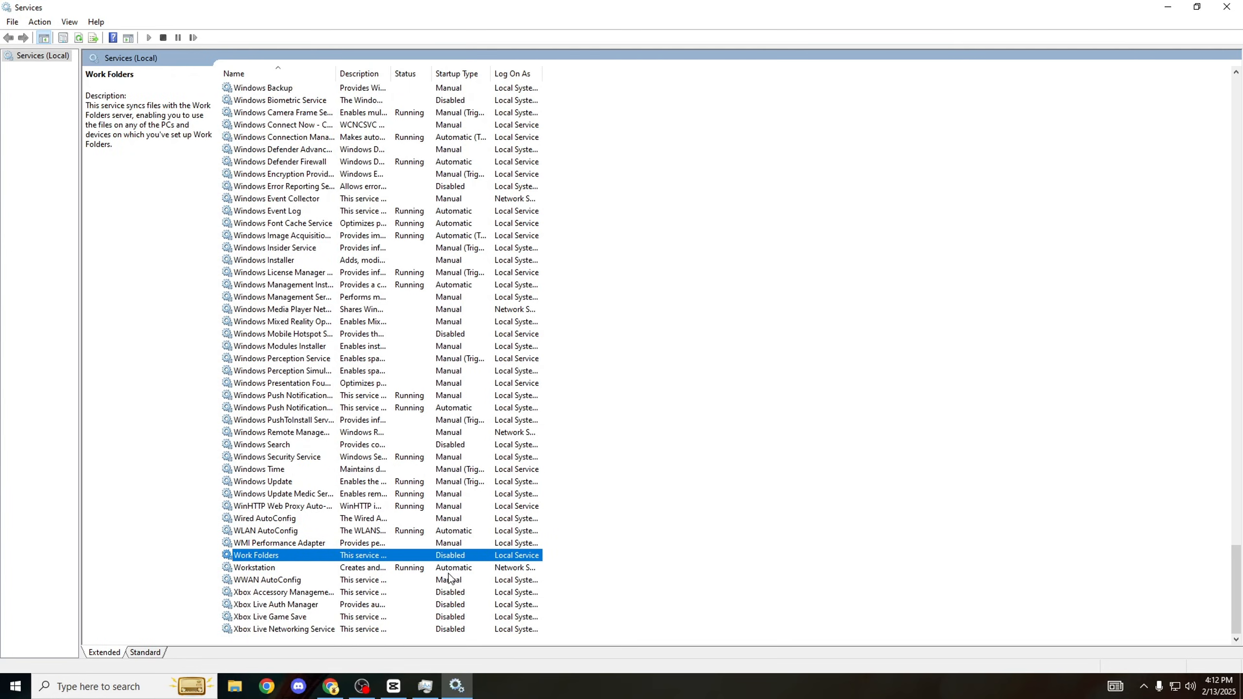
{"action": "left_click", "coordinate": [282, 592]}
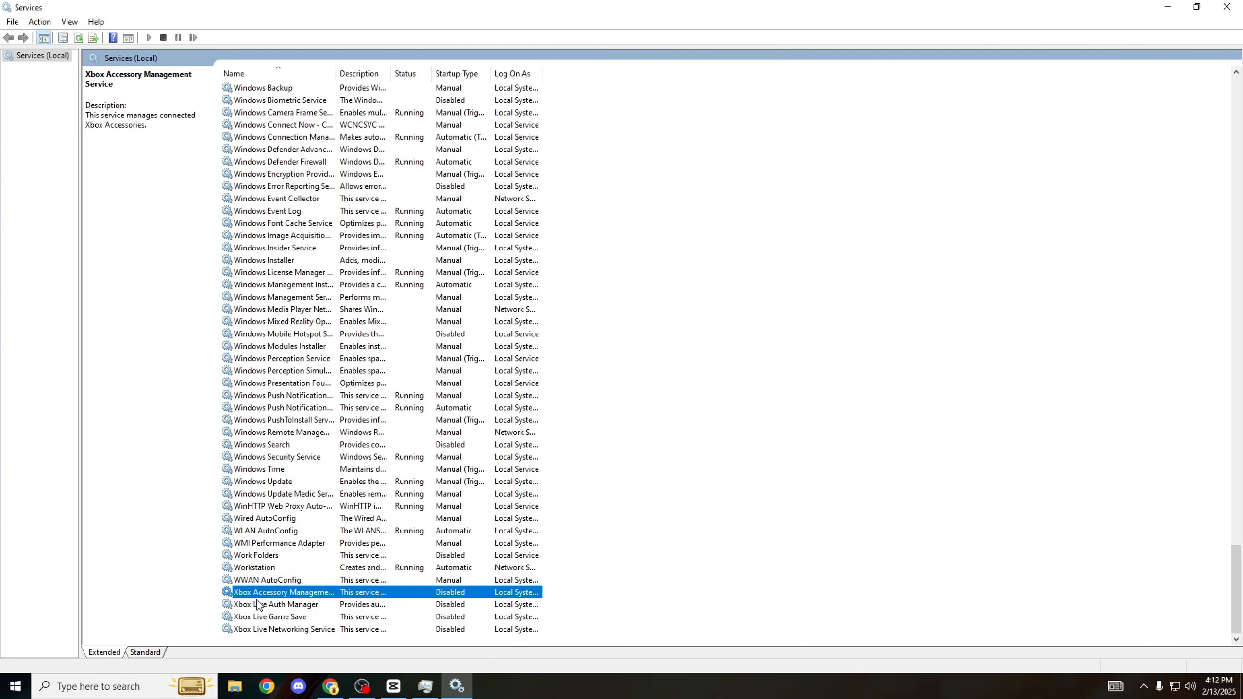
{"action": "left_click", "coordinate": [269, 617]}
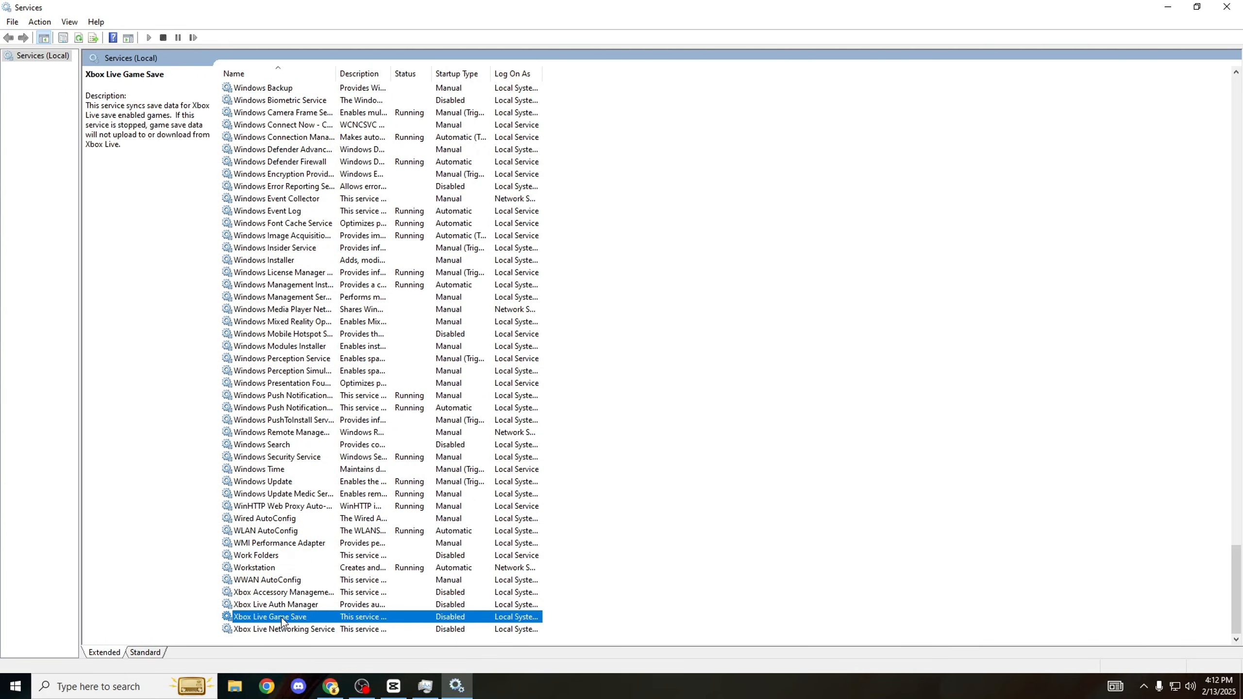
{"action": "left_click", "coordinate": [282, 592]}
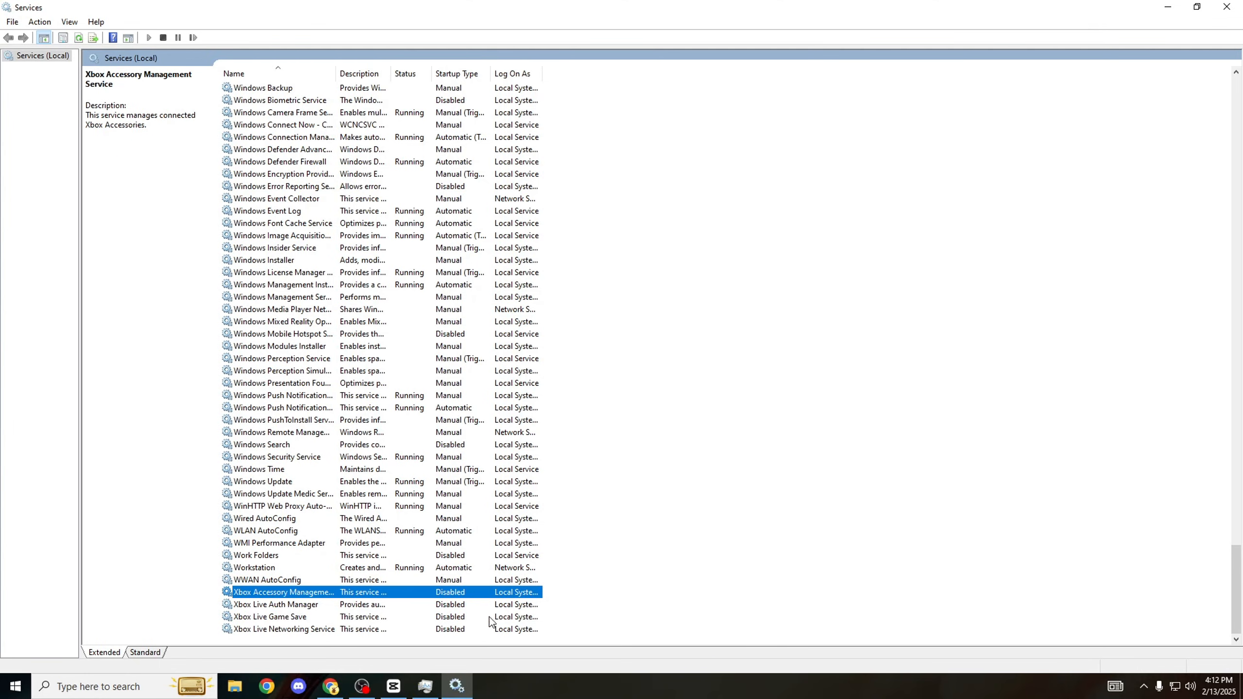
{"action": "mouse_move", "coordinate": [523, 531]}
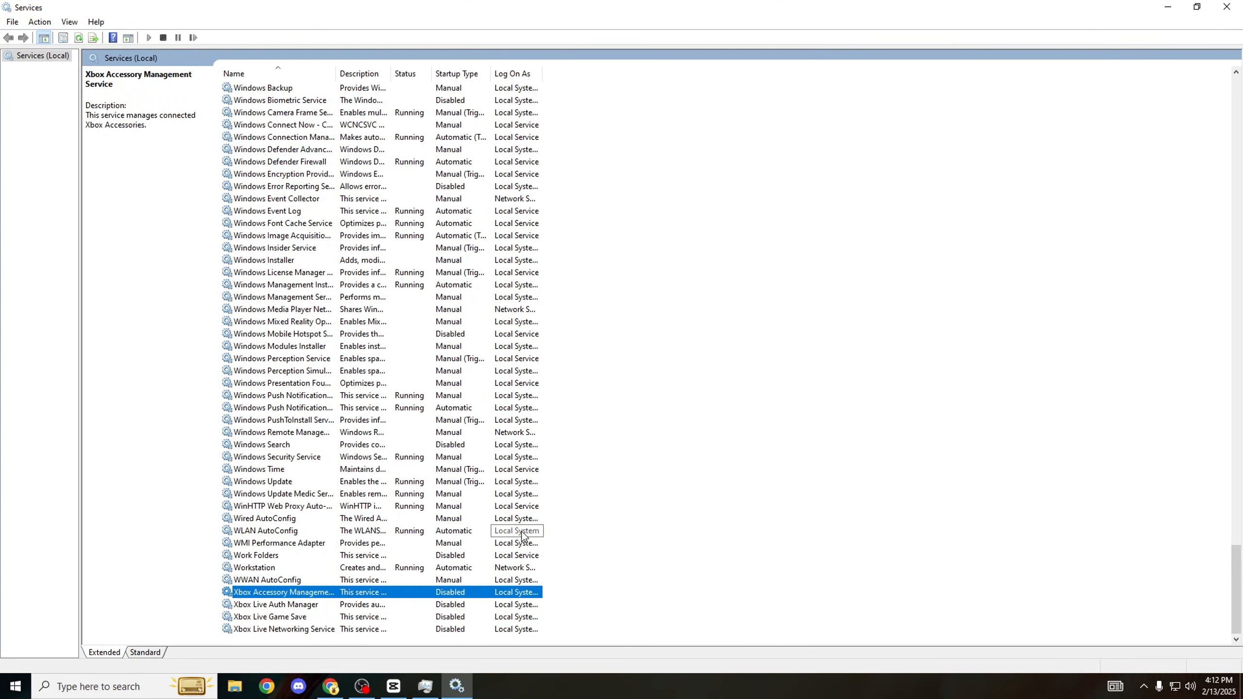
{"action": "mouse_move", "coordinate": [751, 529]}
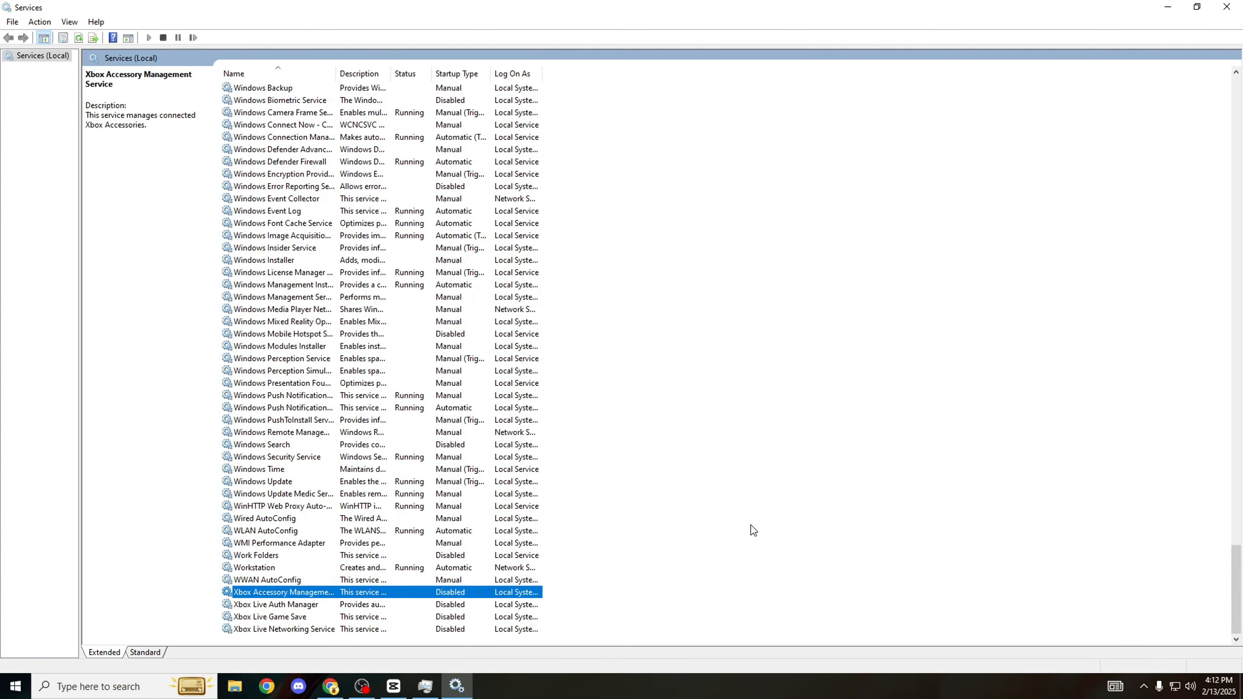
{"action": "mouse_move", "coordinate": [471, 544]}
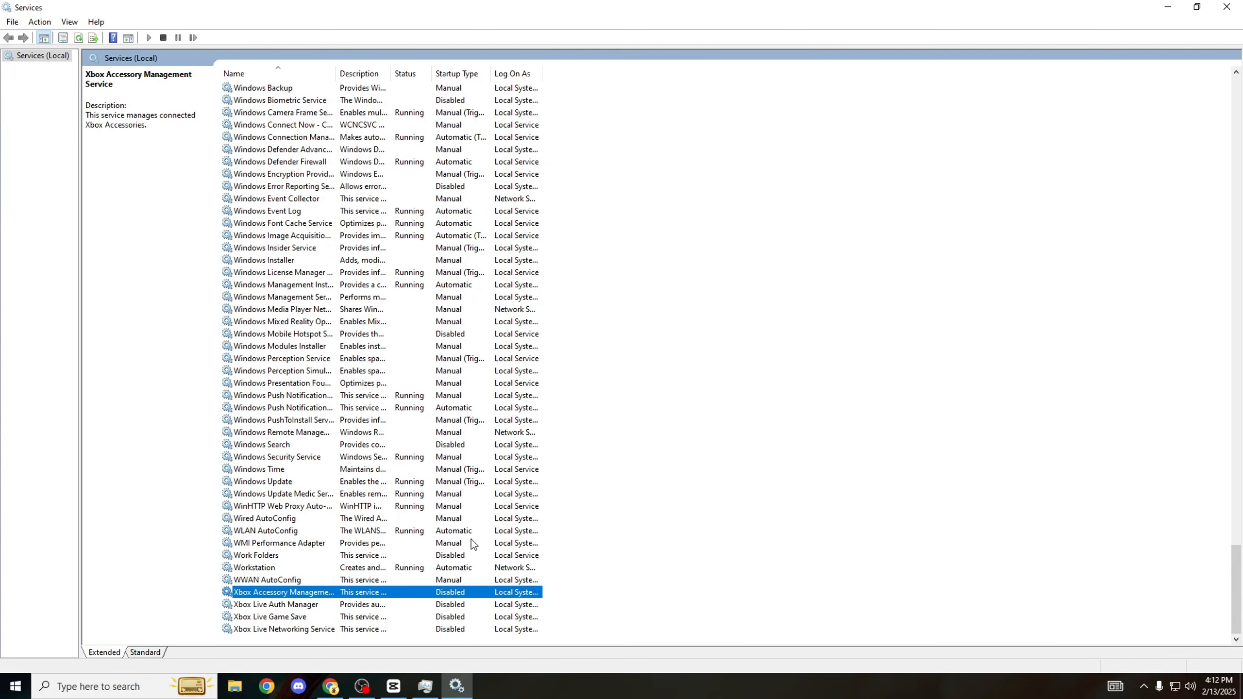
{"action": "mouse_move", "coordinate": [472, 468]}
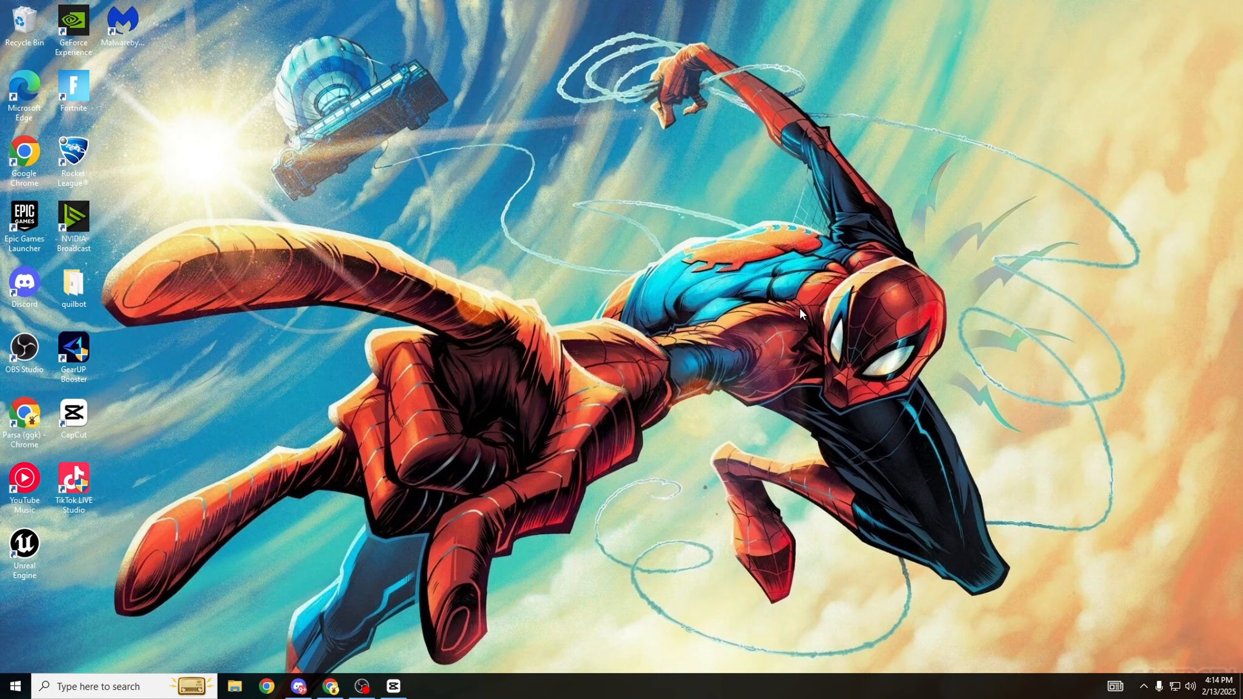
{"action": "mouse_move", "coordinate": [568, 381]}
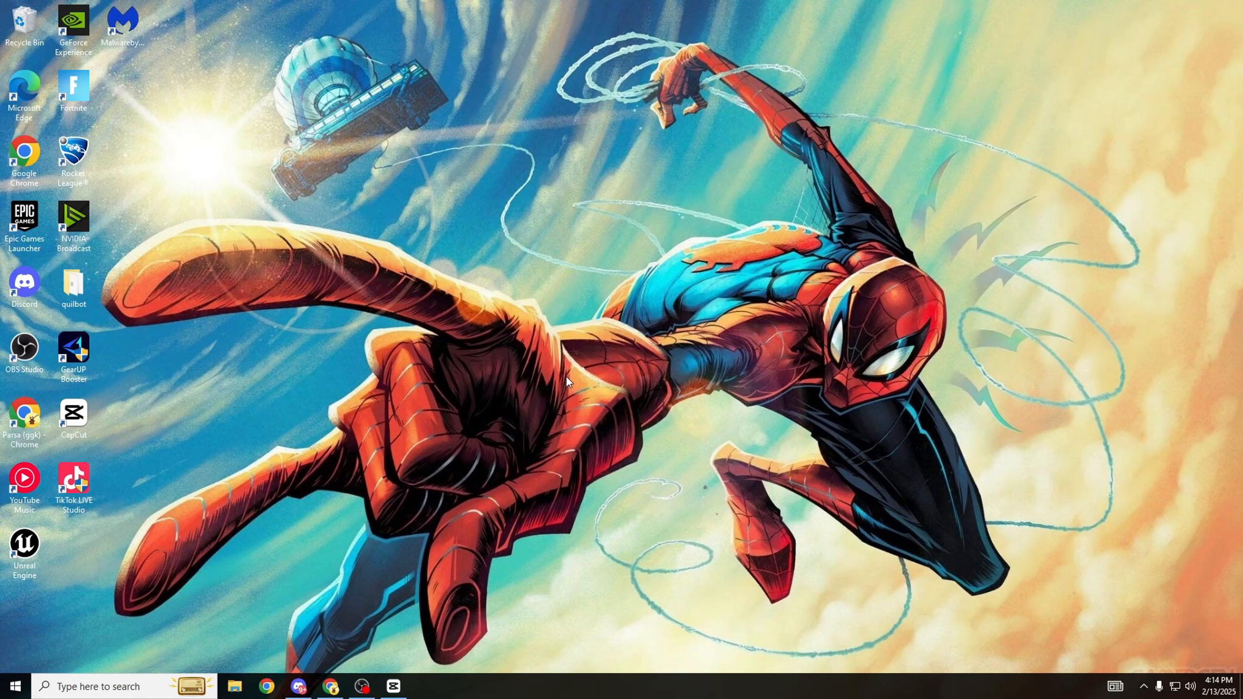
{"action": "mouse_move", "coordinate": [396, 523]}
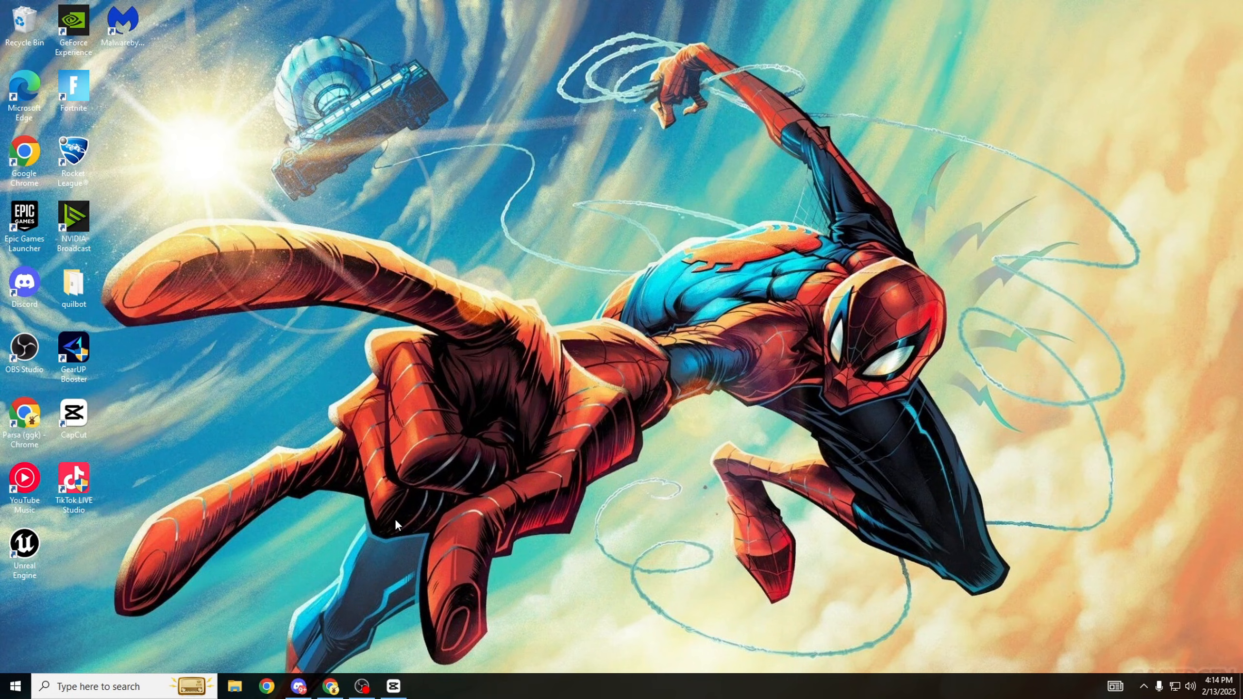
- Open the taskbar search panel, which notes search indexing was turned off
{"action": "left_click", "coordinate": [298, 686]}
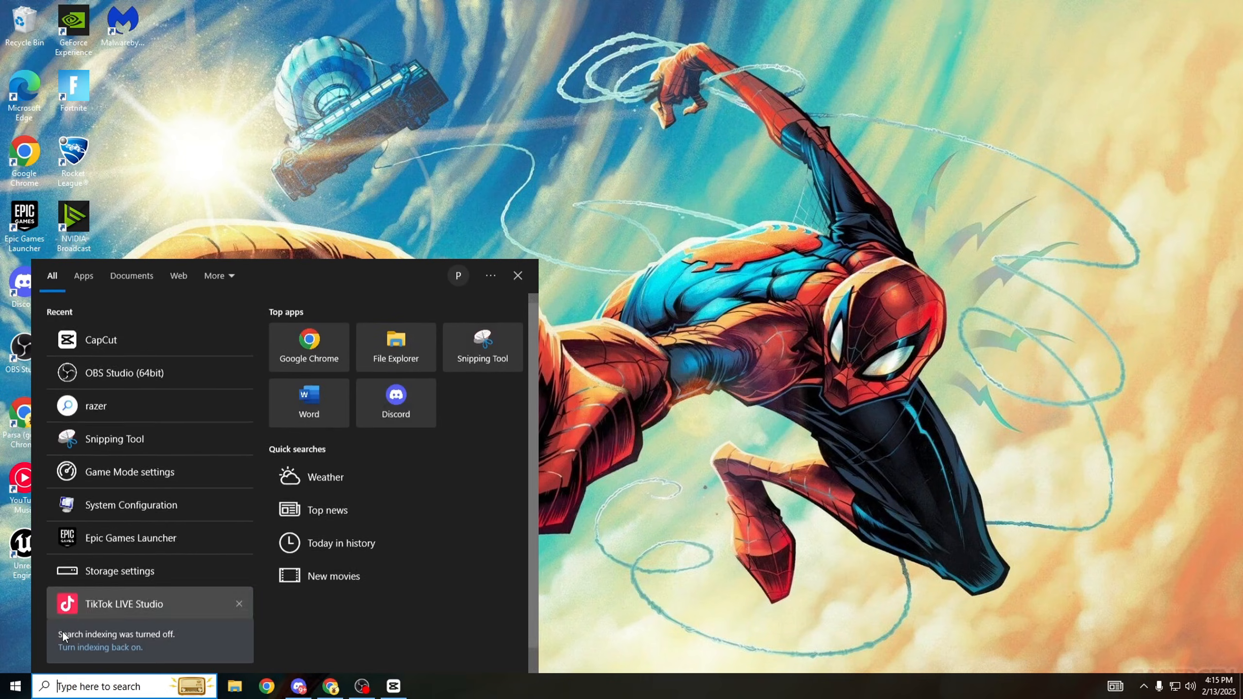
- Search for cmd, dismiss the pop-up options, and refocus the command window
{"action": "type", "text": "cmd"}
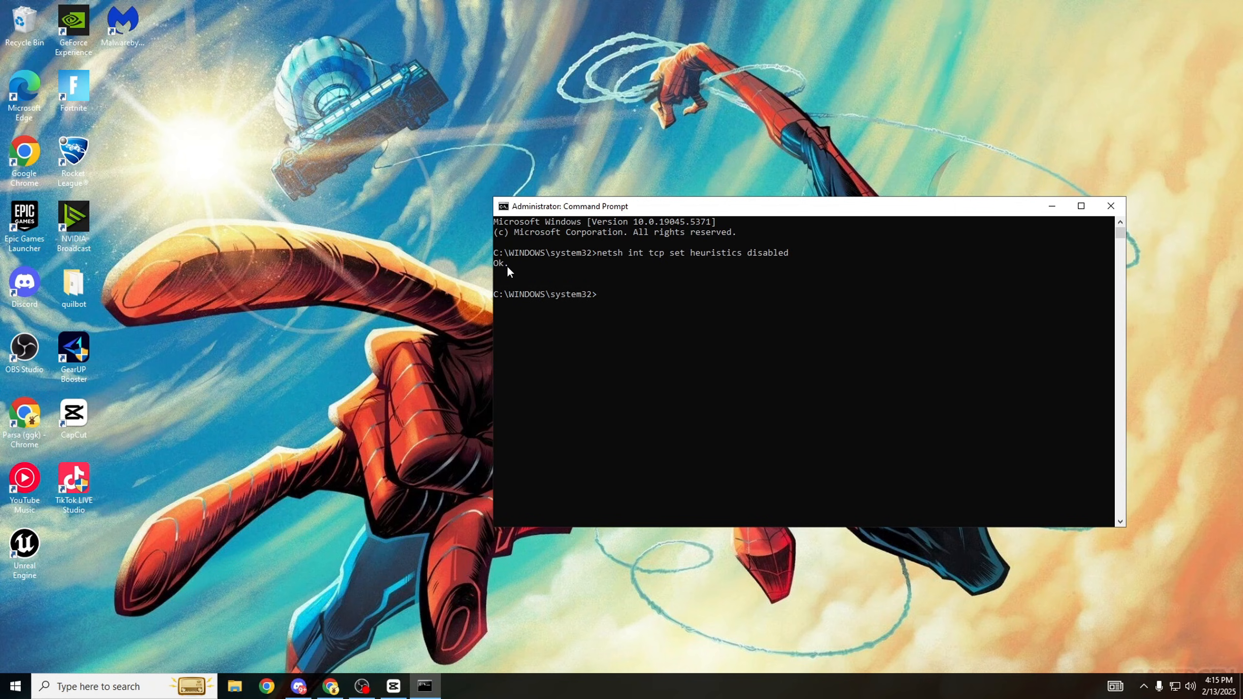
{"action": "mouse_move", "coordinate": [671, 264]}
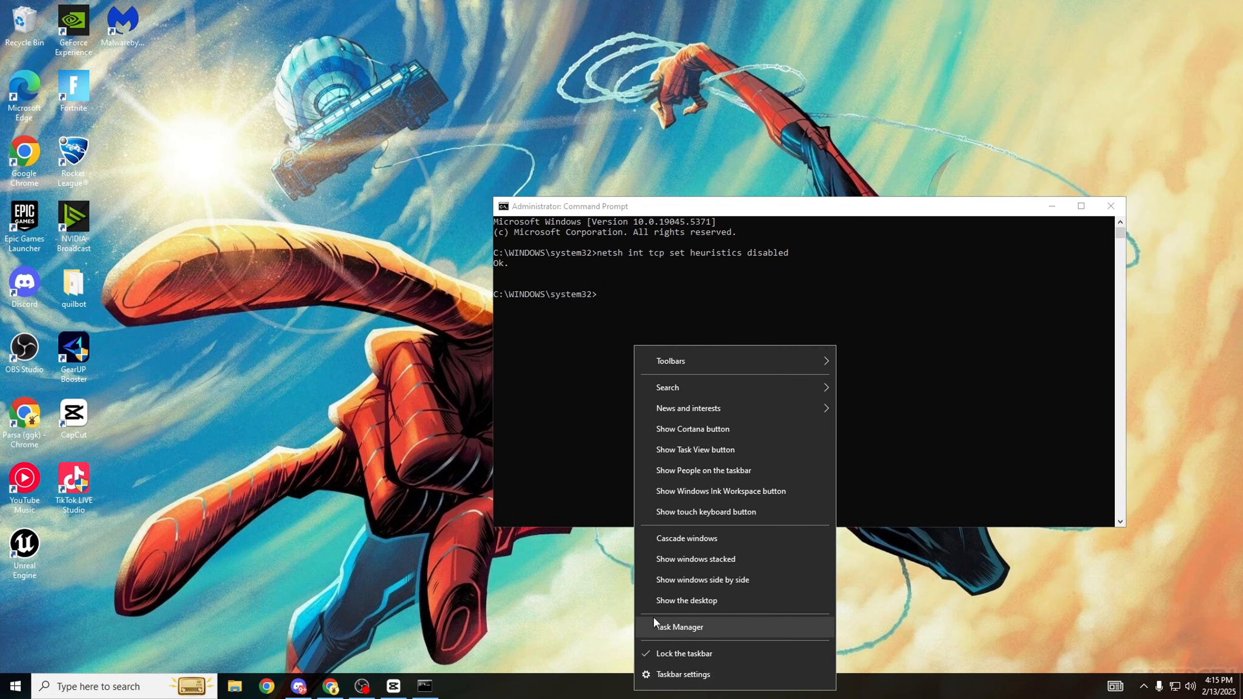
{"action": "left_click", "coordinate": [521, 274]}
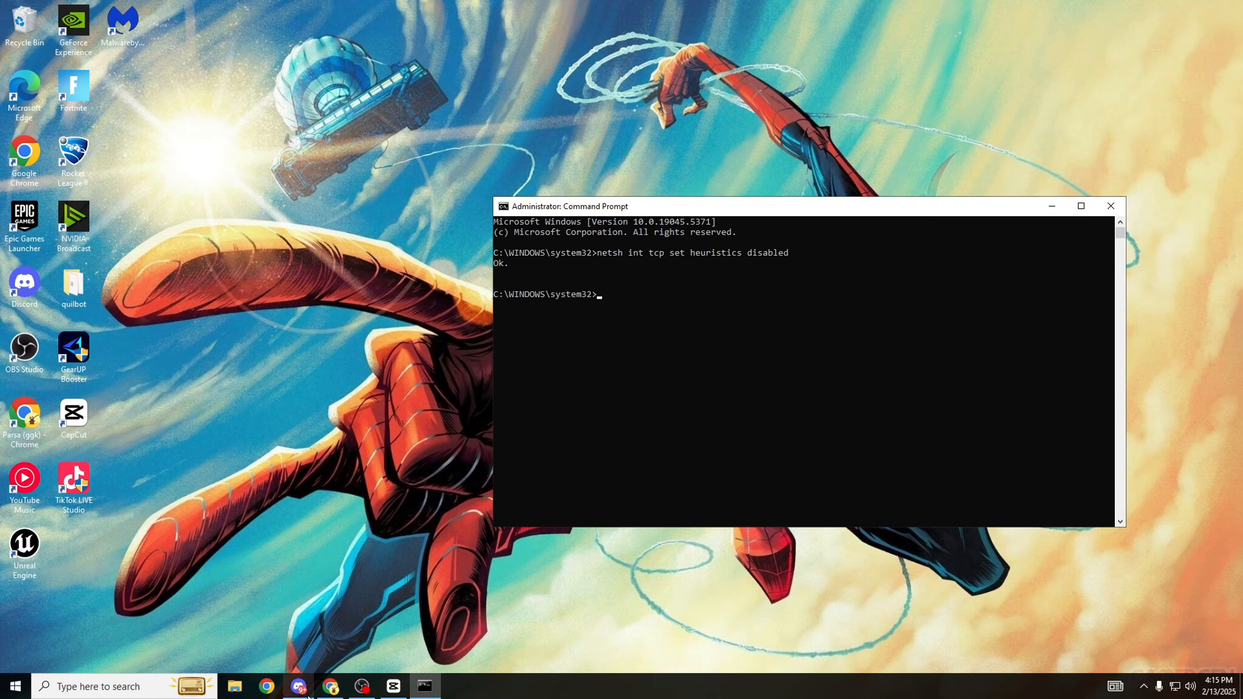
{"action": "left_click", "coordinate": [298, 686]}
{"action": "type", "text": "netsh int tcp set global rss=disabled"}
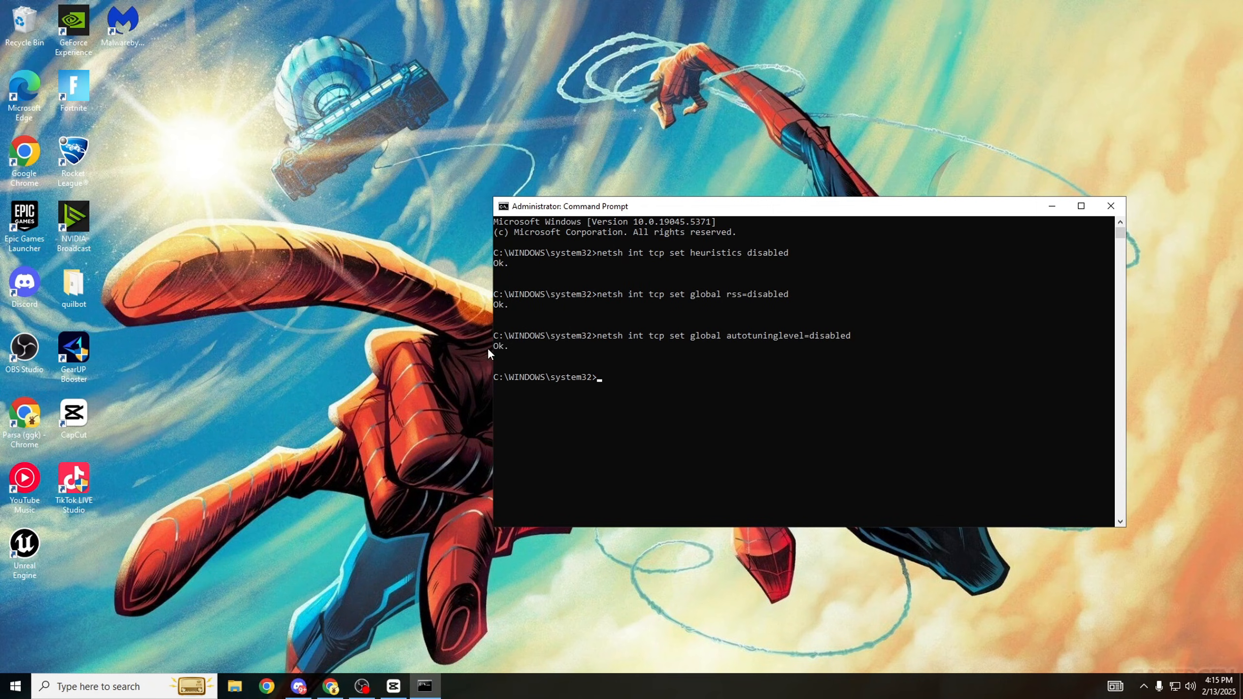
{"action": "mouse_move", "coordinate": [628, 305]}
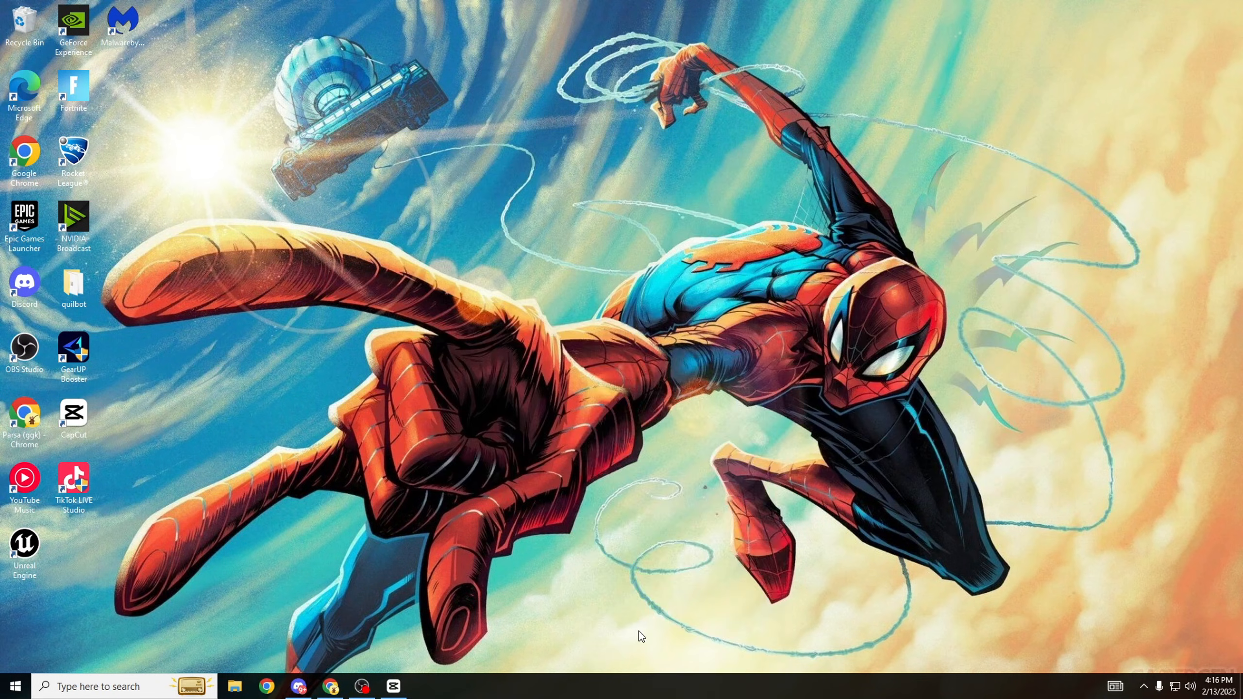
{"action": "left_click", "coordinate": [429, 686]}
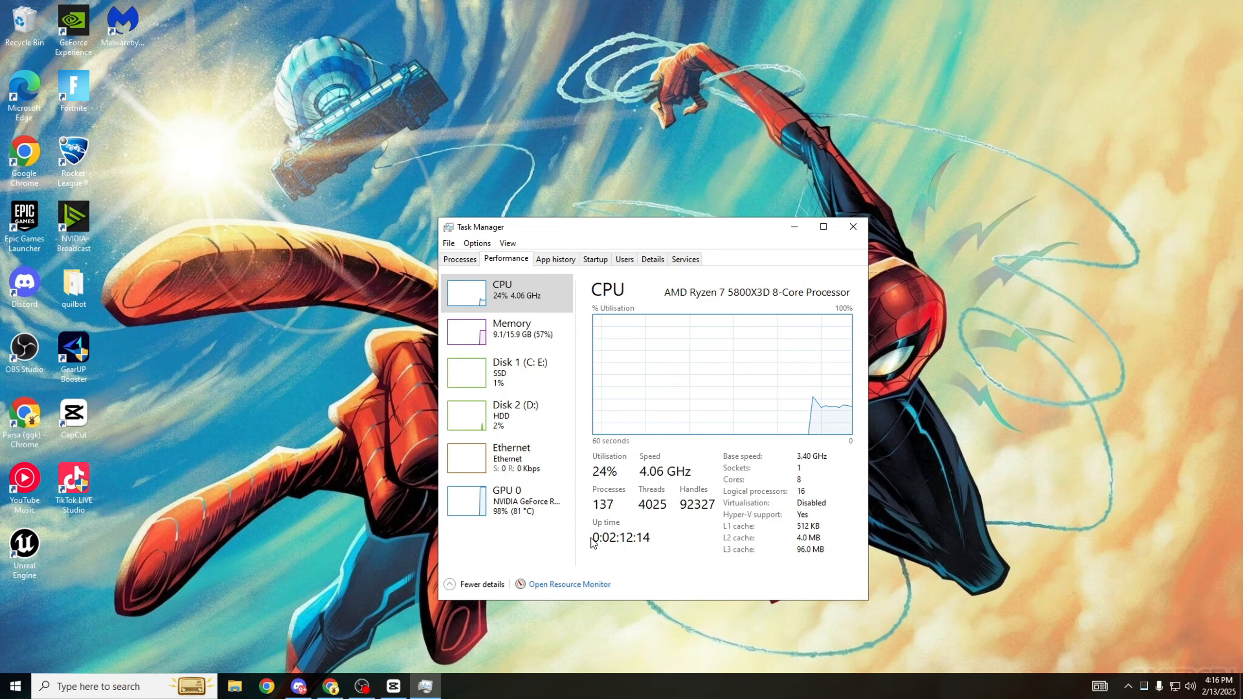
{"action": "mouse_move", "coordinate": [637, 528]}
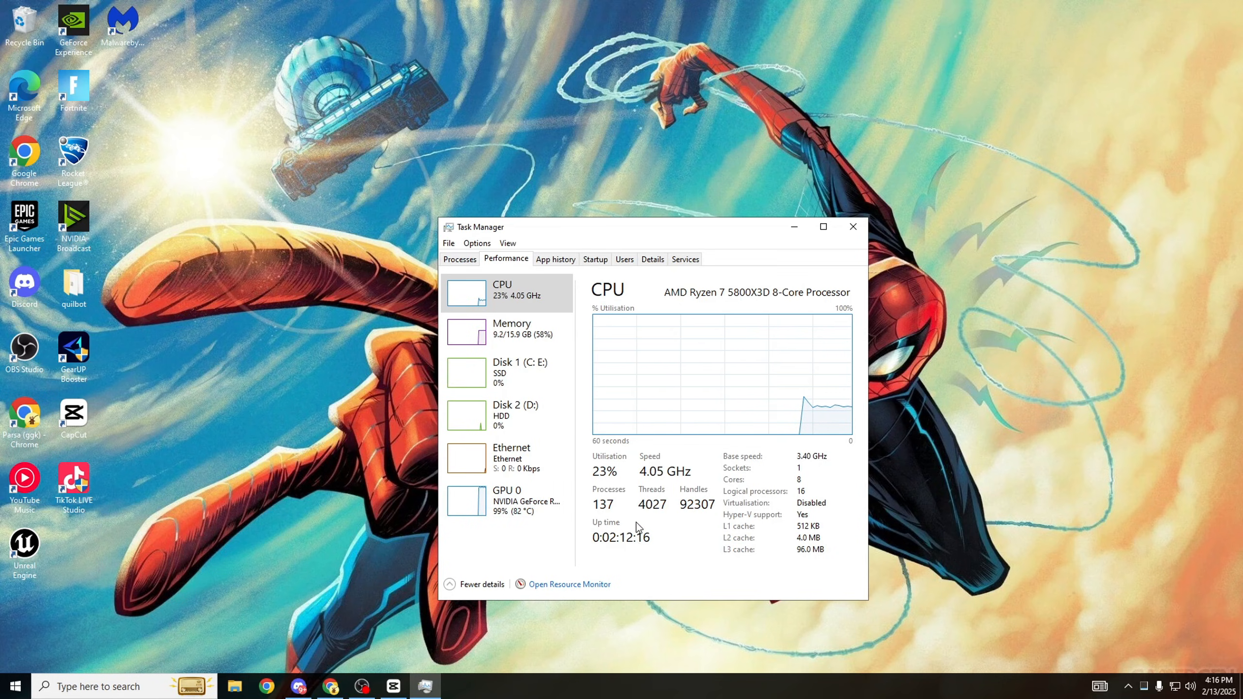
{"action": "mouse_move", "coordinate": [616, 511]}
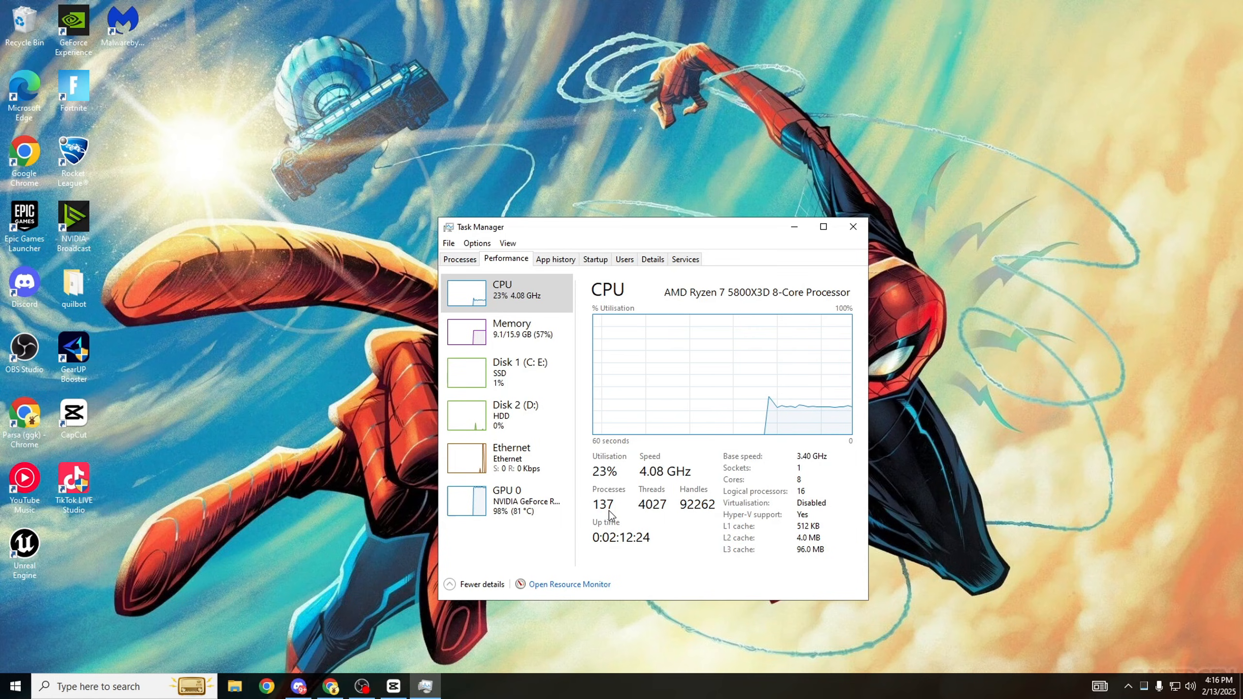
{"action": "mouse_move", "coordinate": [626, 506]}
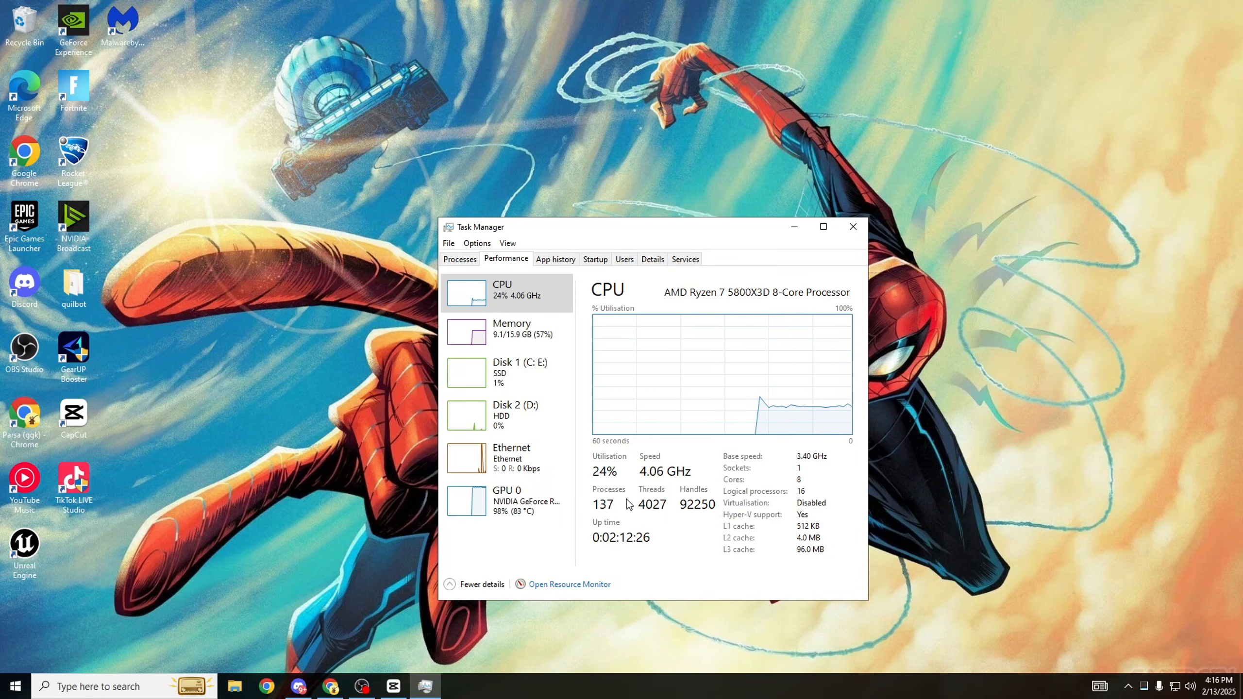
{"action": "mouse_move", "coordinate": [597, 519]}
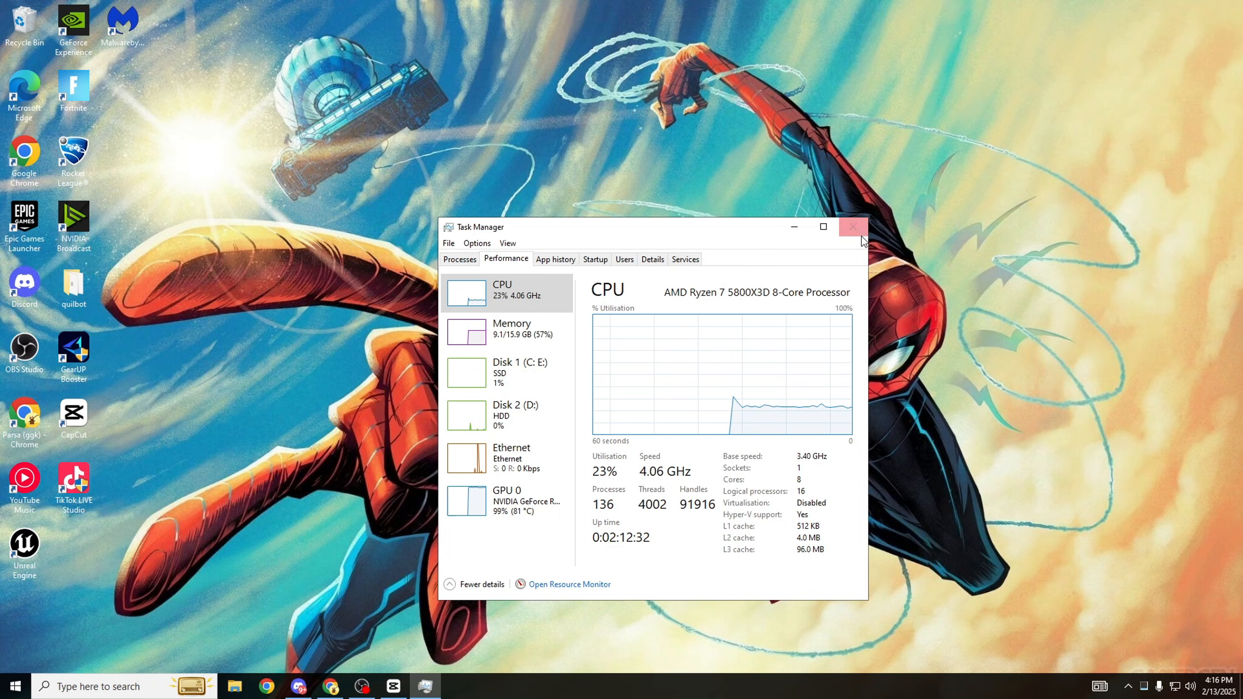
{"action": "left_click", "coordinate": [854, 227]}
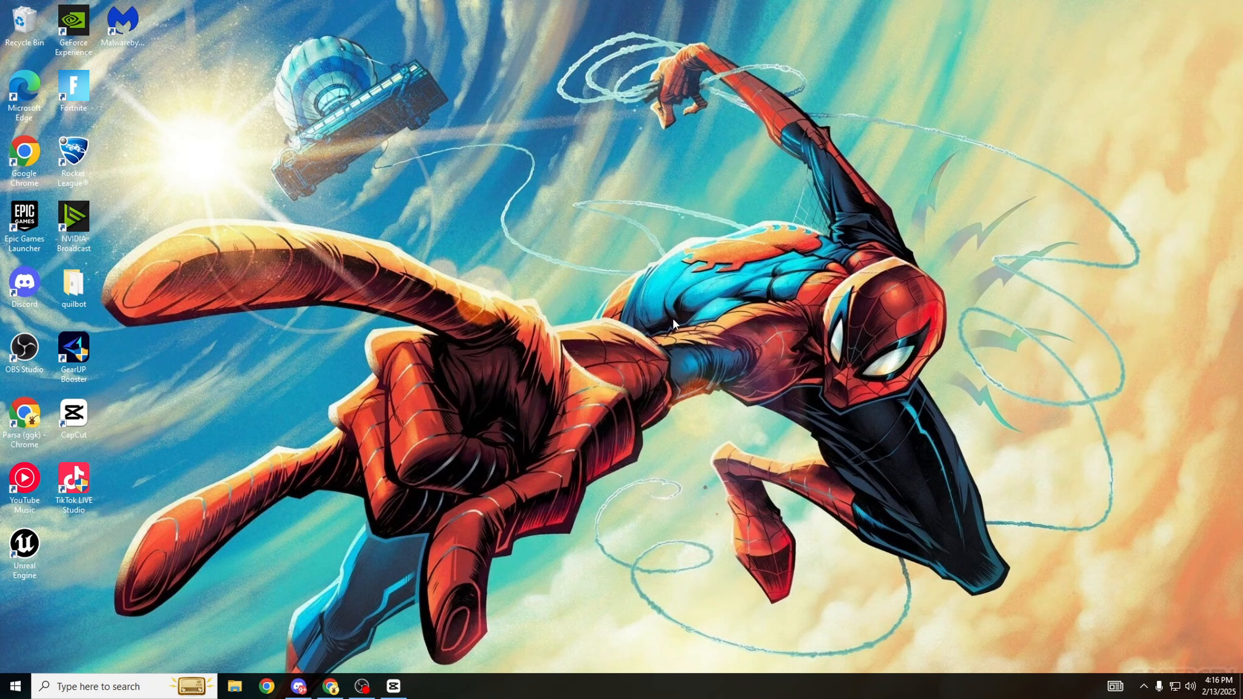
{"action": "mouse_move", "coordinate": [622, 248]}
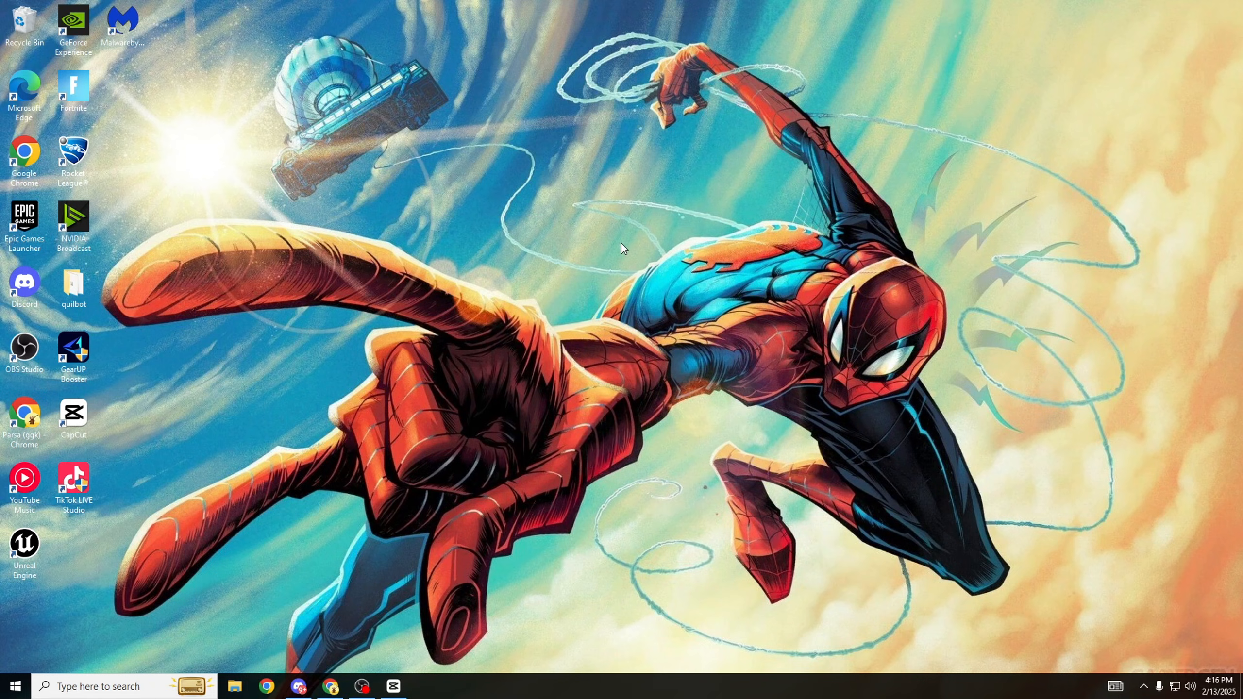
{"action": "mouse_move", "coordinate": [596, 54]}
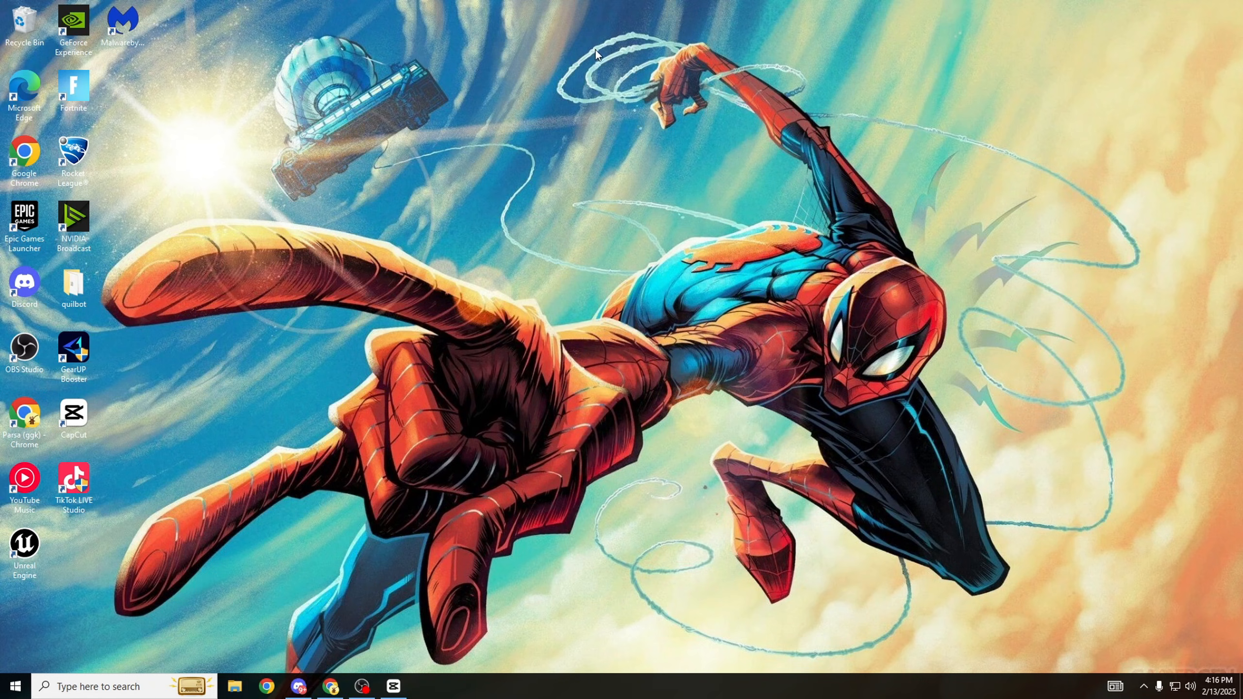